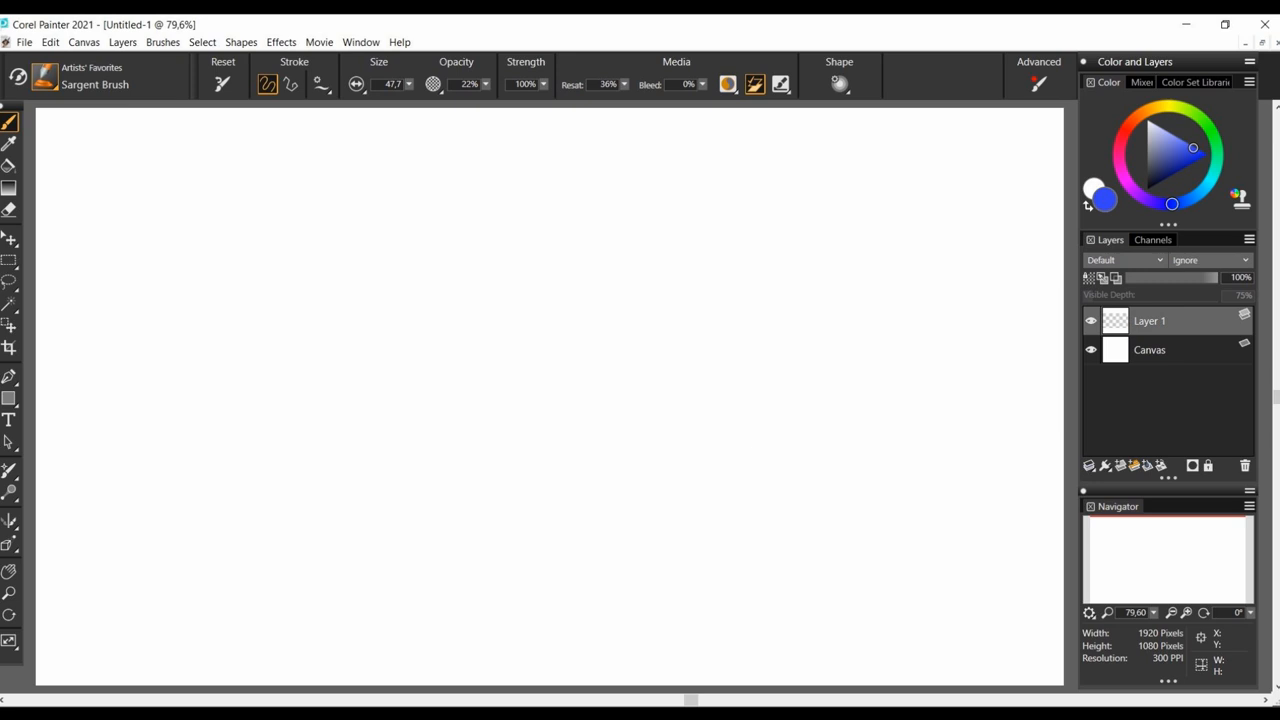
Paint a ragged, broken brown knife stroke under 'non-sharp' beside the sharp-edge line.
left_click_drag(175, 232, 420, 232)
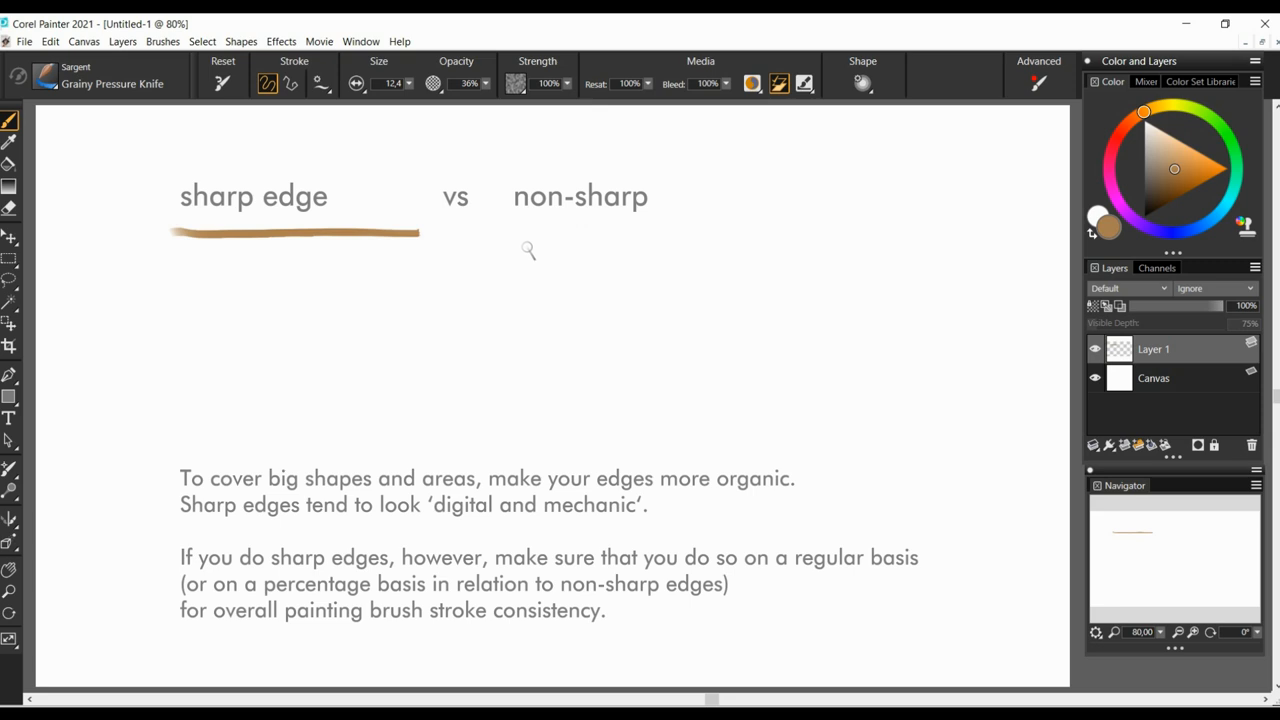
left_click_drag(520, 230, 600, 230)
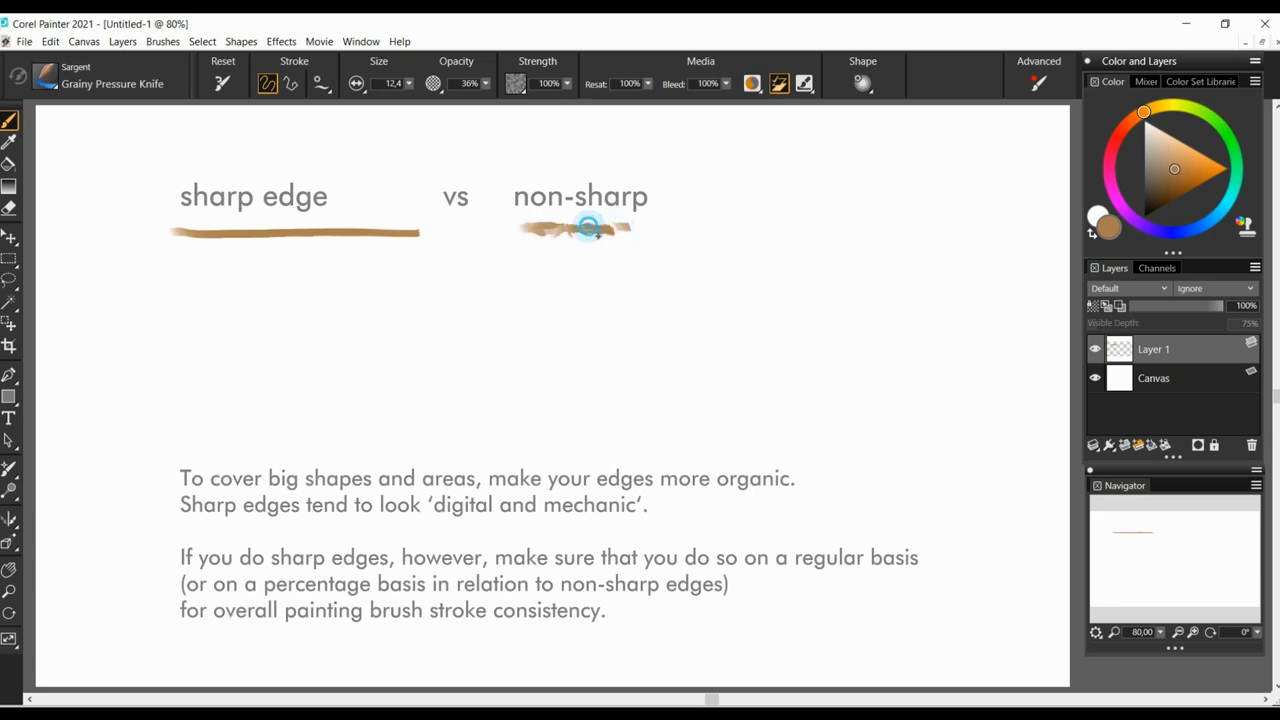
left_click_drag(588, 228, 645, 228)
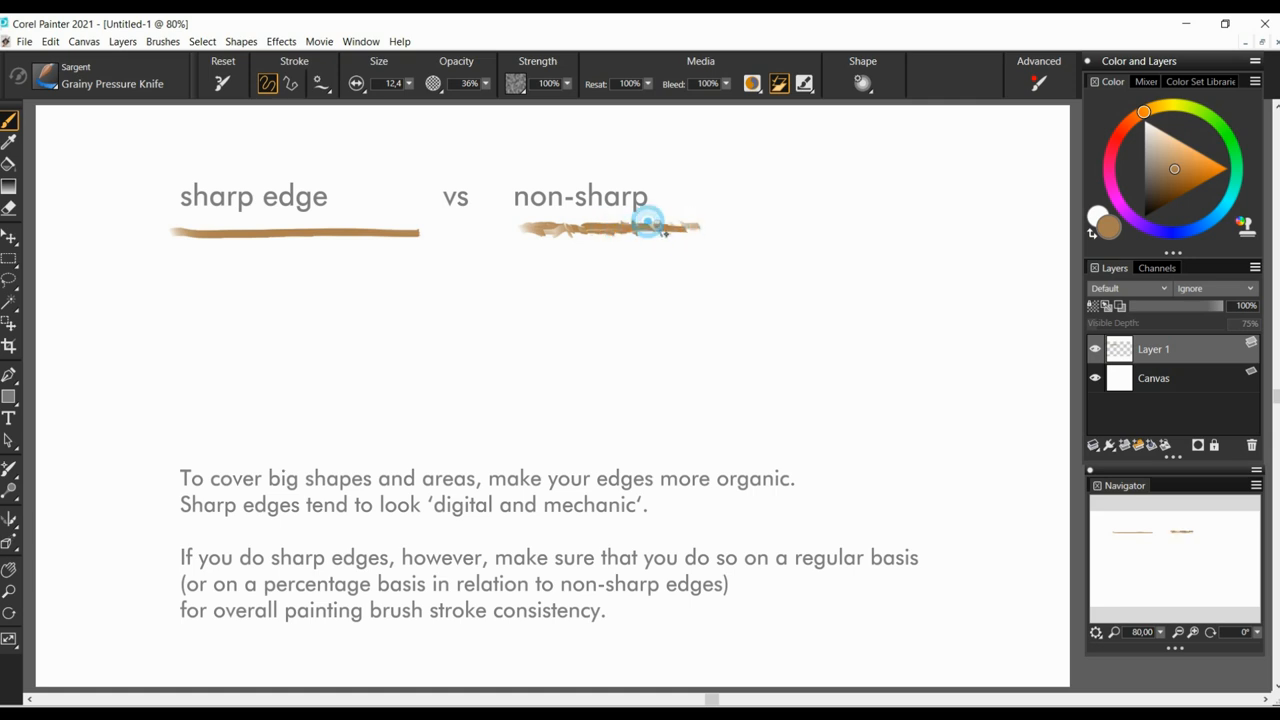
left_click_drag(650, 225, 745, 228)
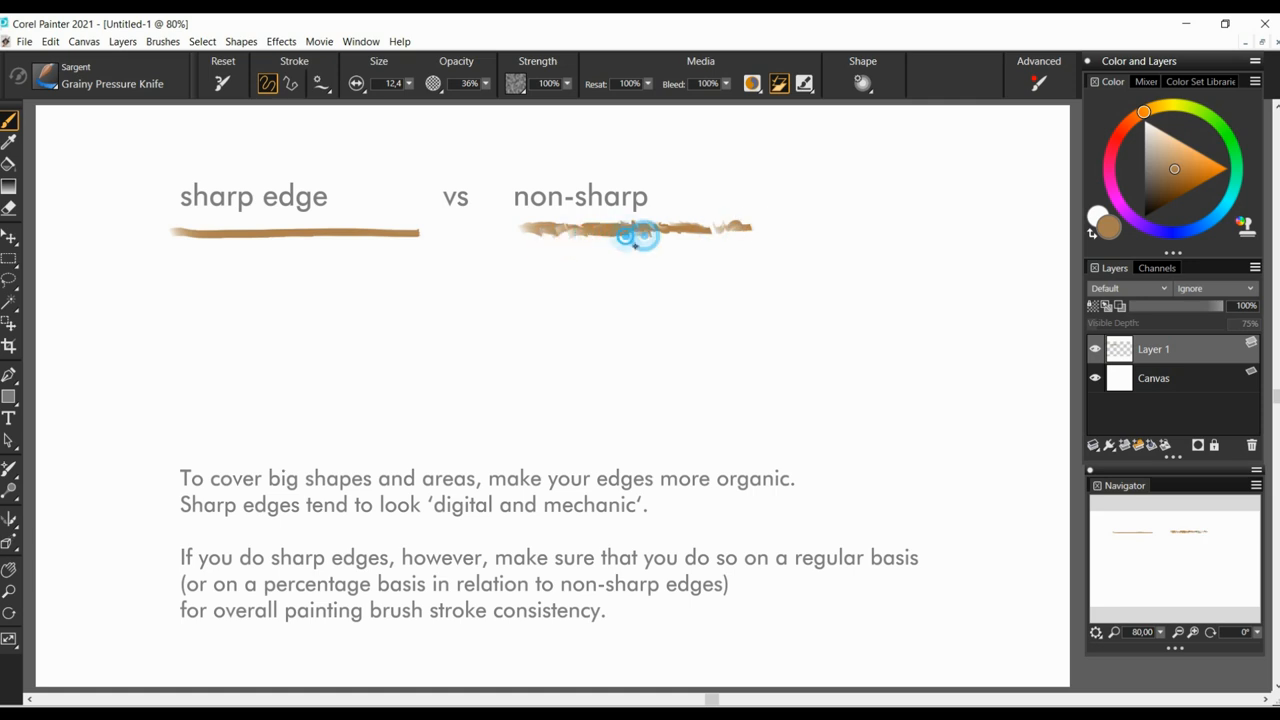
left_click_drag(620, 235, 705, 233)
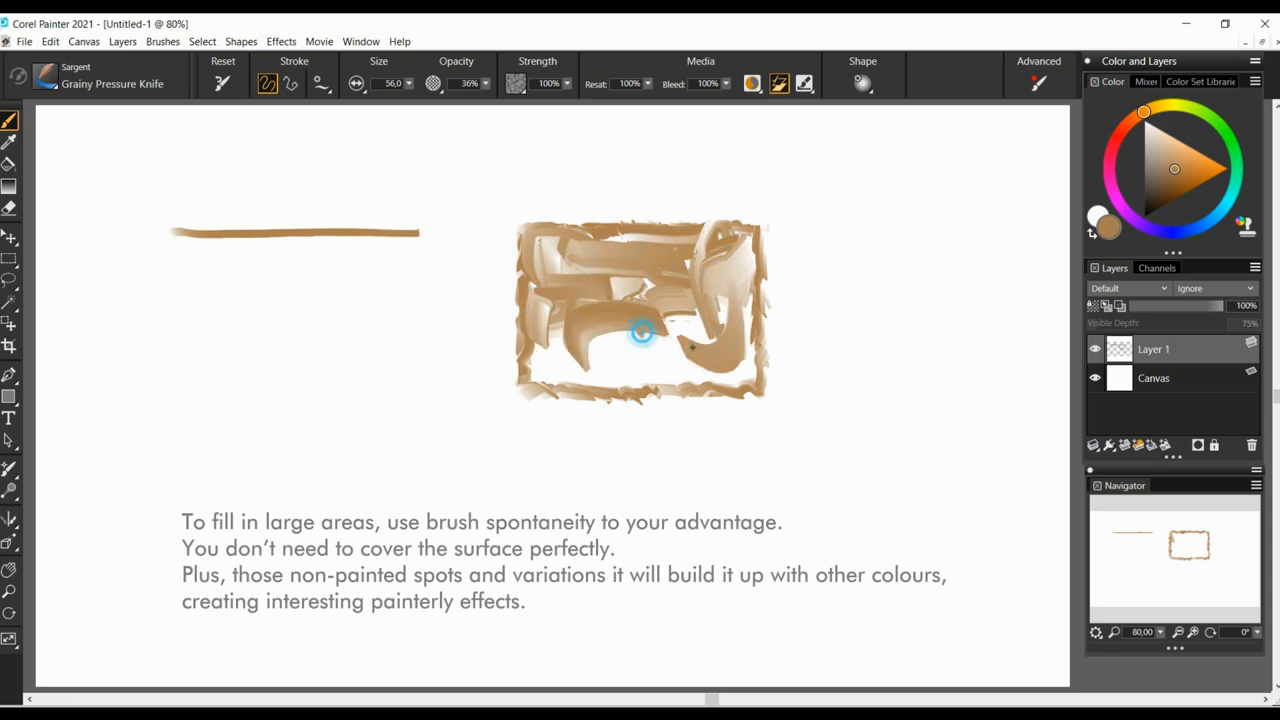
Fill the rectangle with loose brown Grainy Pressure Knife strokes.
left_click_drag(640, 332, 660, 374)
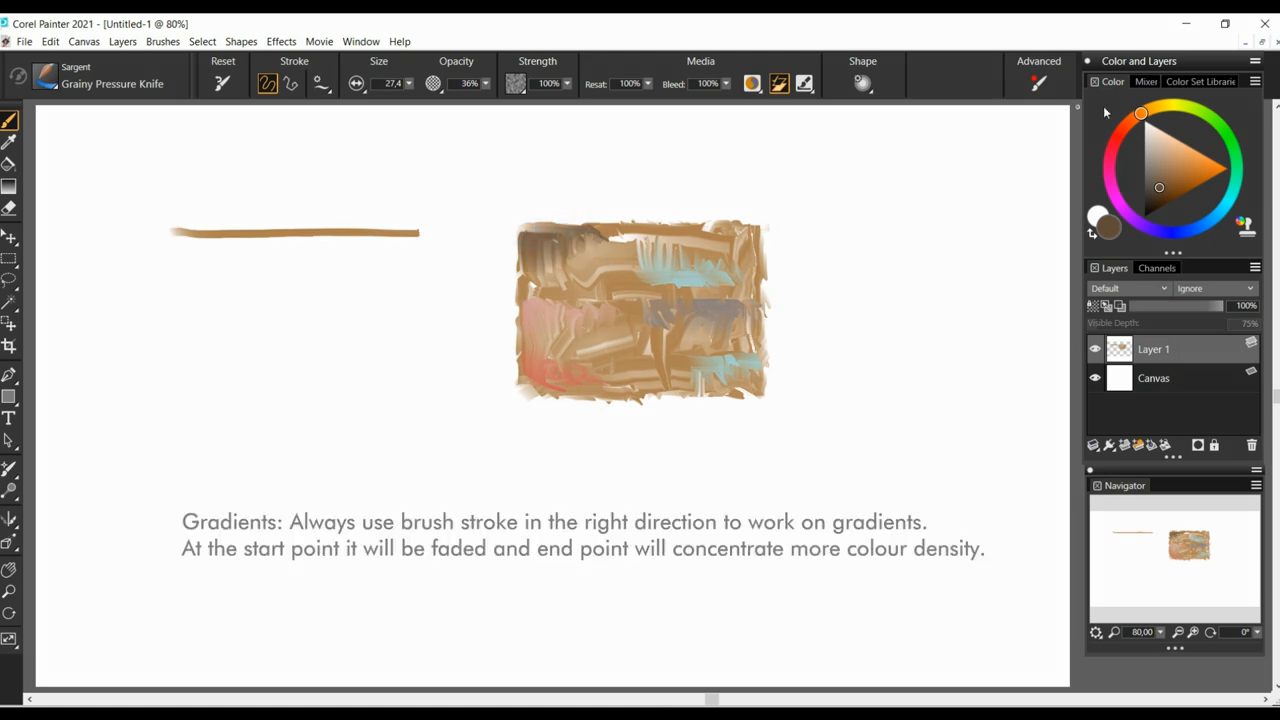
Brush a dark-to-light gradient block on the right and curved grain strokes on the left.
left_click_drag(825, 235, 838, 378)
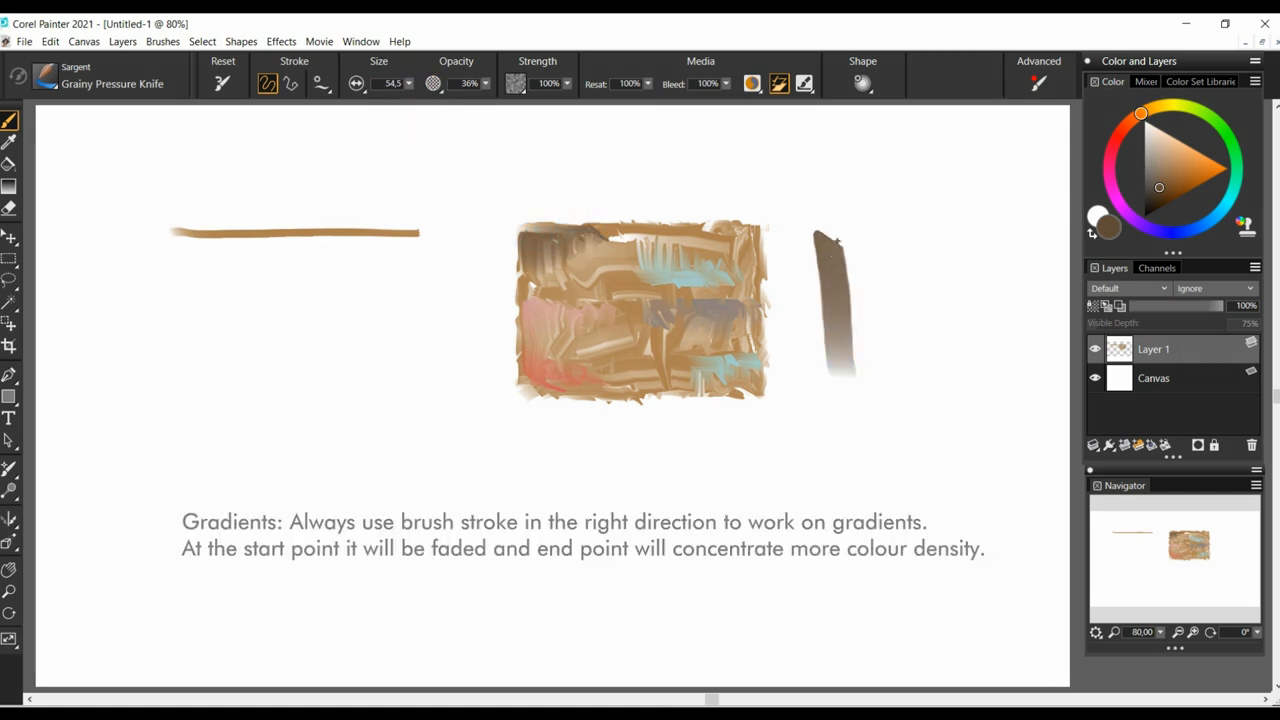
left_click_drag(830, 230, 930, 367)
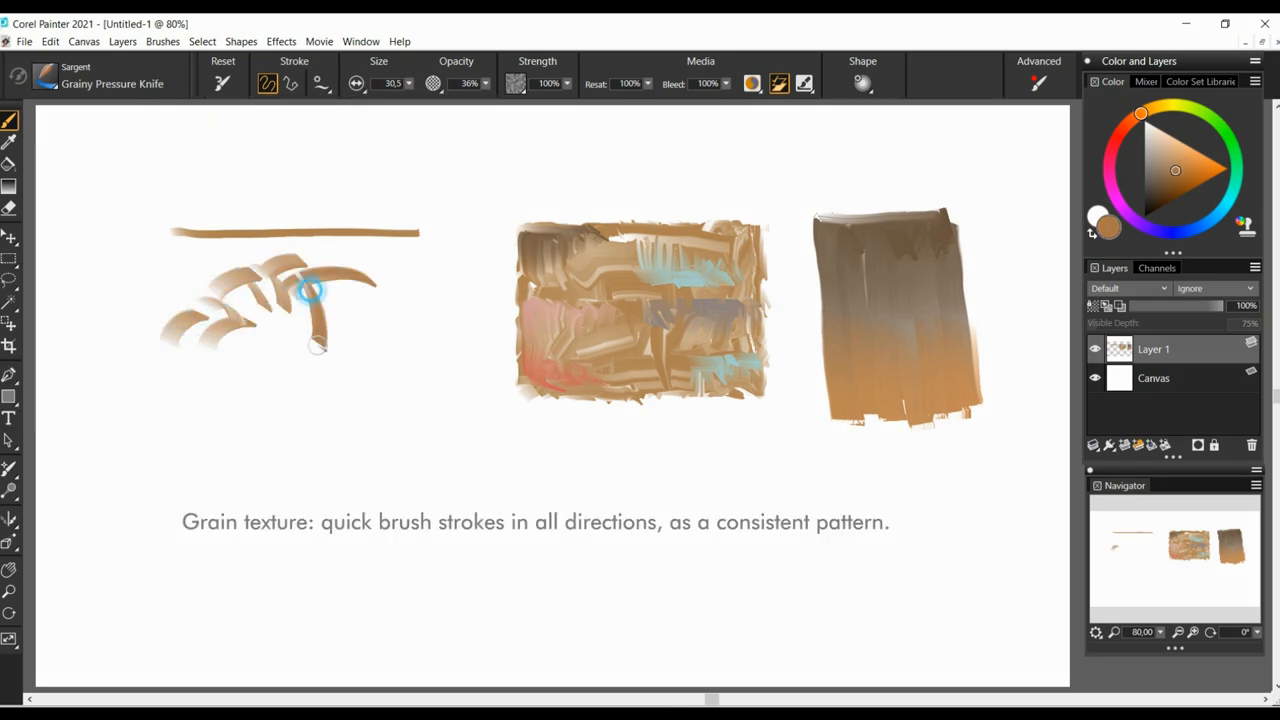
left_click_drag(320, 290, 218, 195)
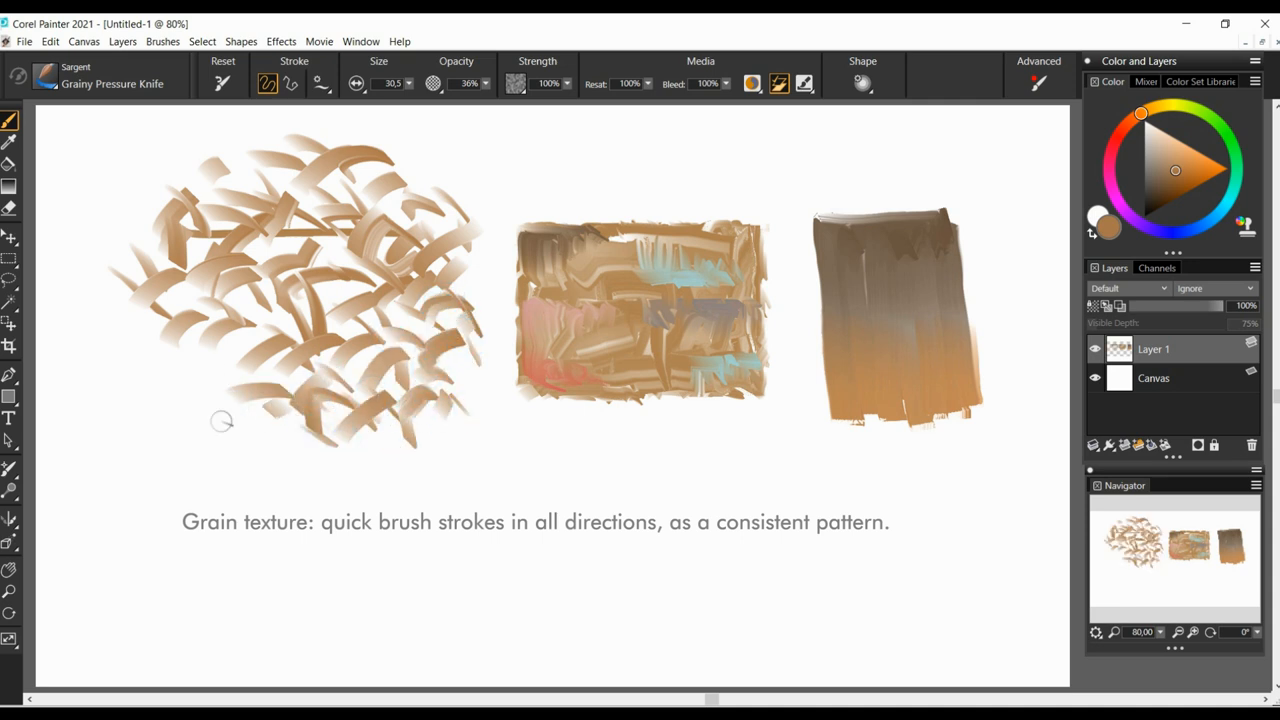
left_click_drag(220, 420, 260, 380)
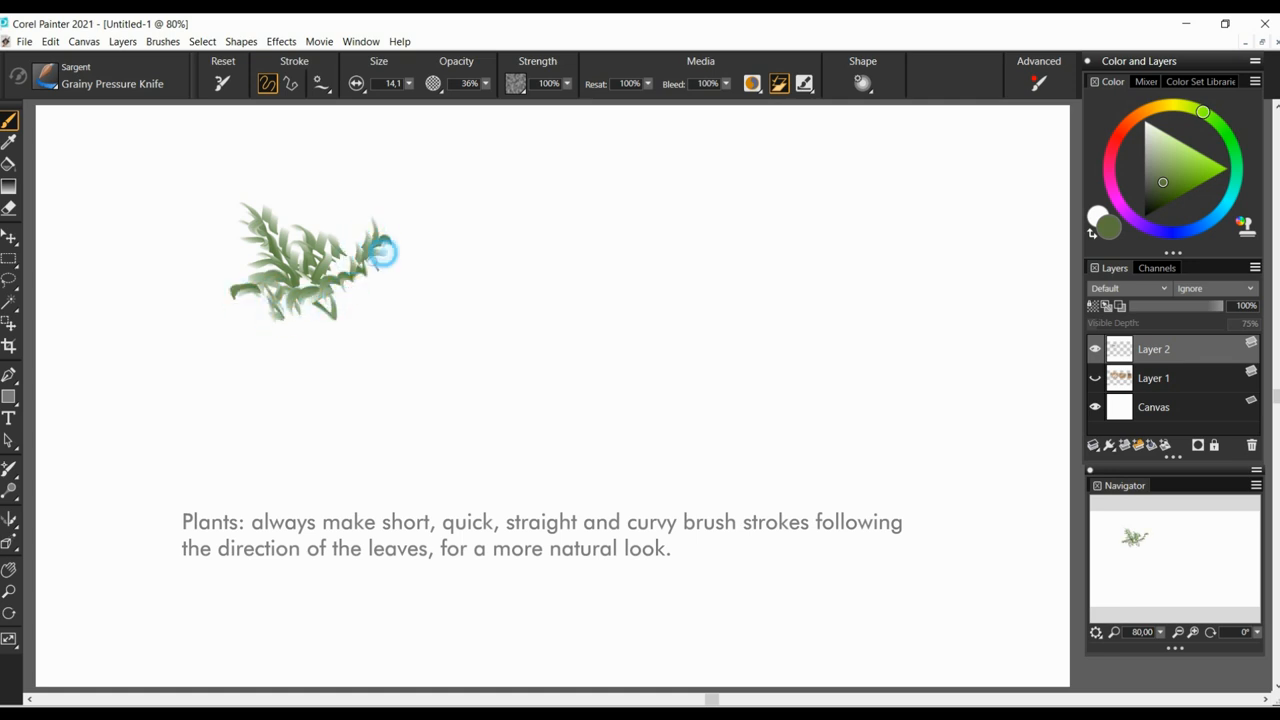
Paint green plant leaves, then maroon dabs, short strokes and long strokes.
left_click_drag(385, 250, 360, 285)
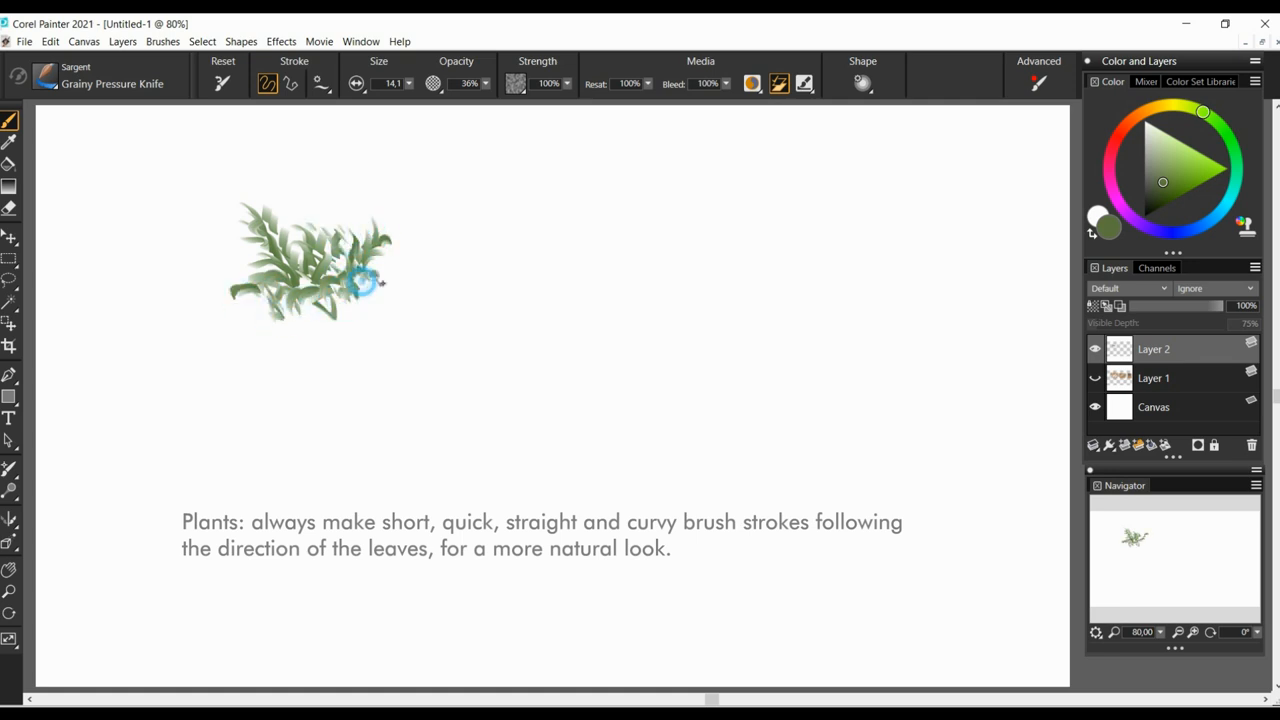
left_click_drag(360, 285, 293, 212)
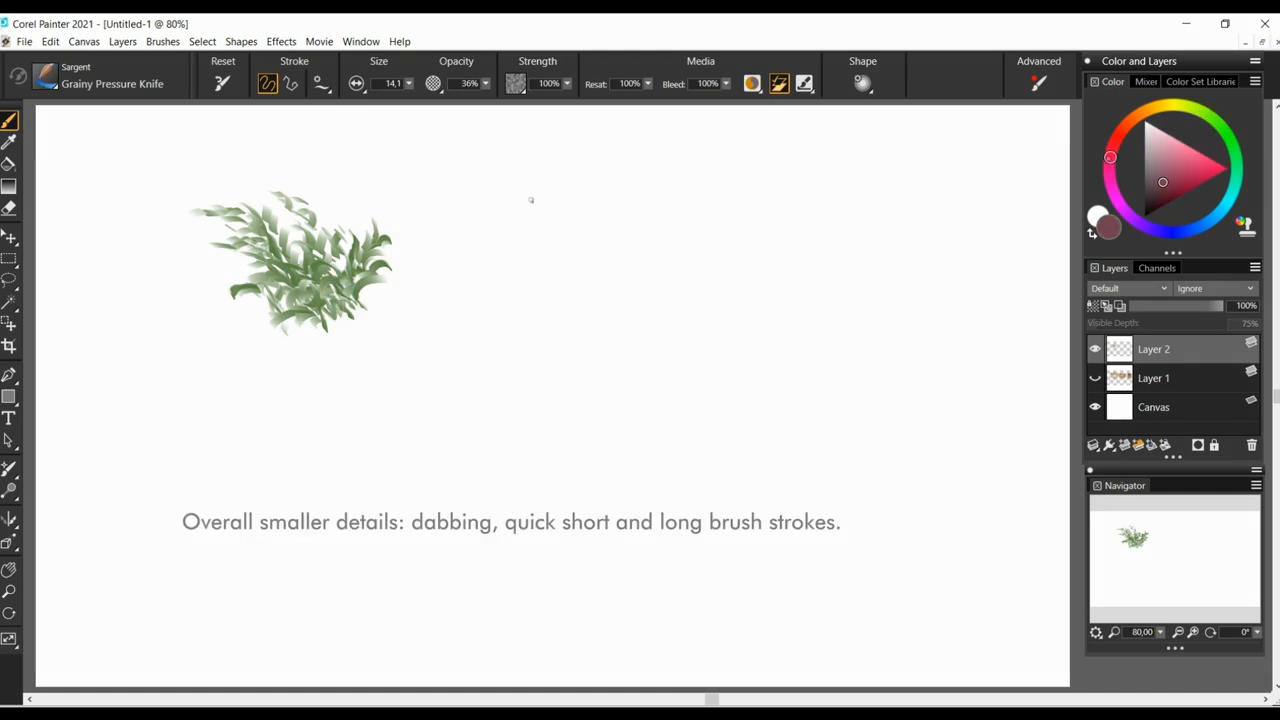
left_click_drag(465, 210, 630, 195)
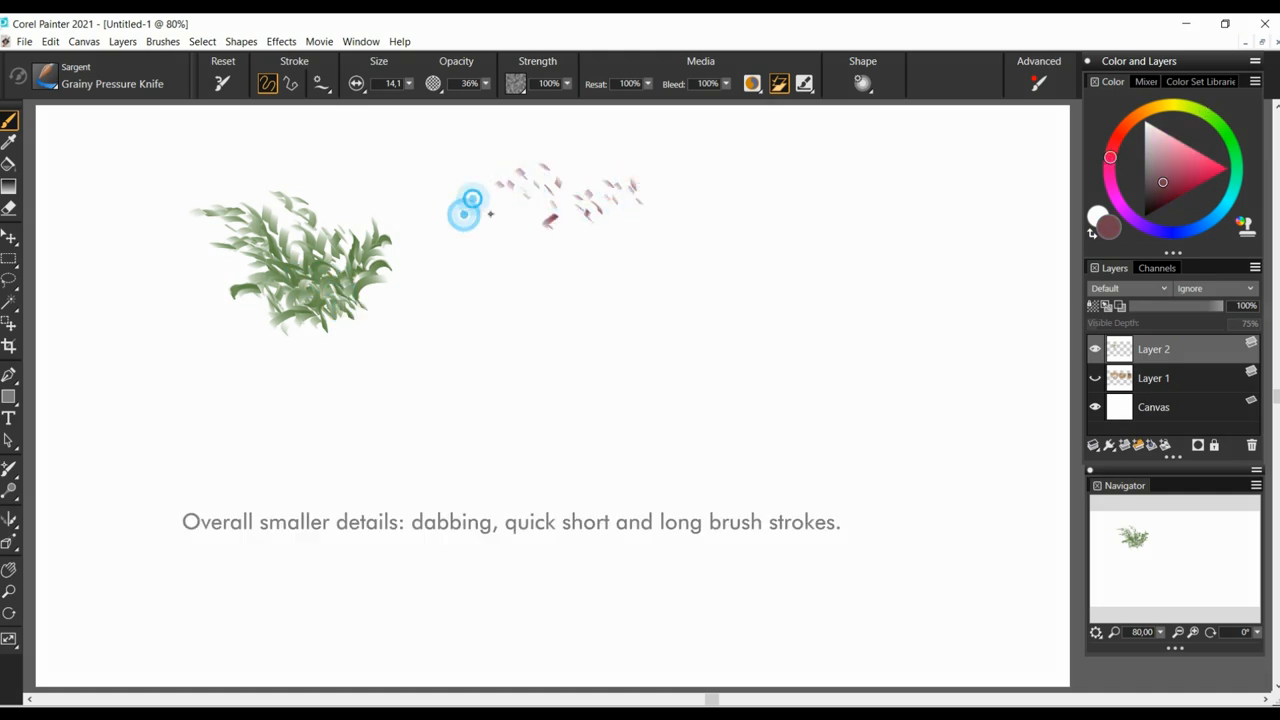
left_click_drag(470, 205, 640, 265)
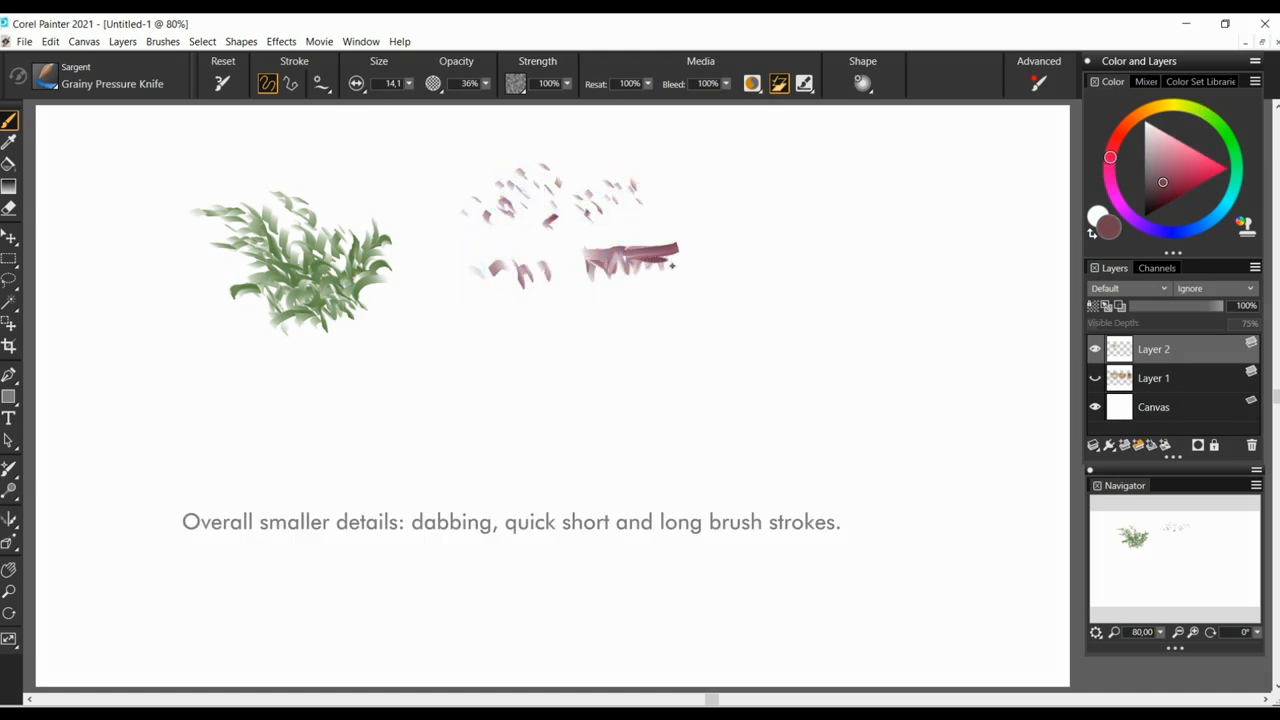
left_click_drag(705, 225, 940, 230)
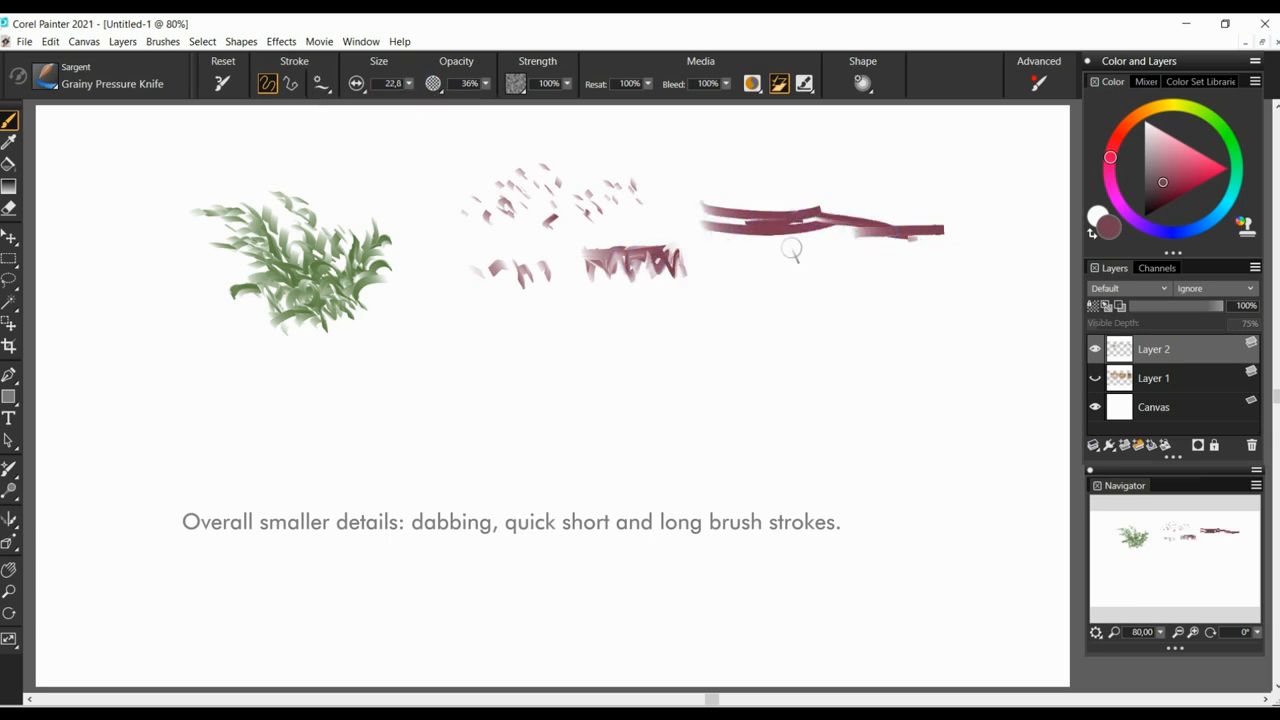
left_click_drag(790, 250, 930, 245)
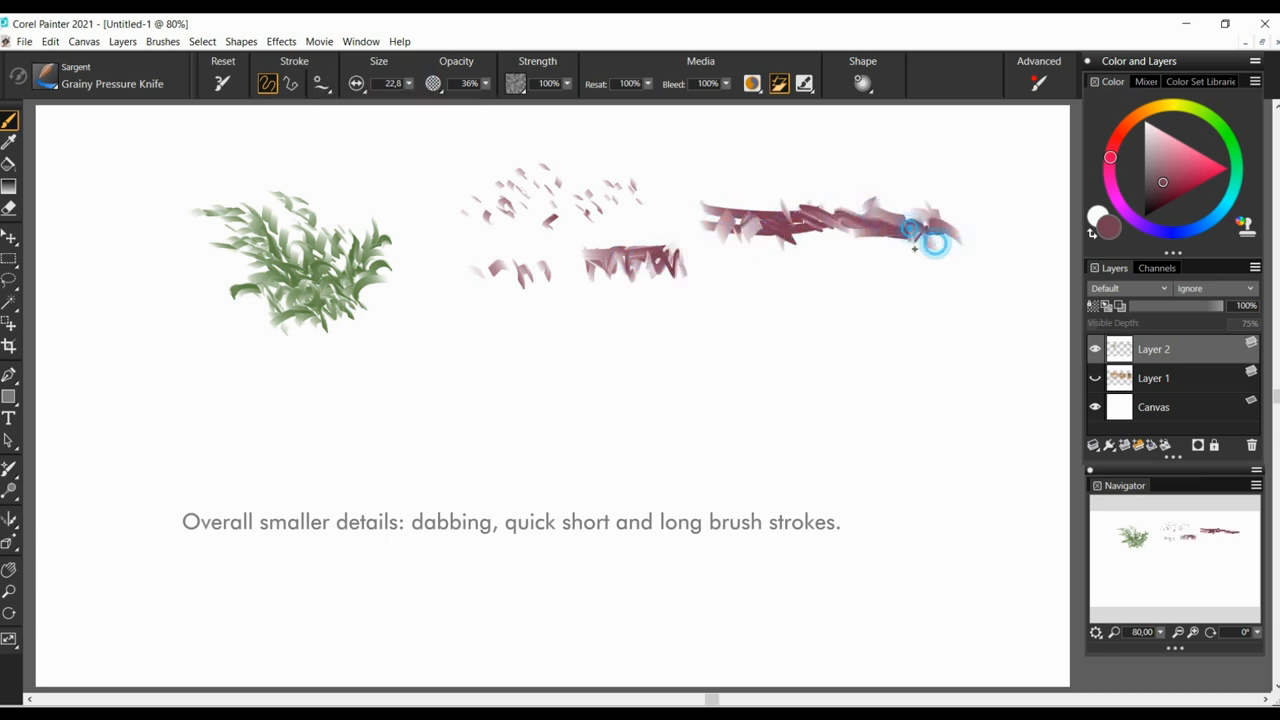
left_click_drag(910, 240, 920, 330)
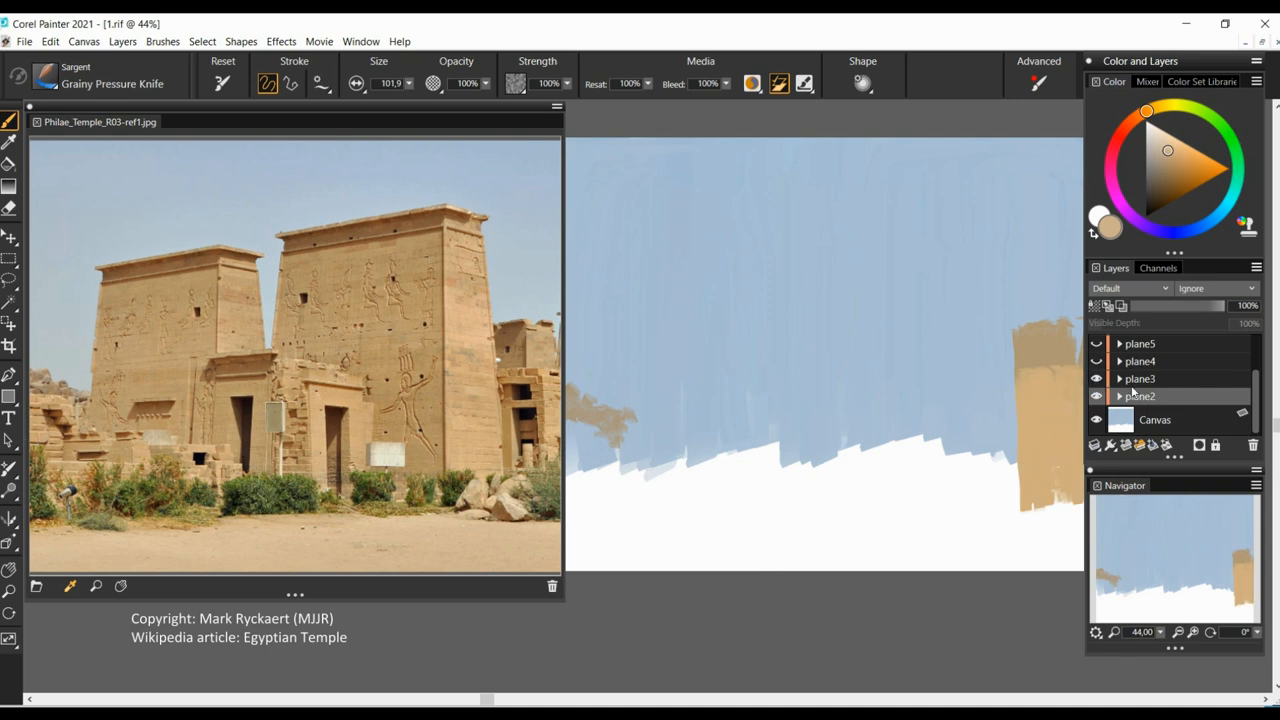
Show the plane4, plane5, plane7 and plane8 layers and make plane8 active.
left_click(1096, 378)
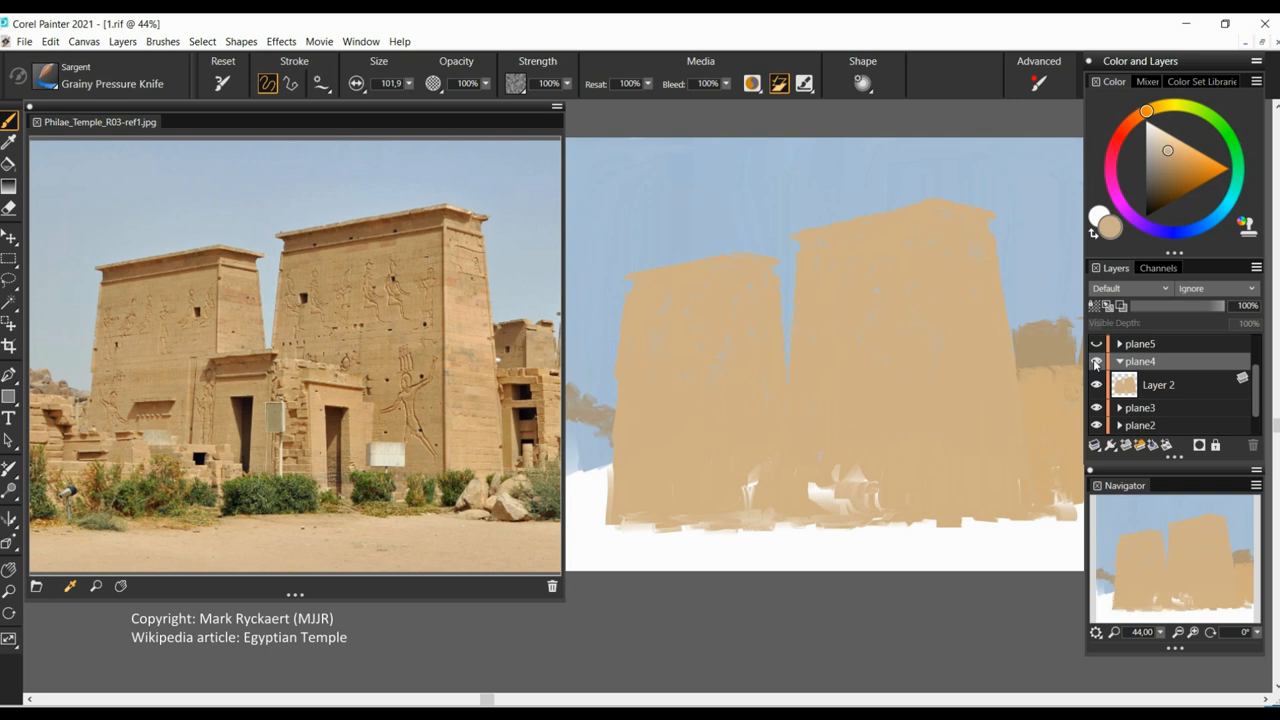
left_click(1140, 343)
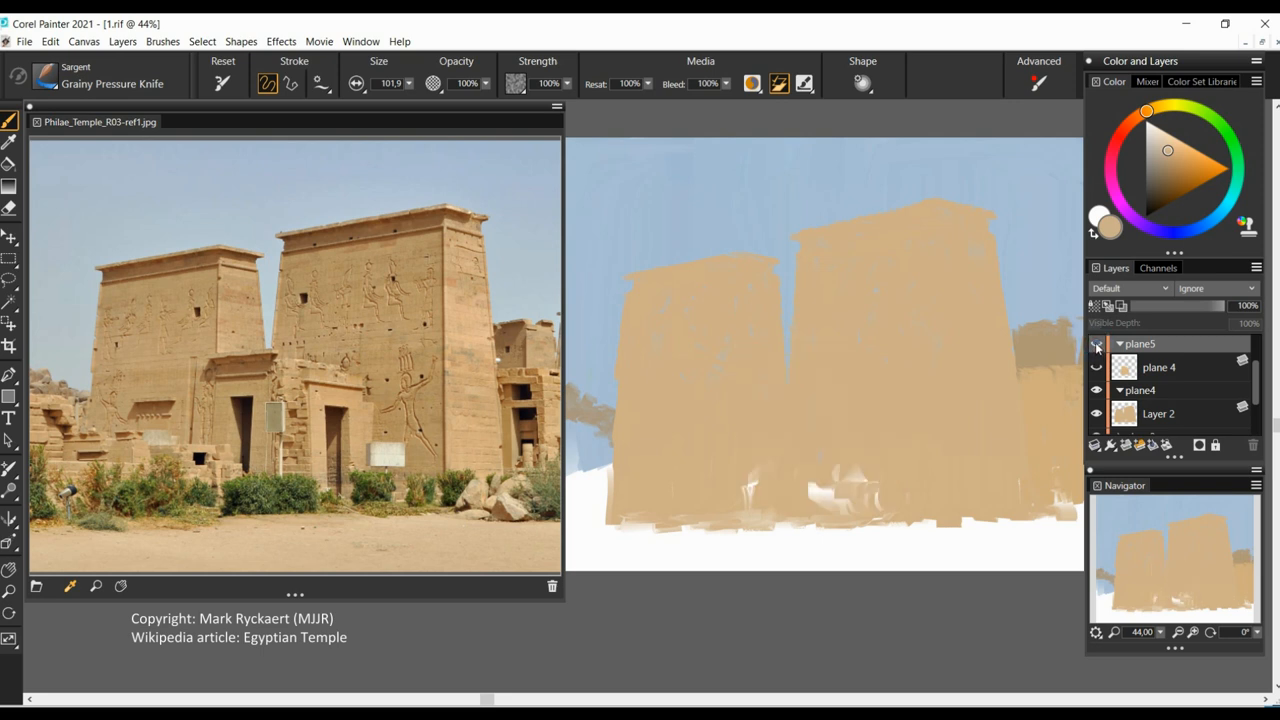
left_click(1096, 366)
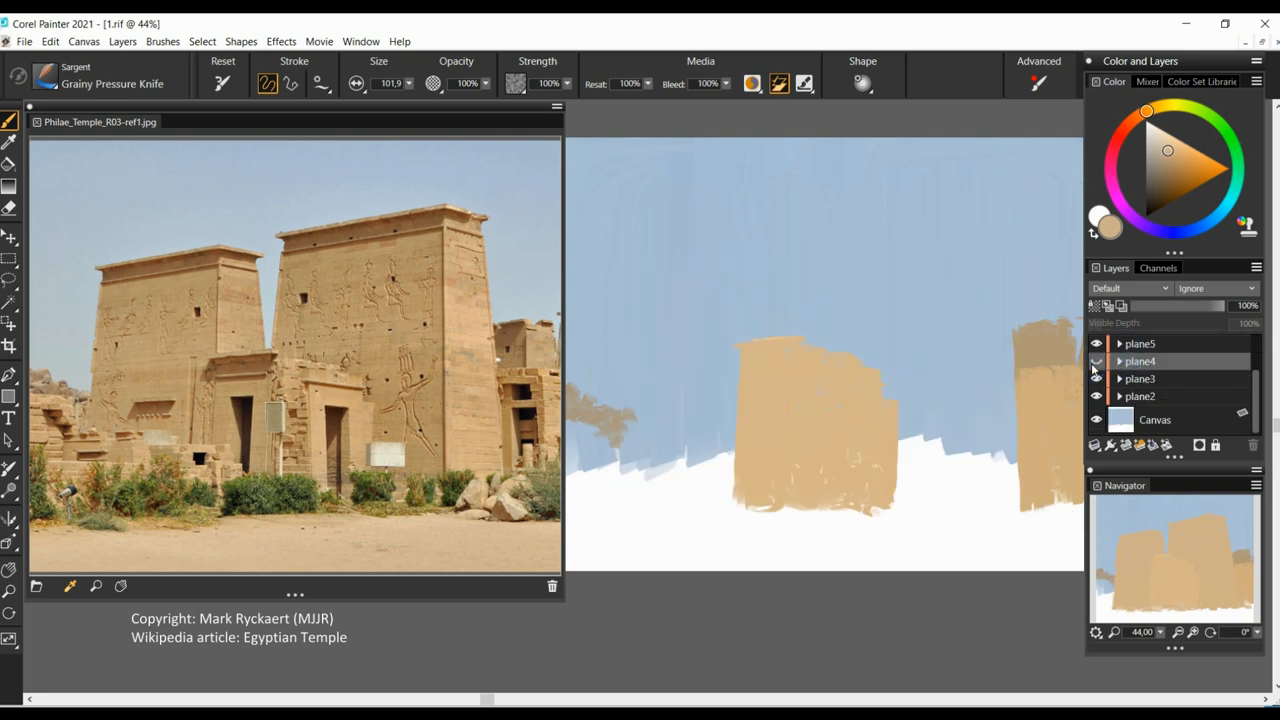
left_click(1096, 361)
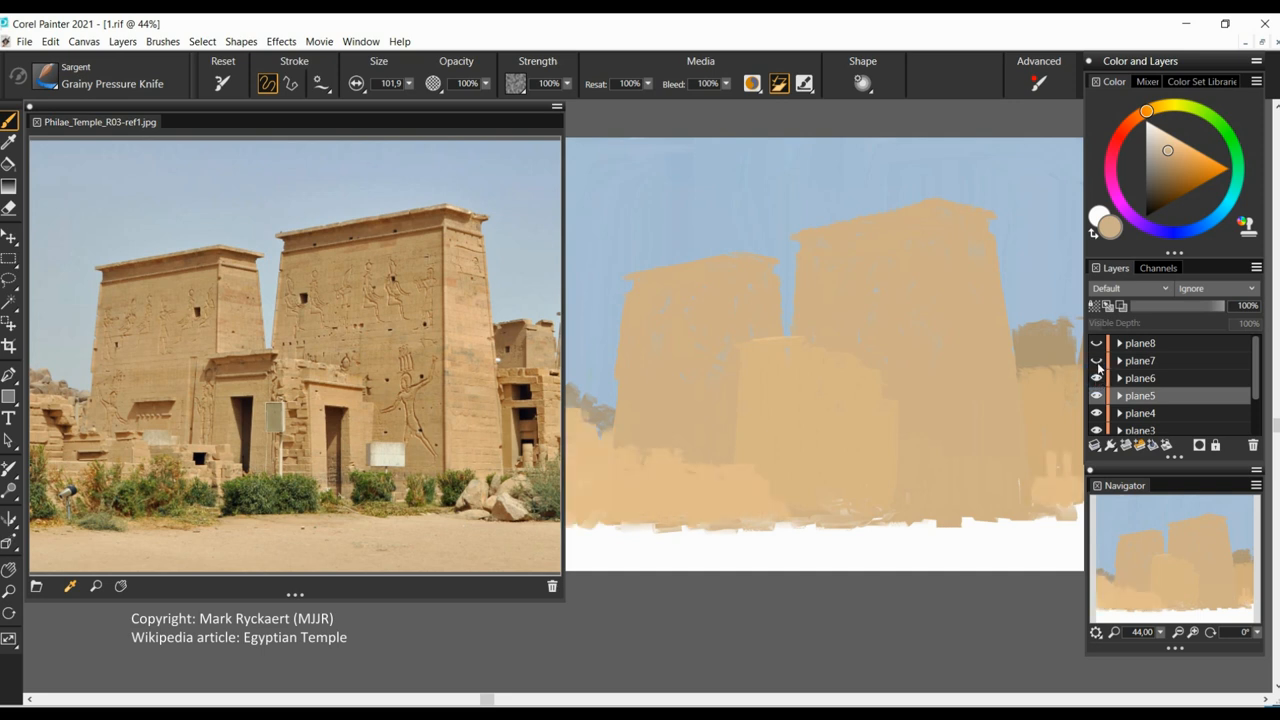
left_click(1096, 360)
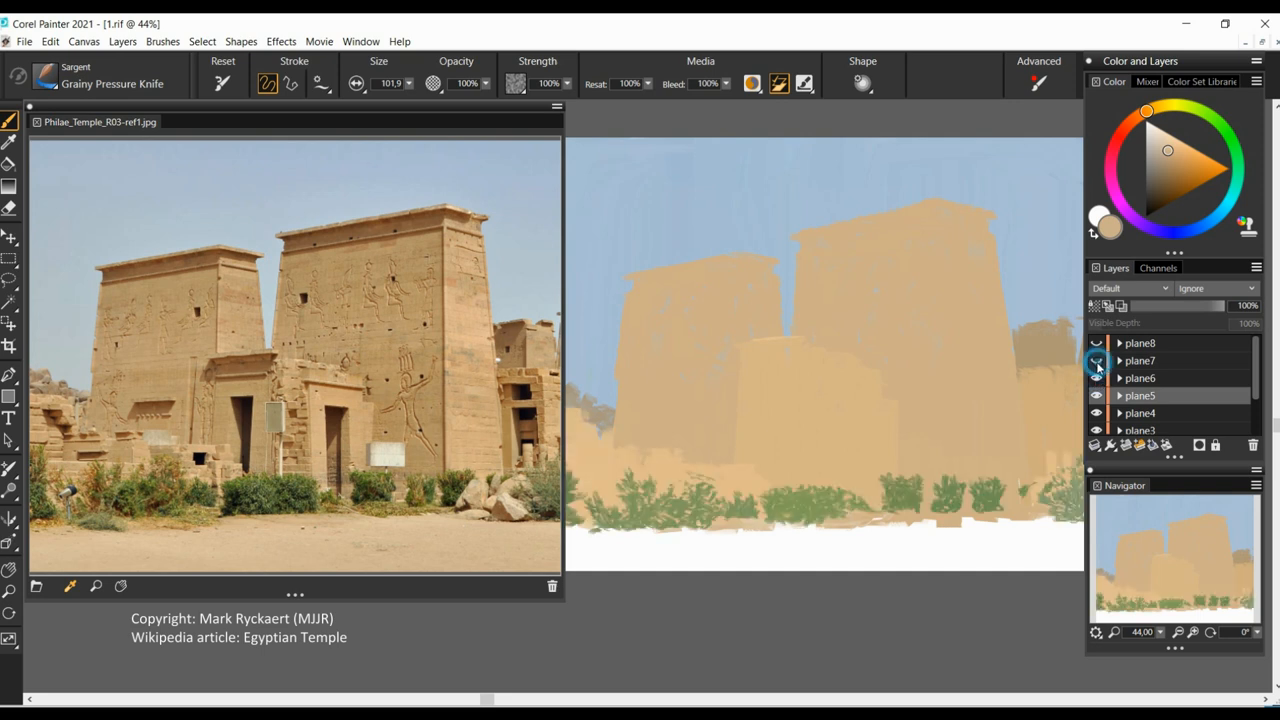
left_click(1096, 360)
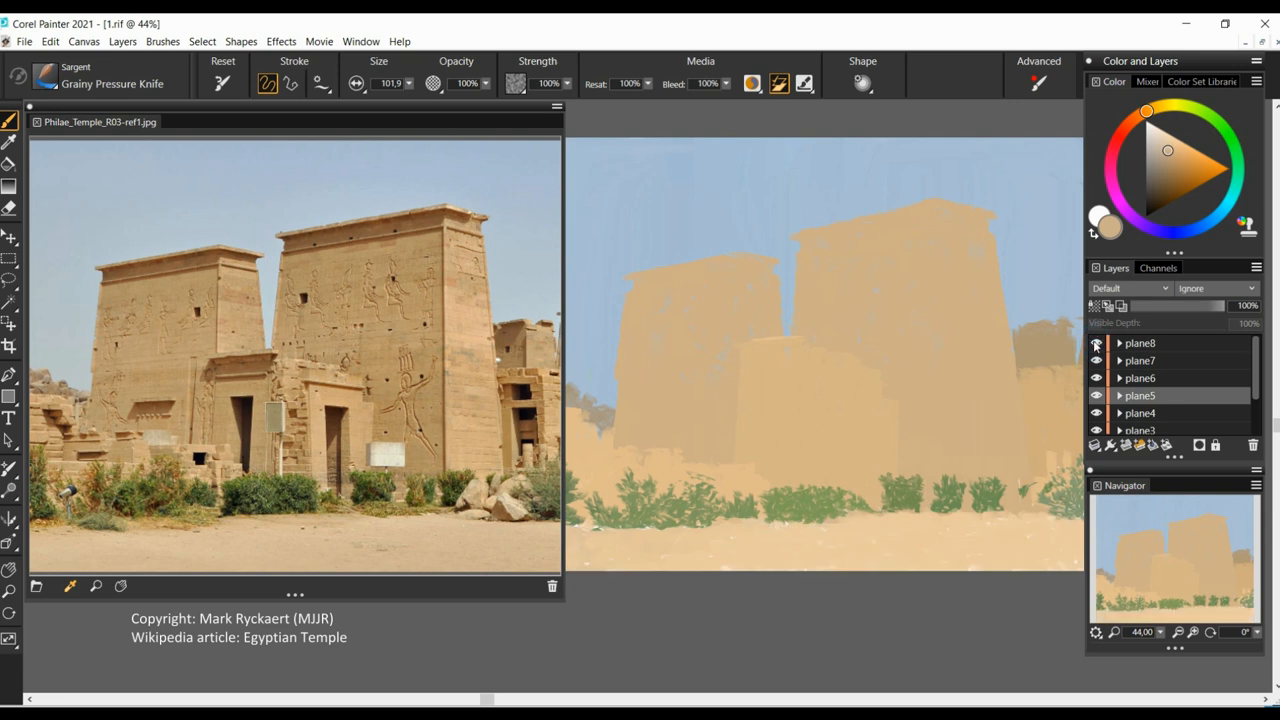
left_click(1096, 343)
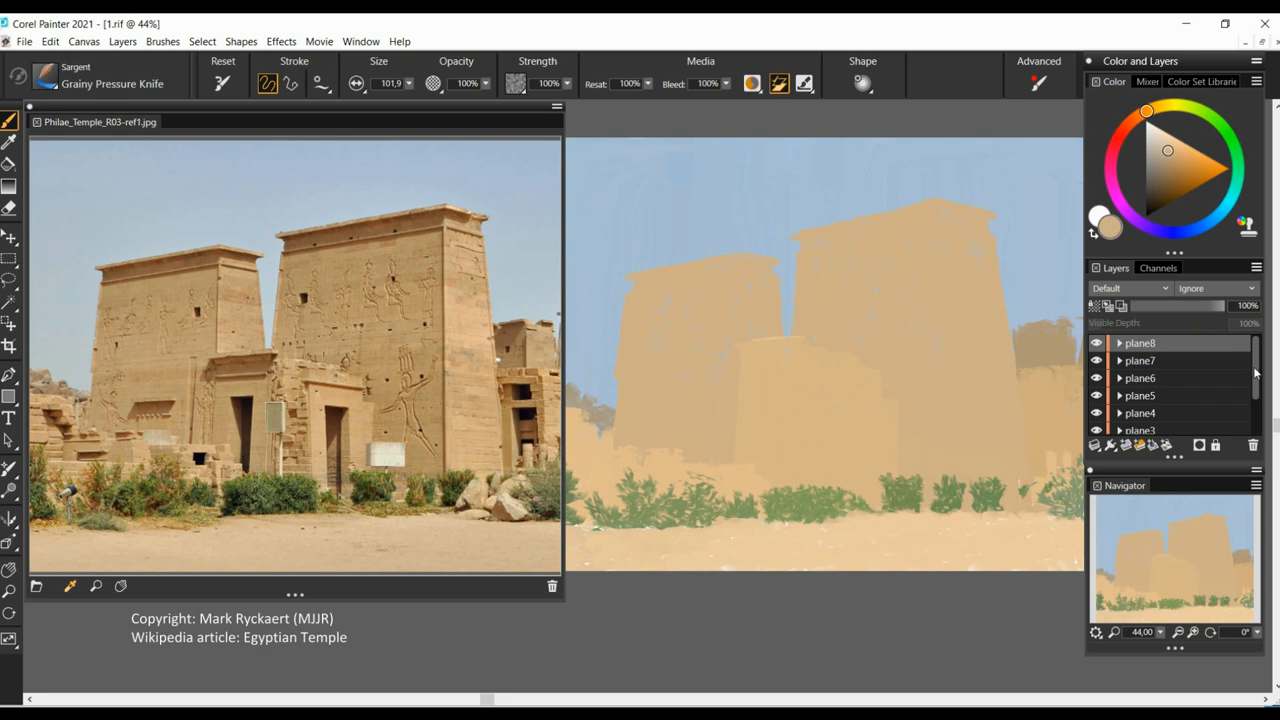
mouse_move(1256, 374)
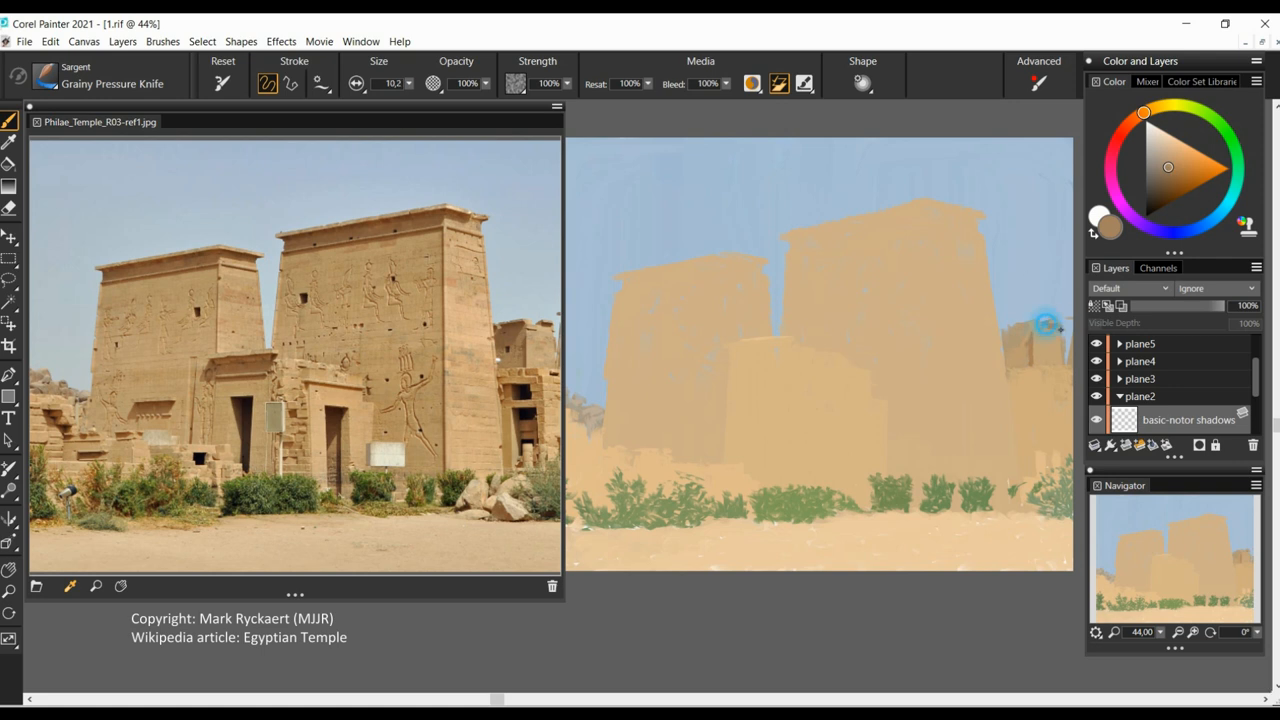
mouse_move(1025, 330)
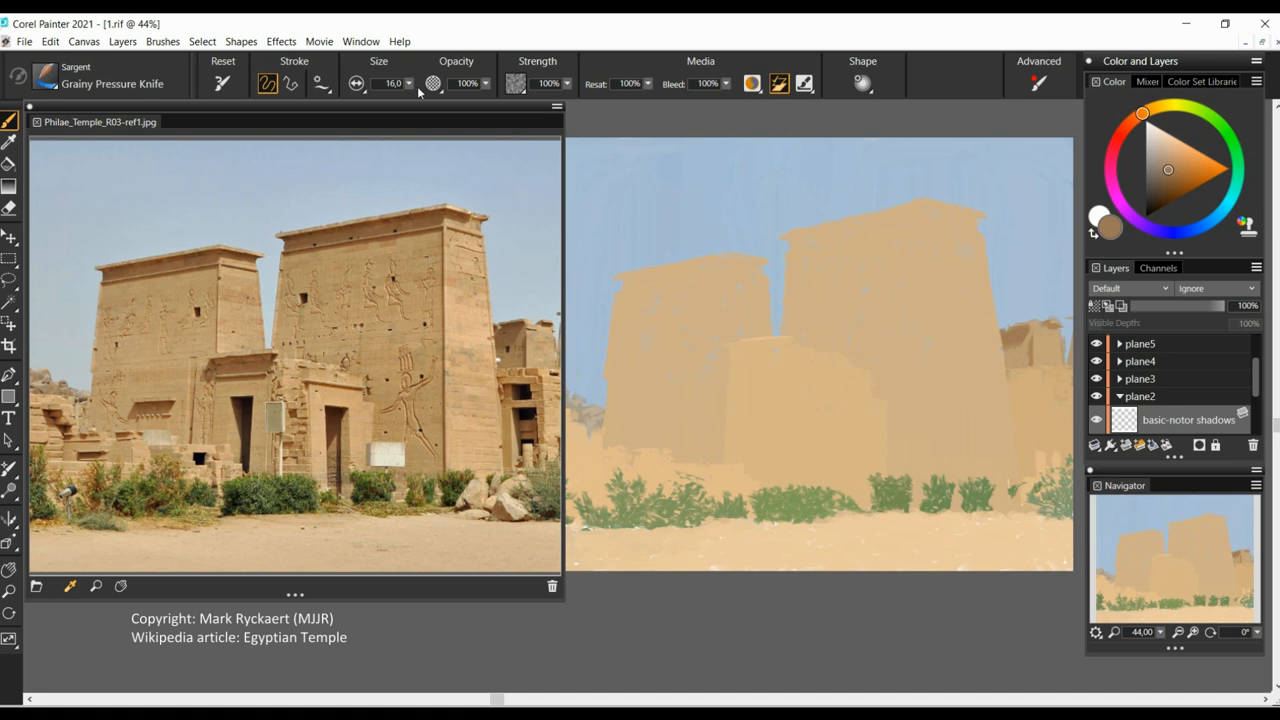
Set a larger Grainy Pressure Knife size for painting shadows.
left_click(390, 83)
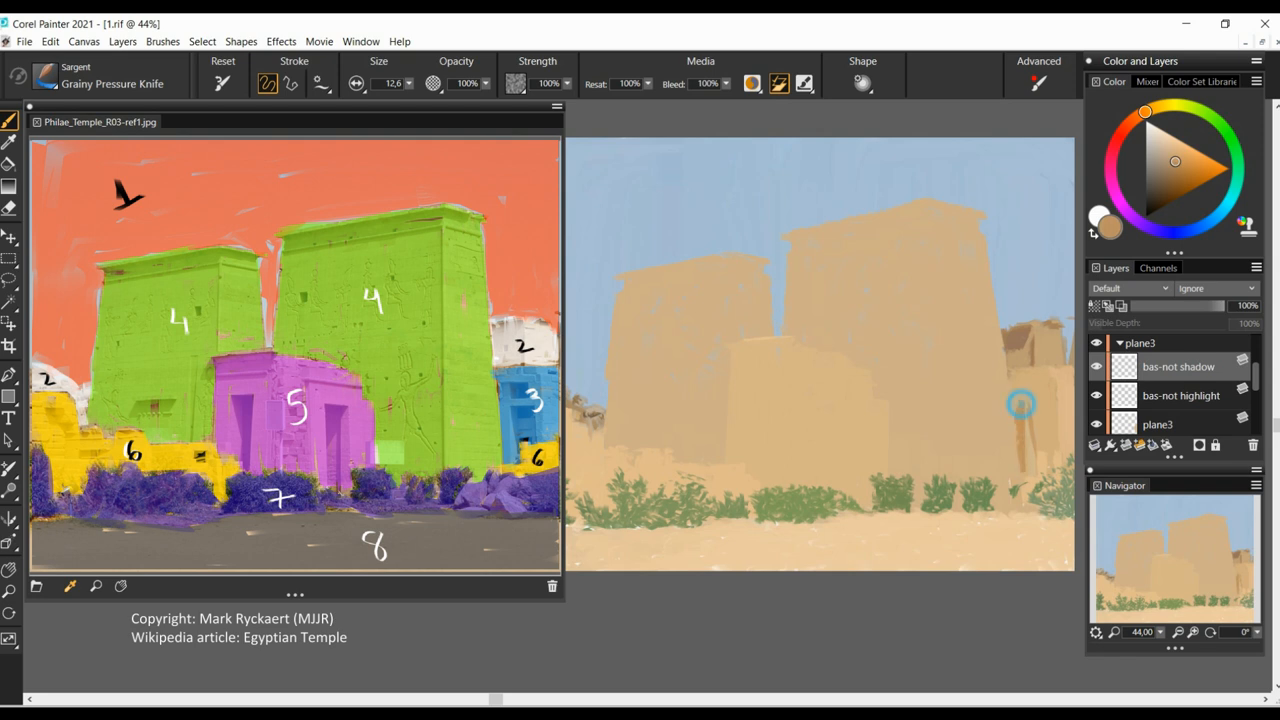
Pick a light stone colour, highlight the left pylon's top, and add a plane4 layer.
left_click(433, 83)
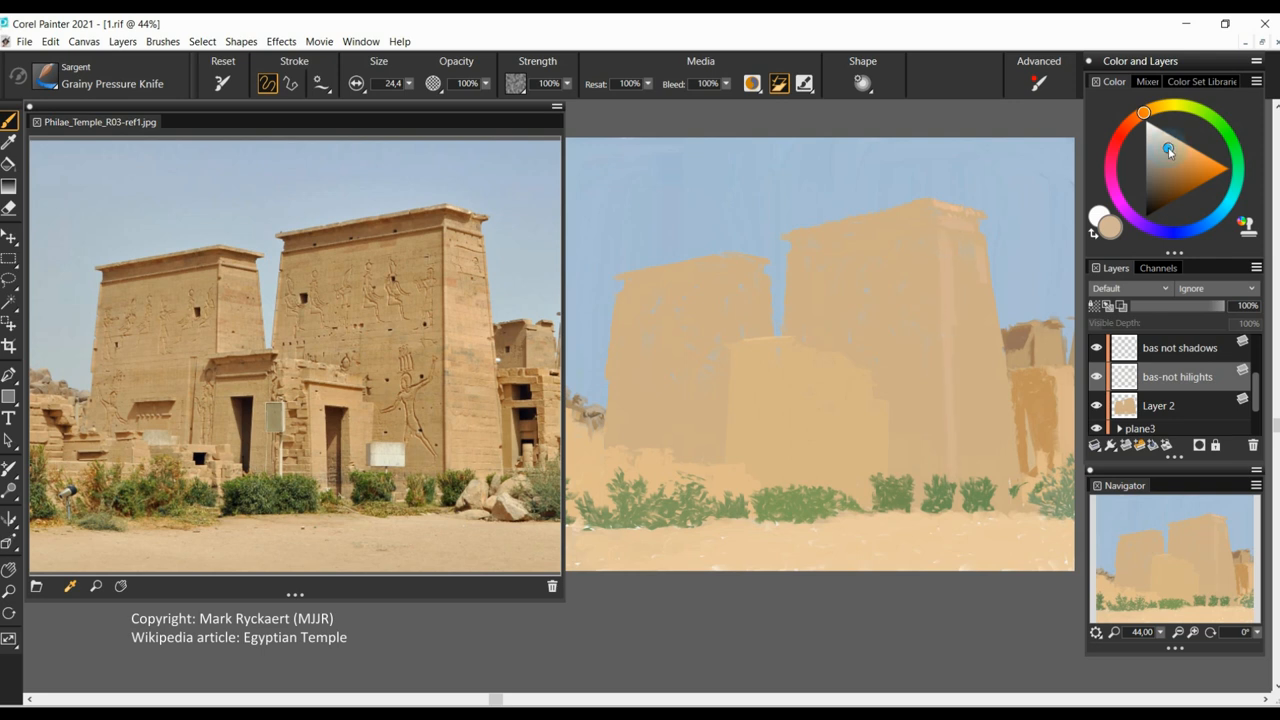
left_click(1167, 148)
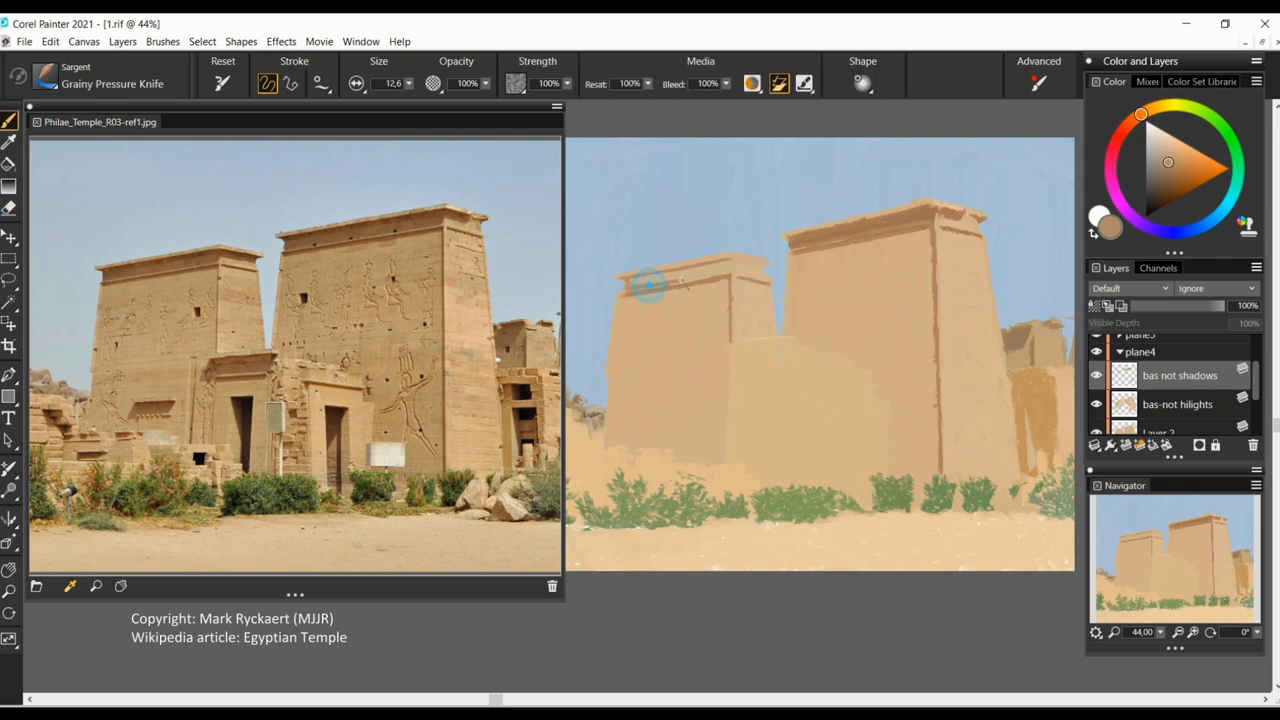
left_click_drag(645, 290, 780, 270)
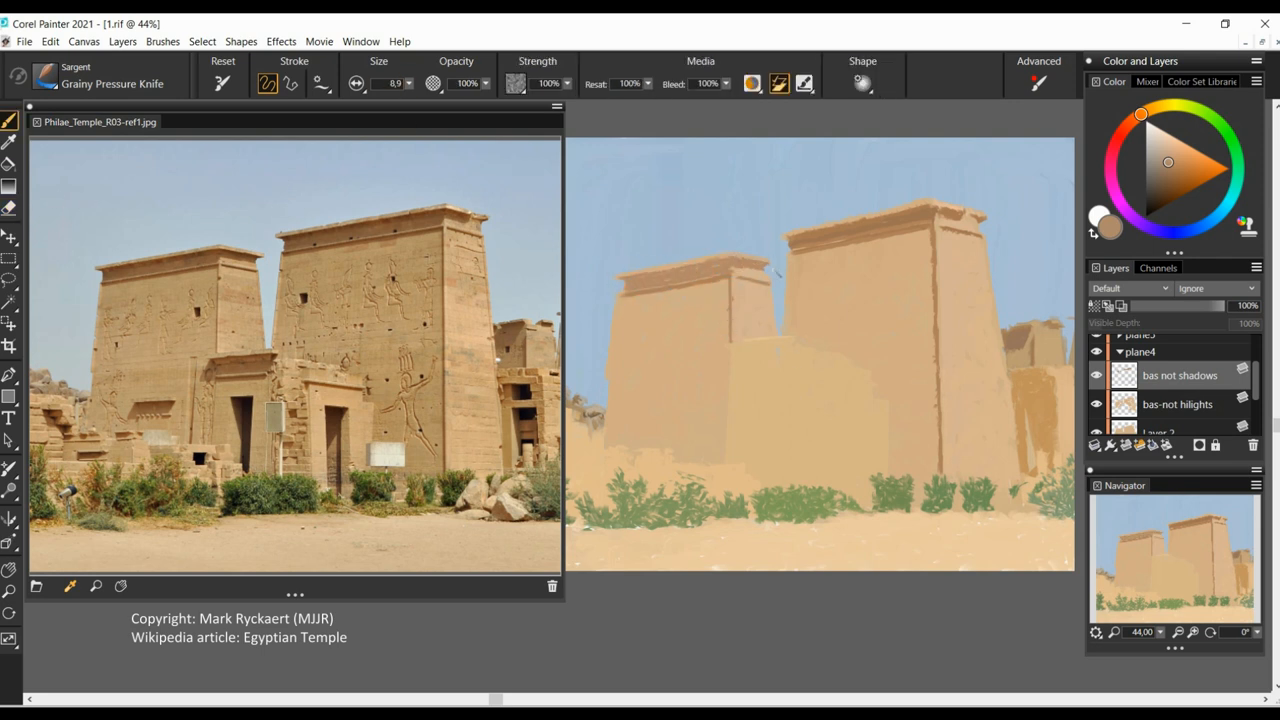
left_click(1177, 404)
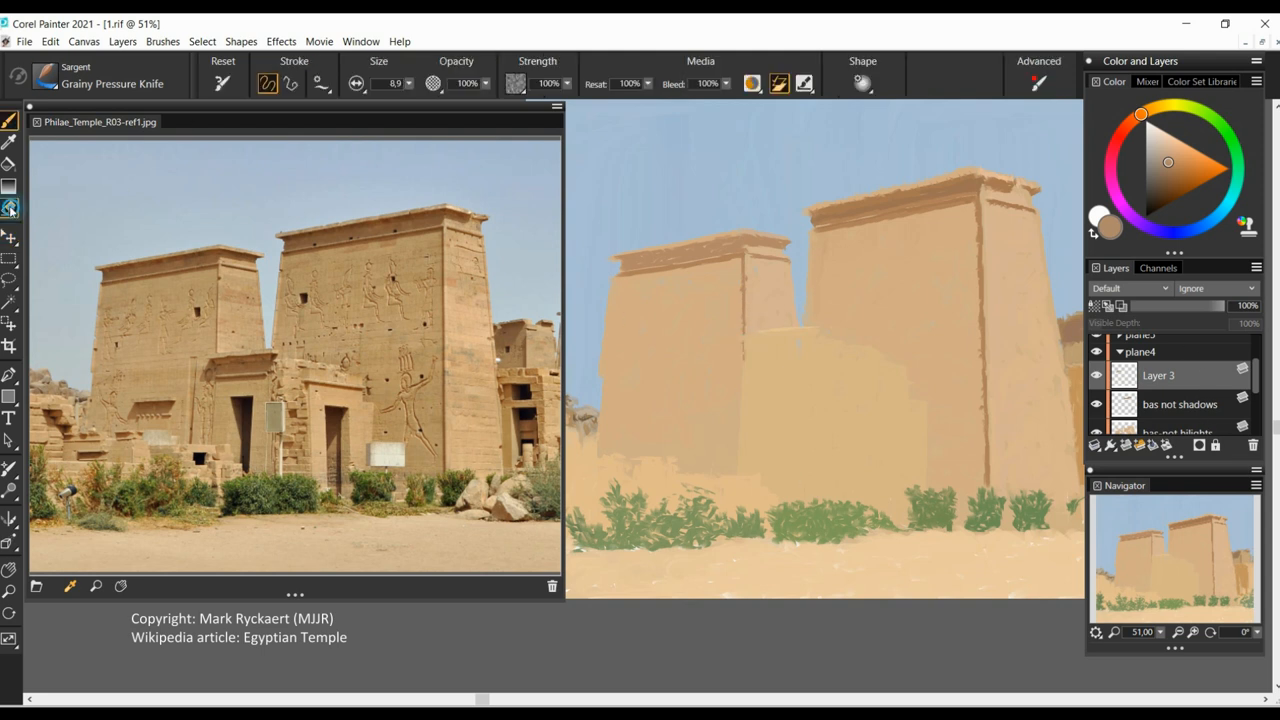
mouse_move(705, 242)
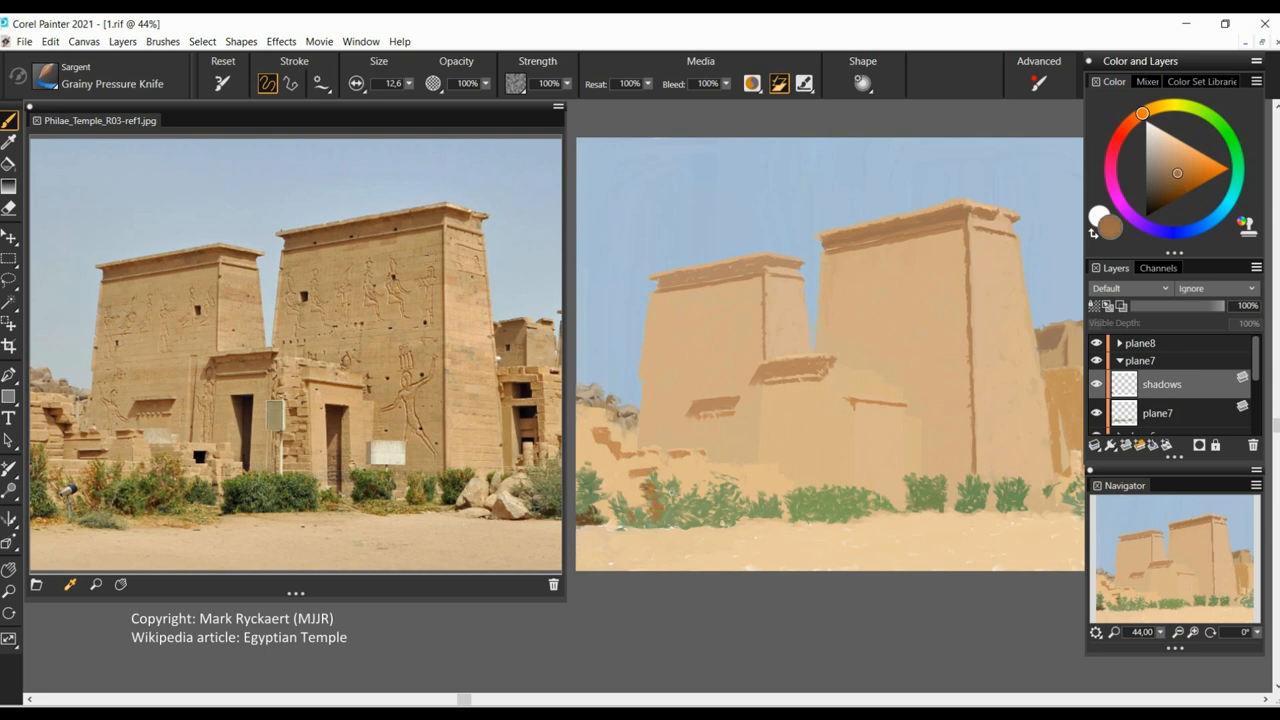
Shade the lower front building, picking dark green and dark brown for shadows.
left_click(725, 510)
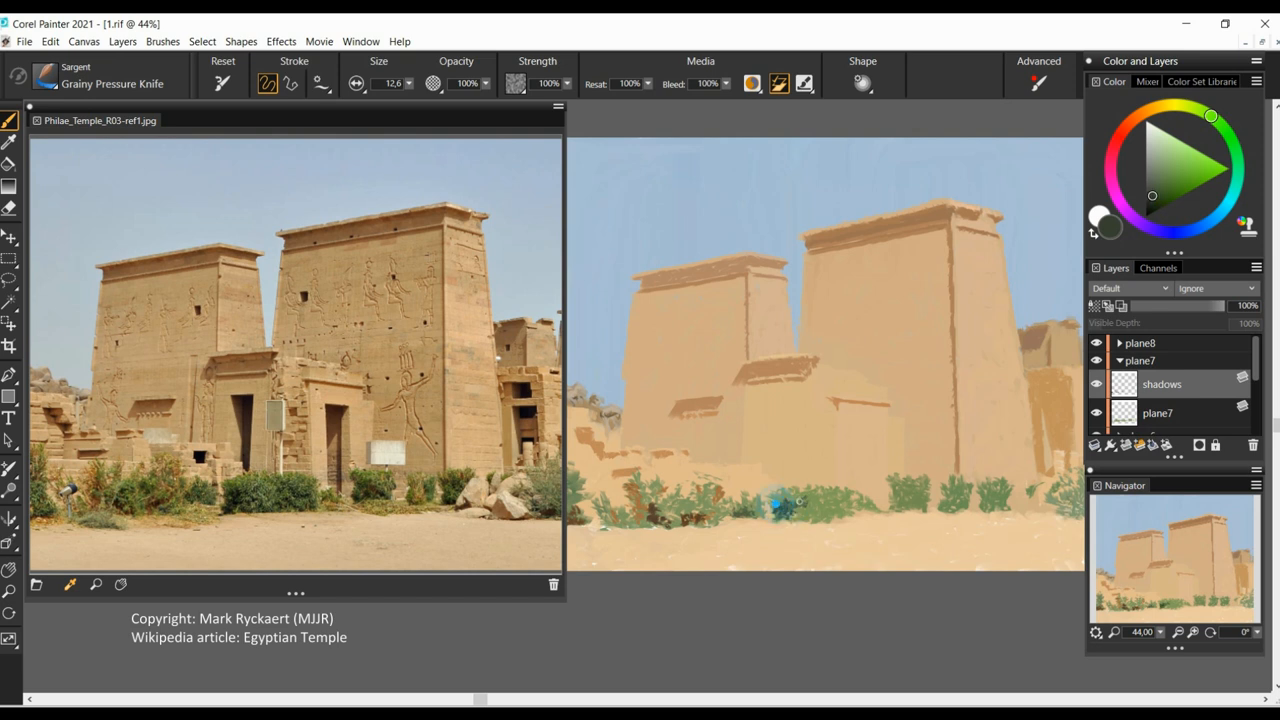
left_click(790, 500)
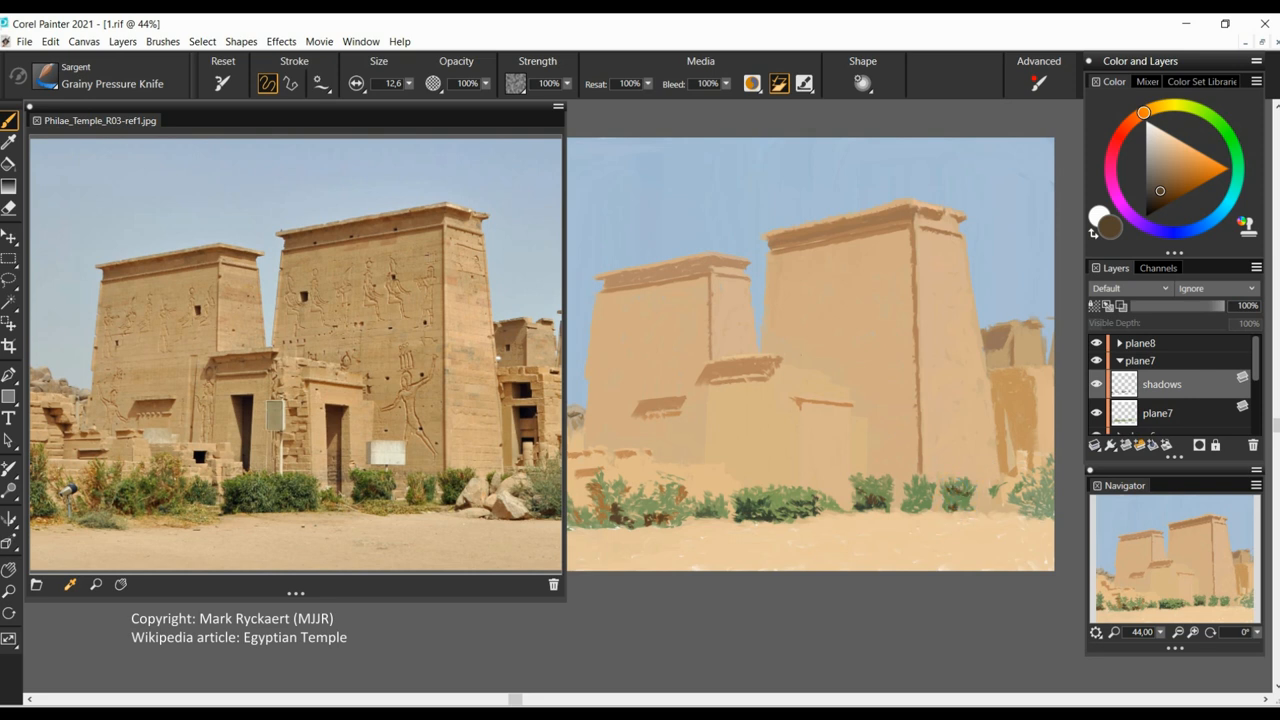
left_click(1189, 106)
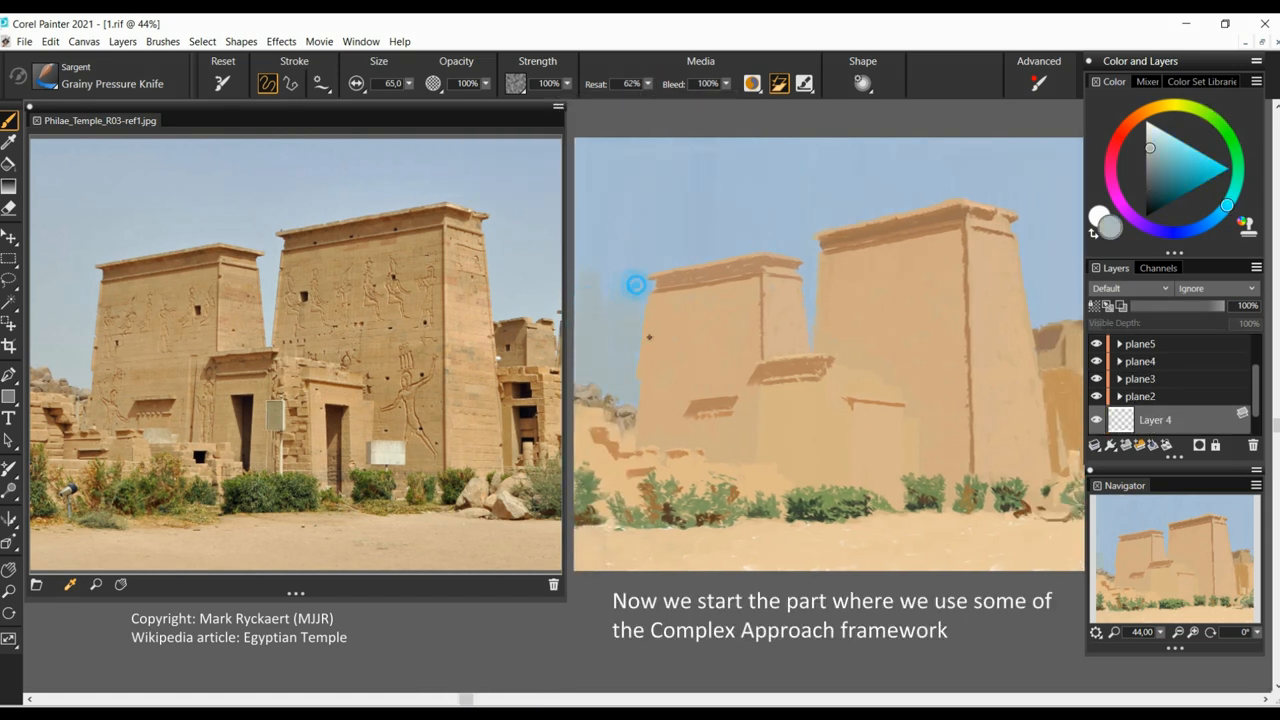
Paint a pale sky tone beside the left pylon.
left_click_drag(636, 285, 578, 258)
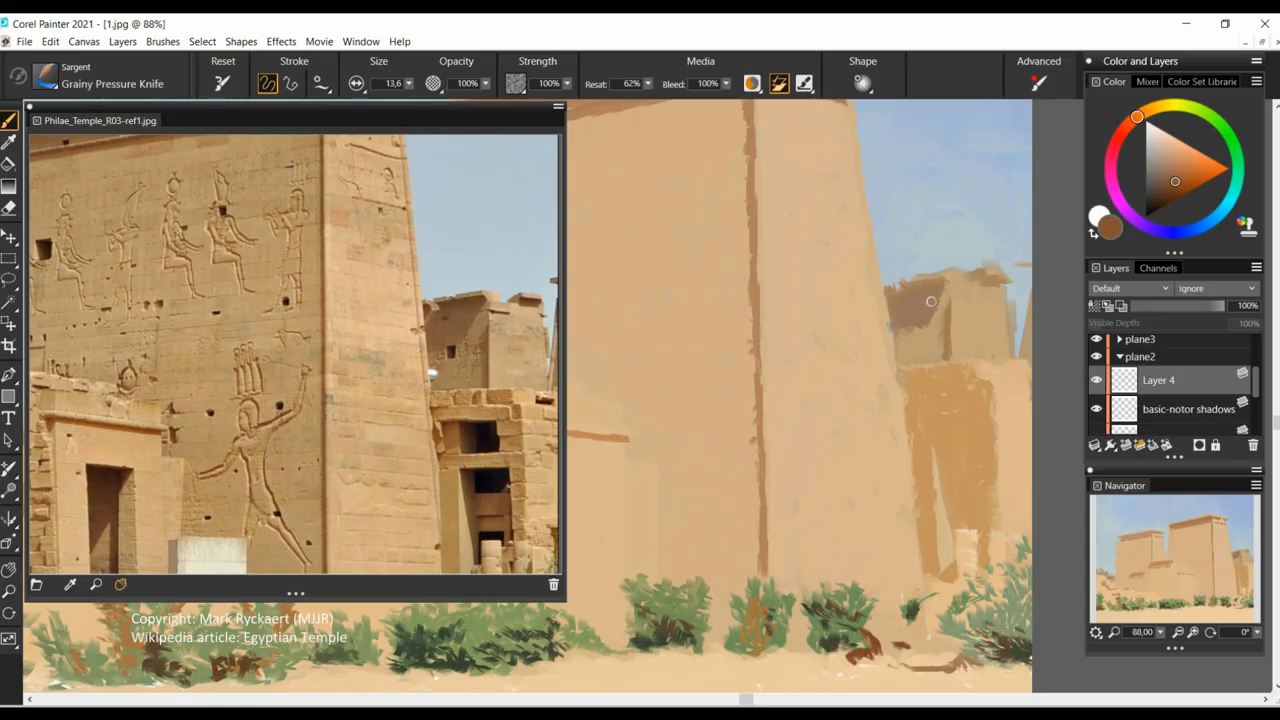
left_click(938, 285)
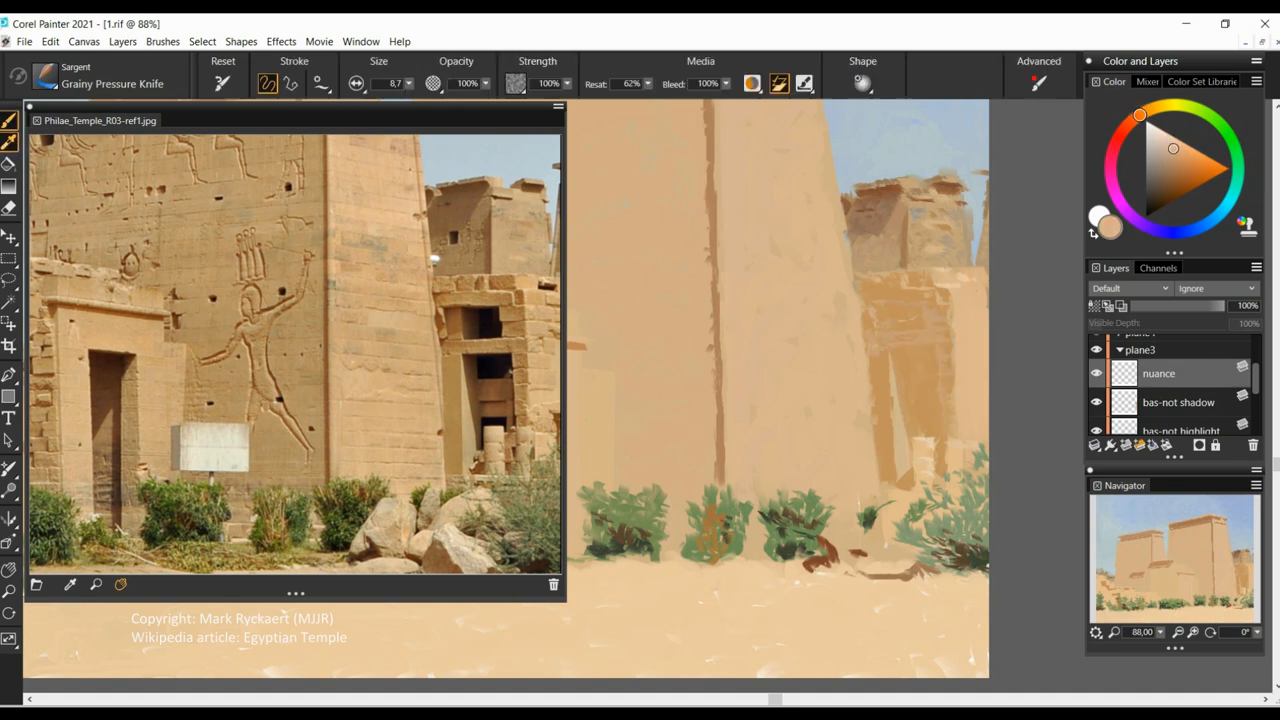
Pick a darker brown paint colour and drag a short stroke with it.
left_click(1180, 166)
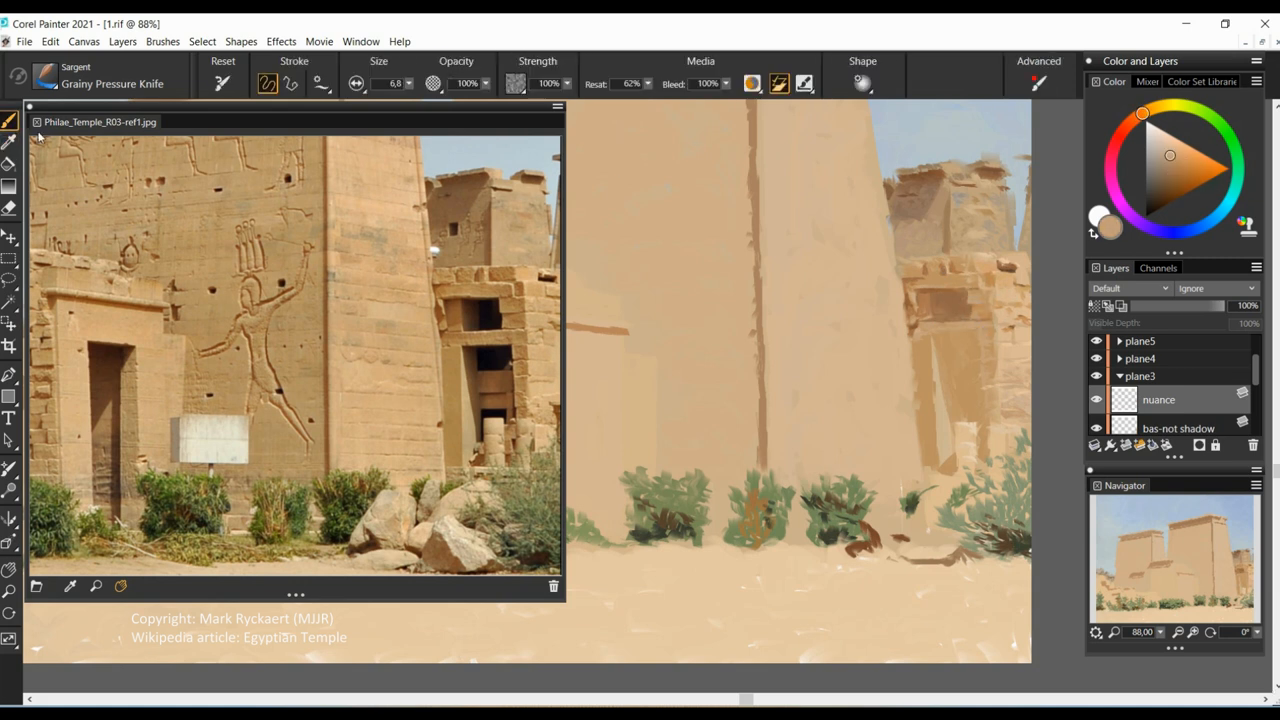
left_click(950, 358)
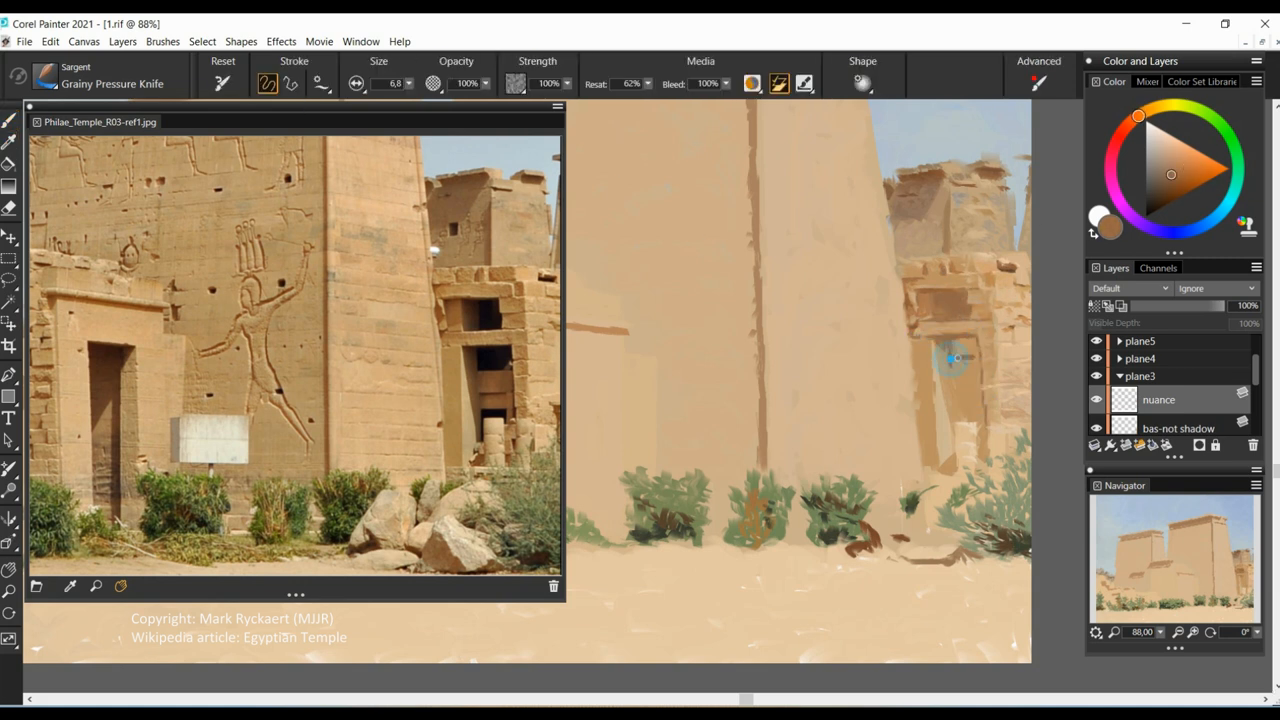
left_click_drag(950, 358, 980, 458)
type("nuance")
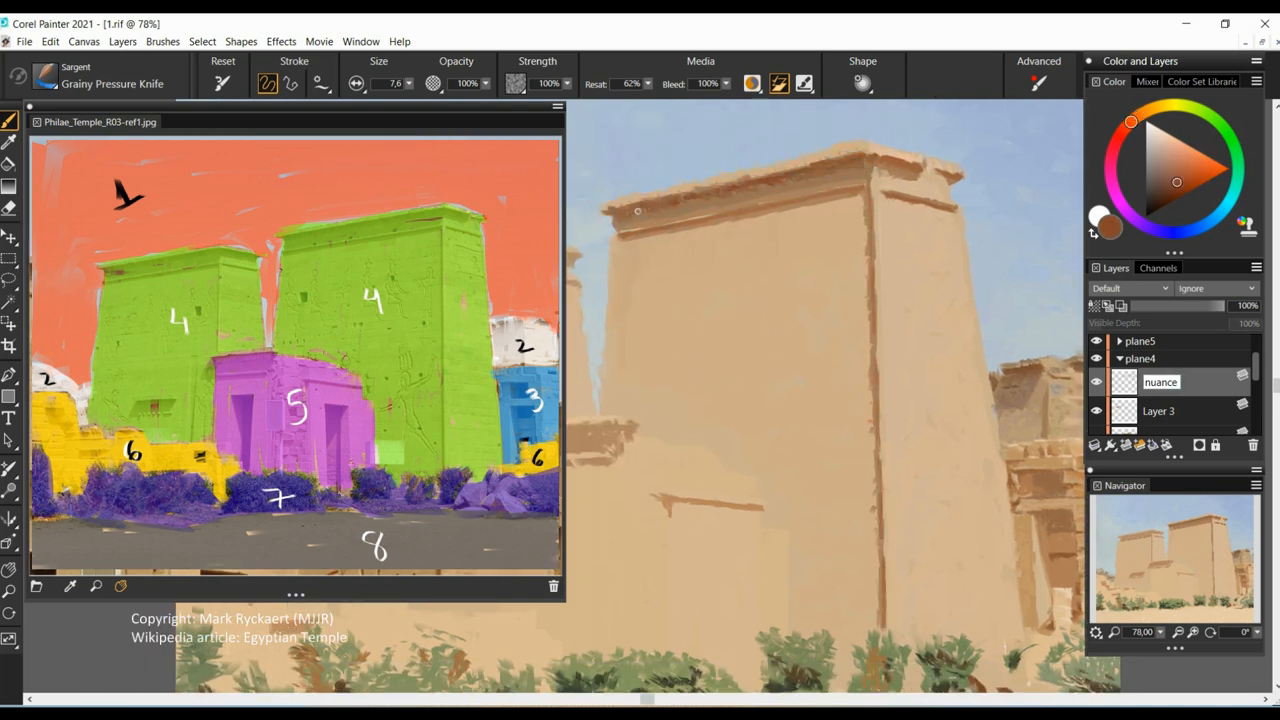
Confirm 'nuance' as the layer's name.
left_click(11, 142)
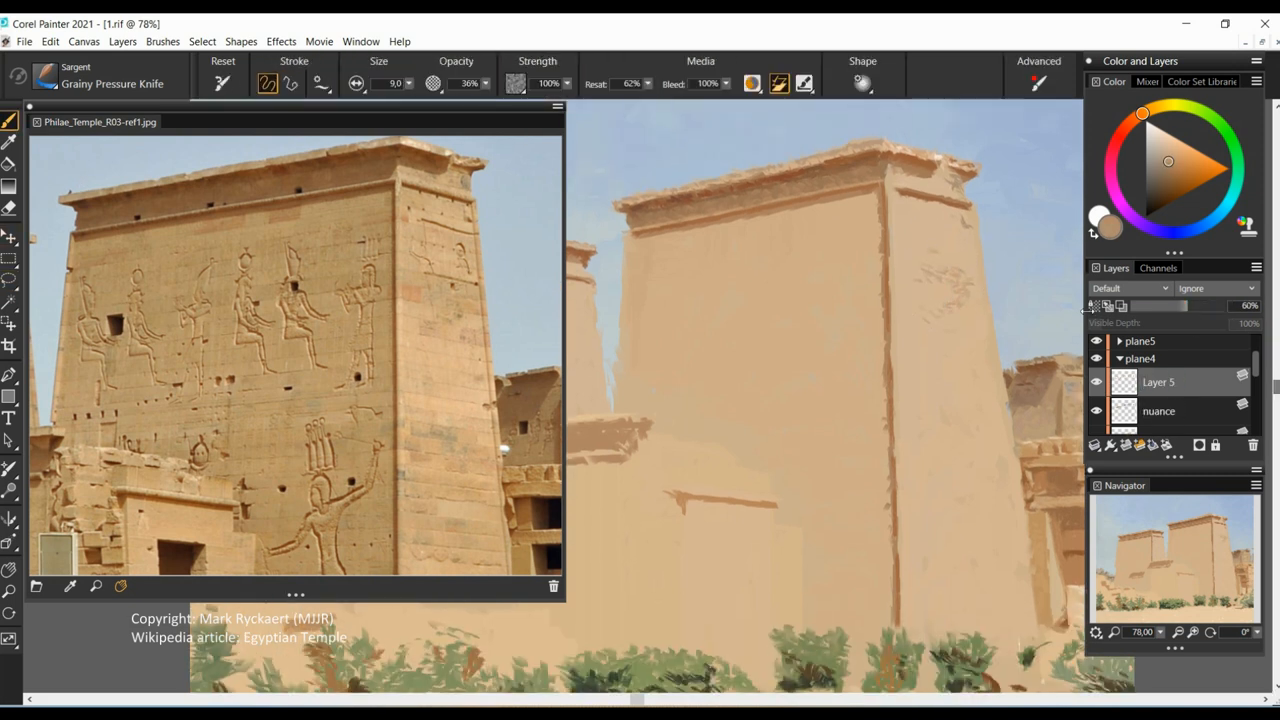
Dab faint muted carving marks onto the tall pylon's shaded right face on Layer 5.
left_click_drag(980, 355, 980, 355)
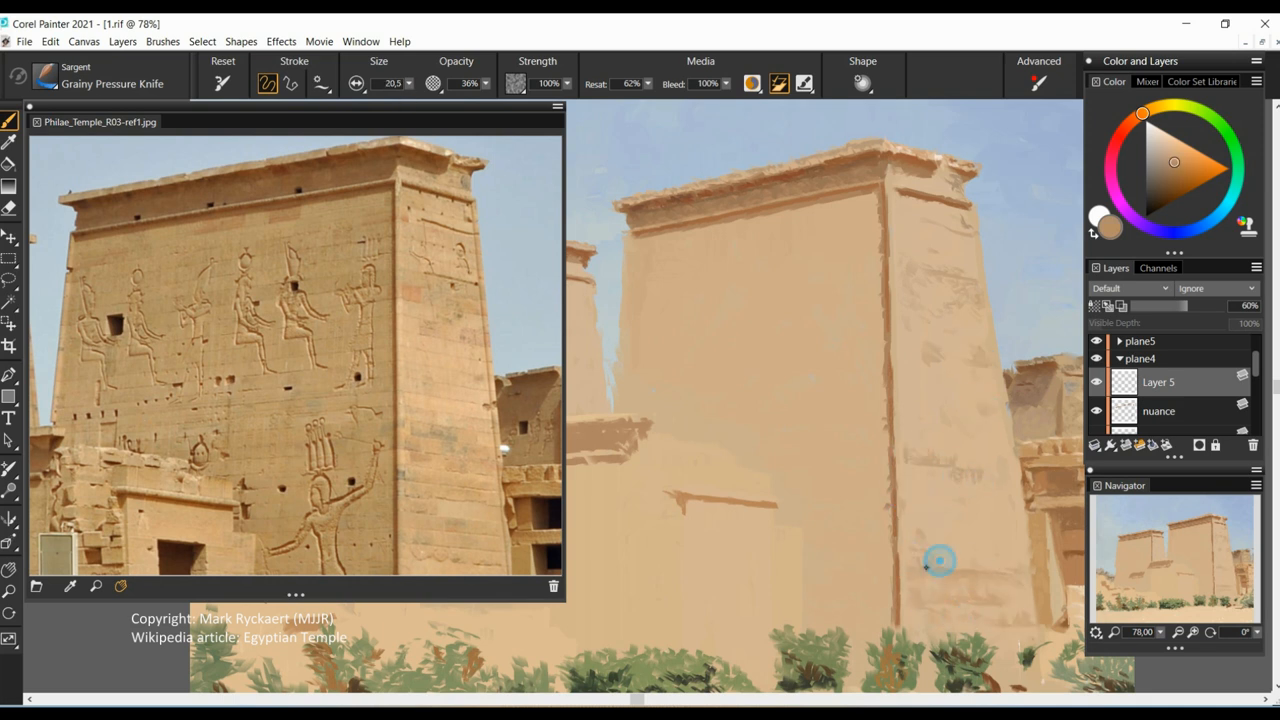
left_click(395, 83)
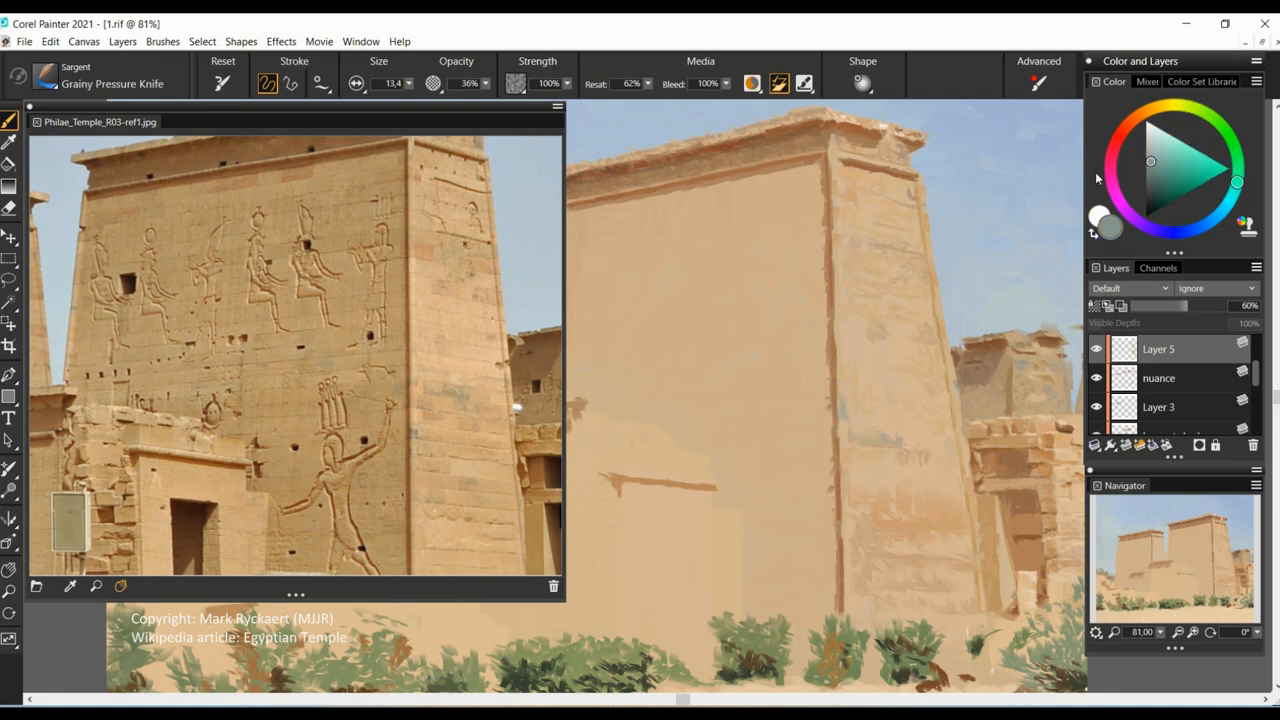
left_click(862, 503)
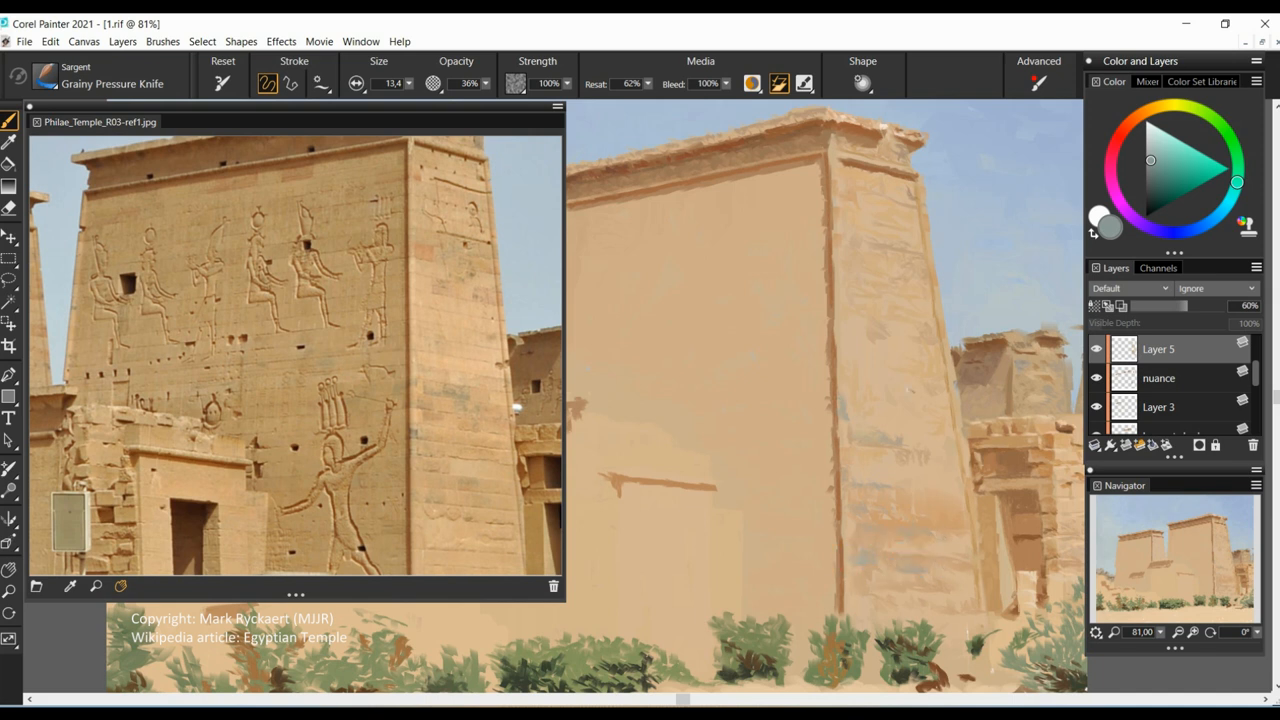
left_click(1115, 192)
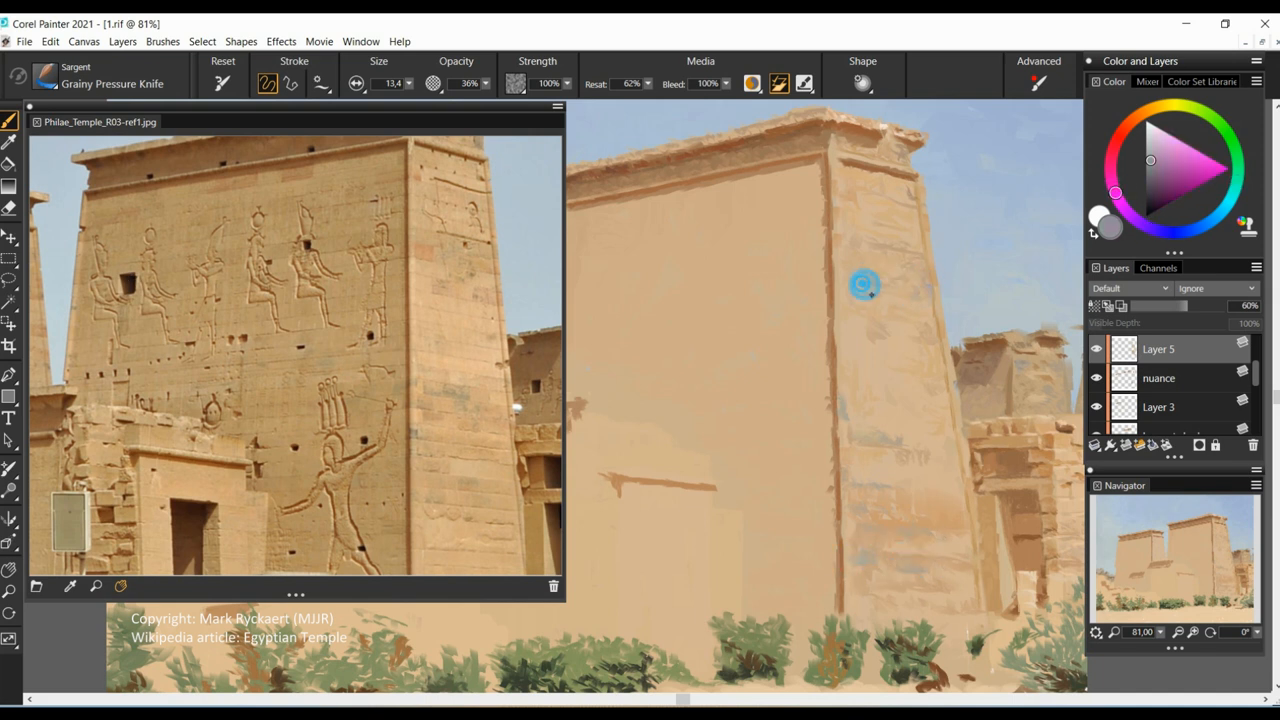
left_click(1168, 162)
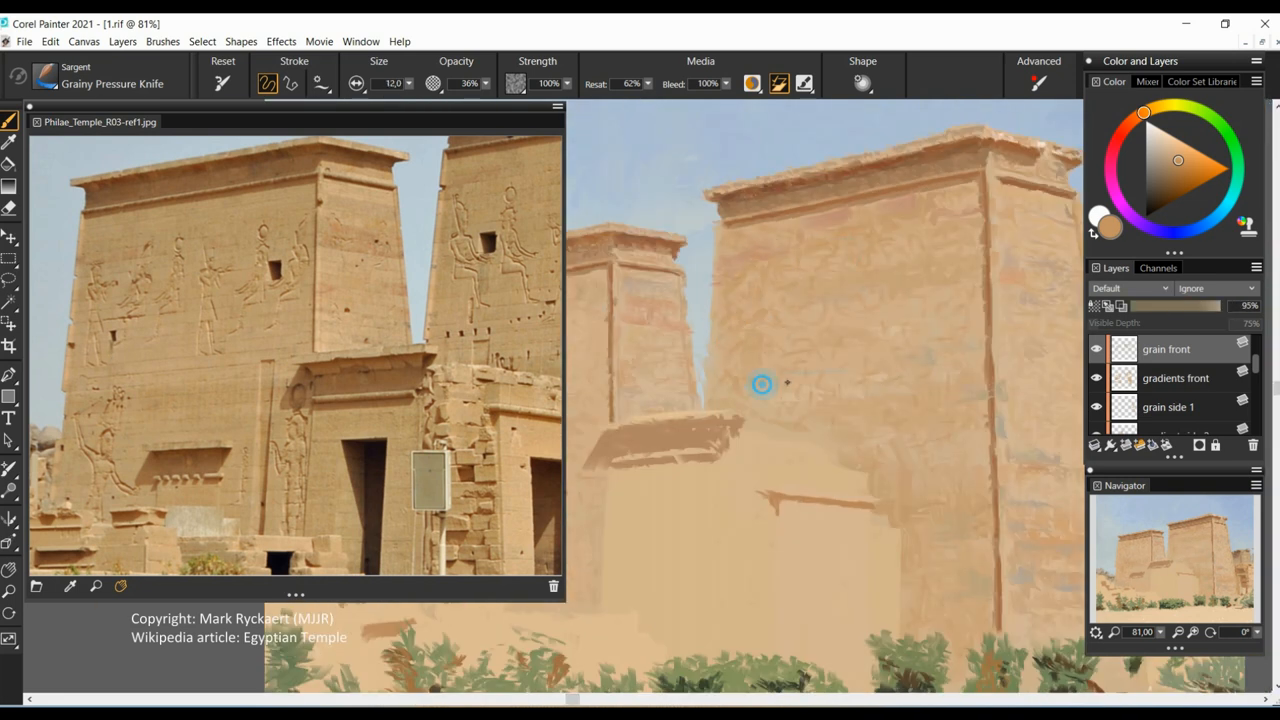
Brush grainy stone texture across the pylon's front face.
left_click_drag(761, 384, 895, 477)
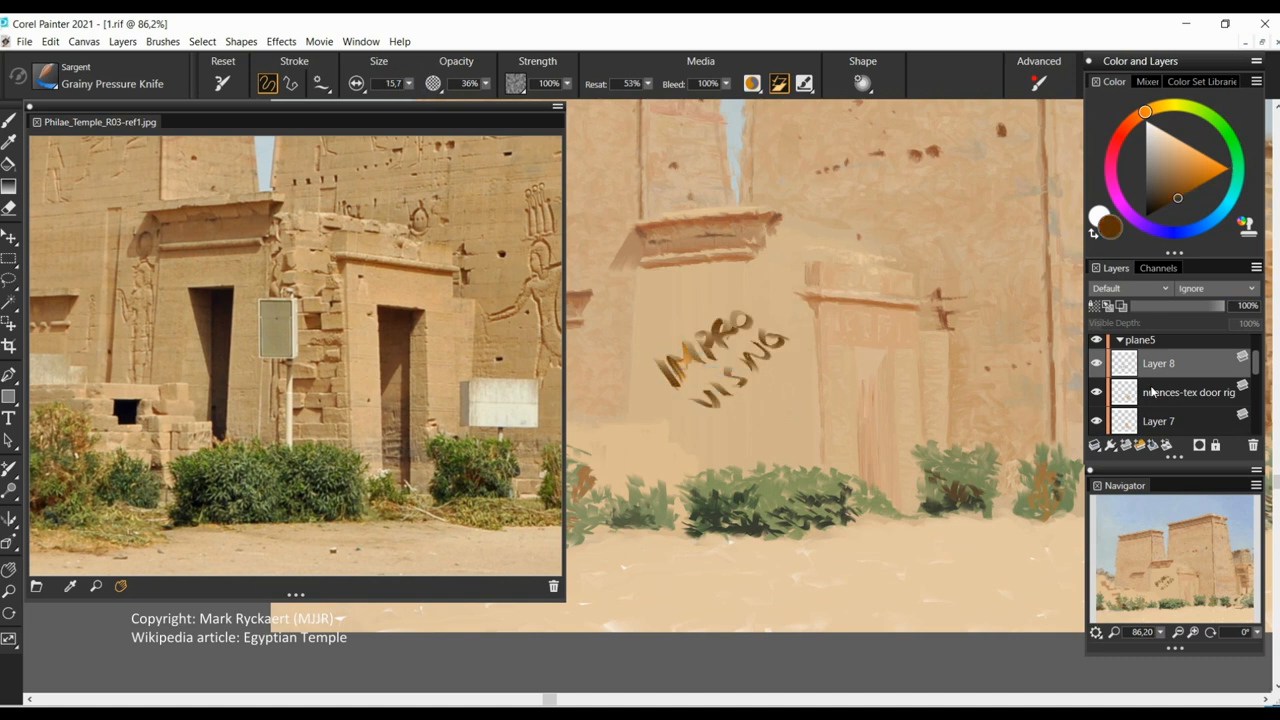
Reduce the brush size for painting the doorway shadow details.
scroll("down", 3)
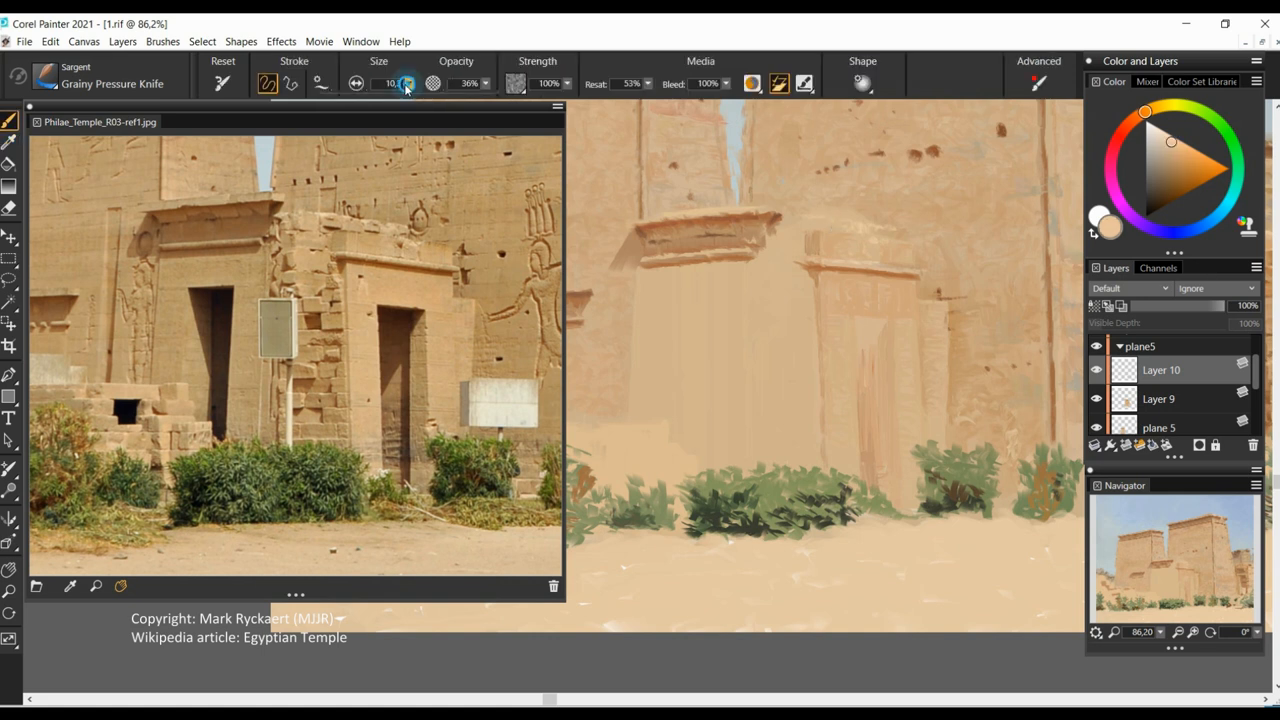
left_click_drag(405, 83, 392, 83)
type("nuances")
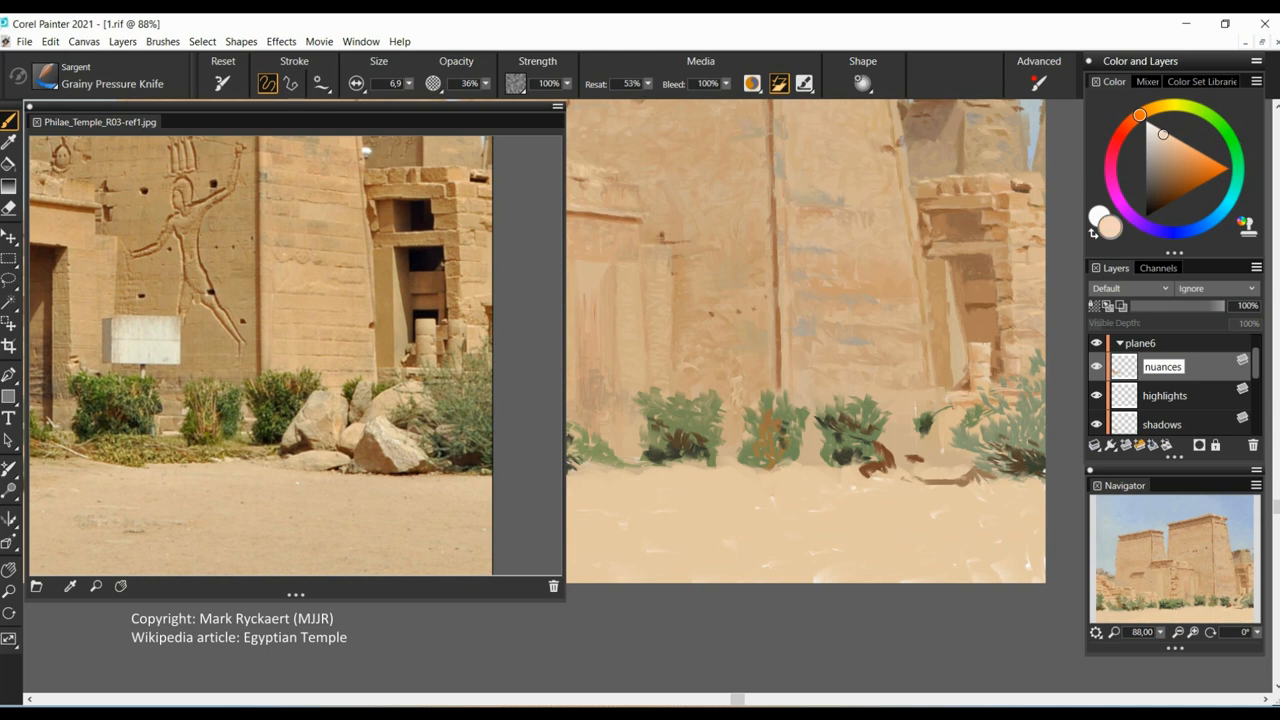
Add the refine shadows and shine-through leaves layers in plane7.
left_click(1168, 153)
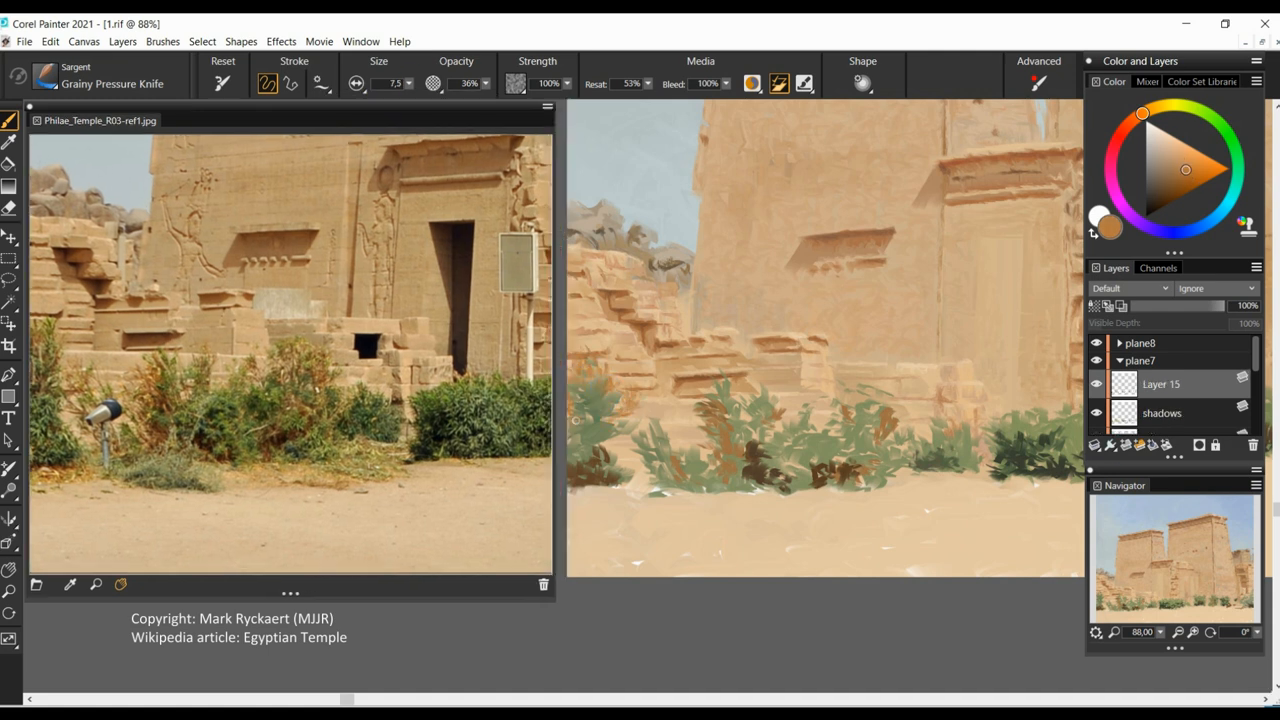
left_click(695, 440)
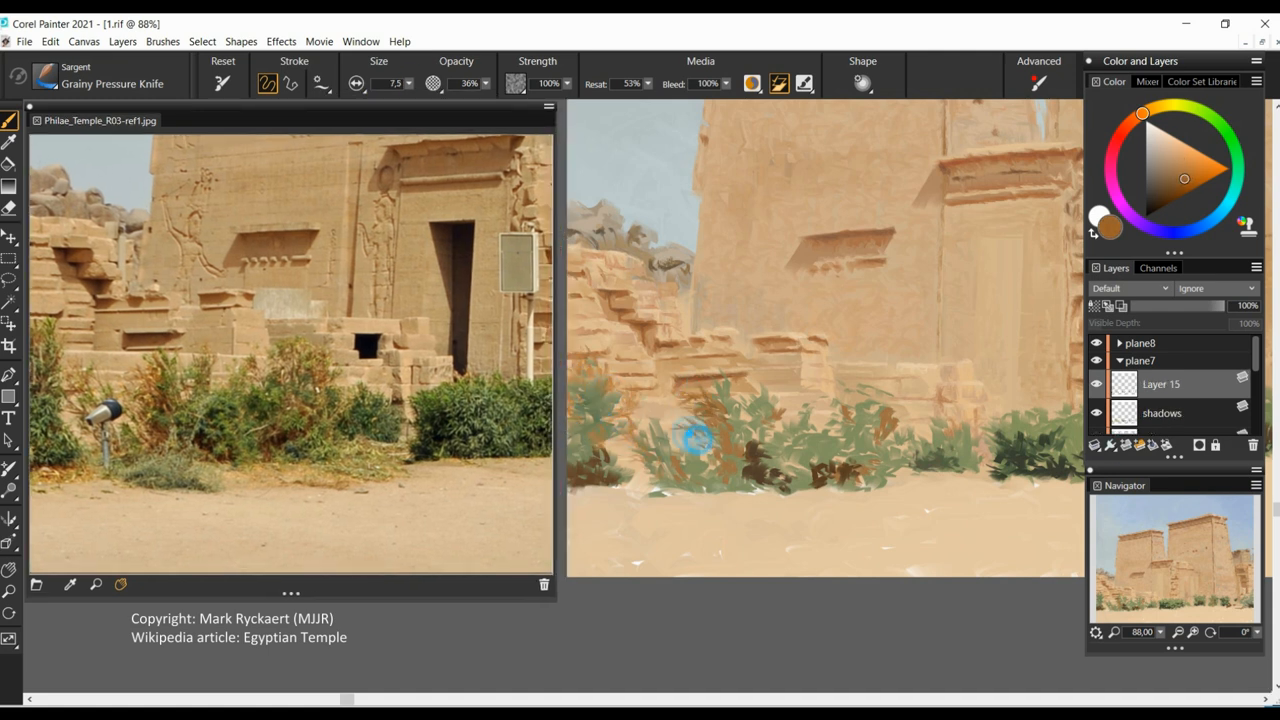
left_click(700, 440)
type("refine shadows")
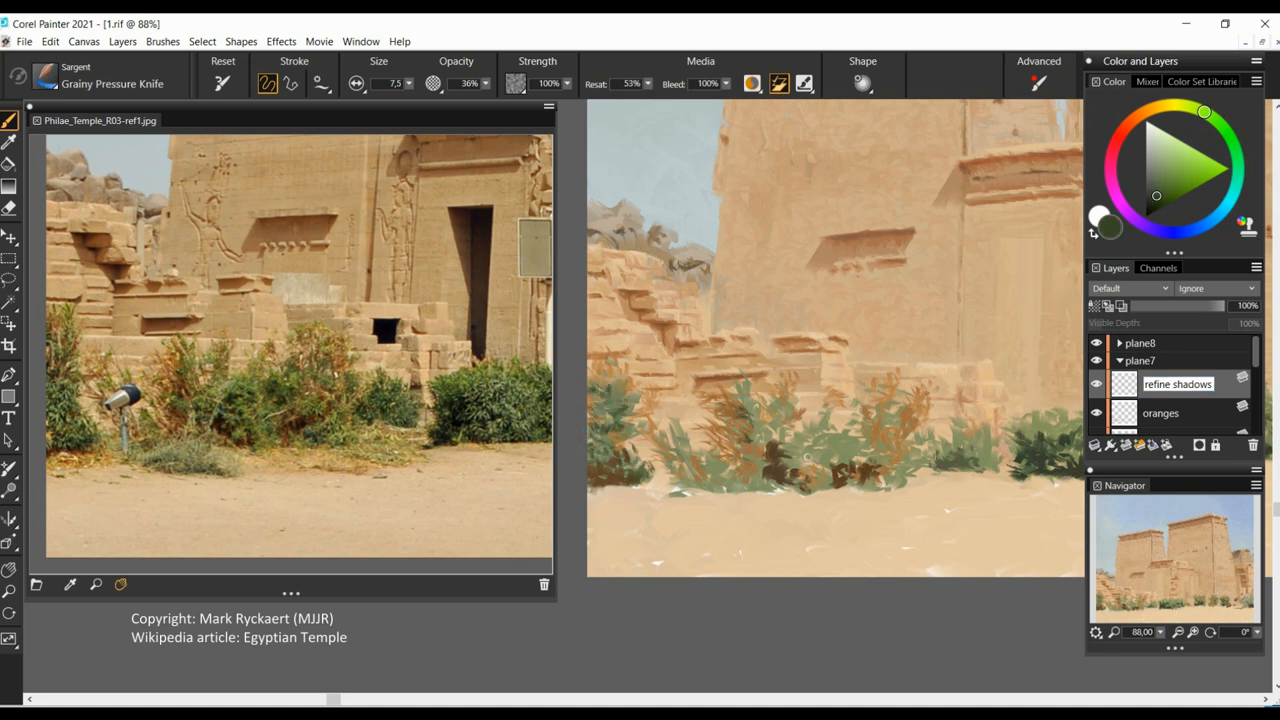
left_click(795, 445)
type("hine-through leaves")
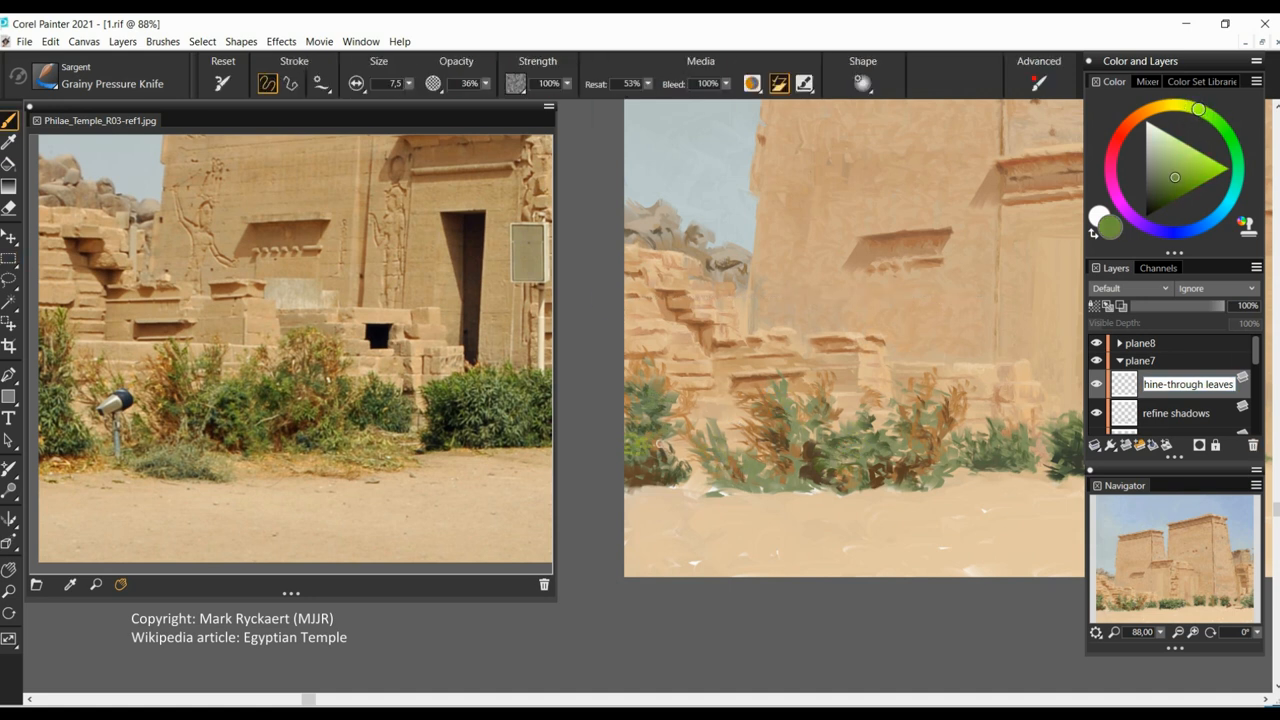
left_click(768, 425)
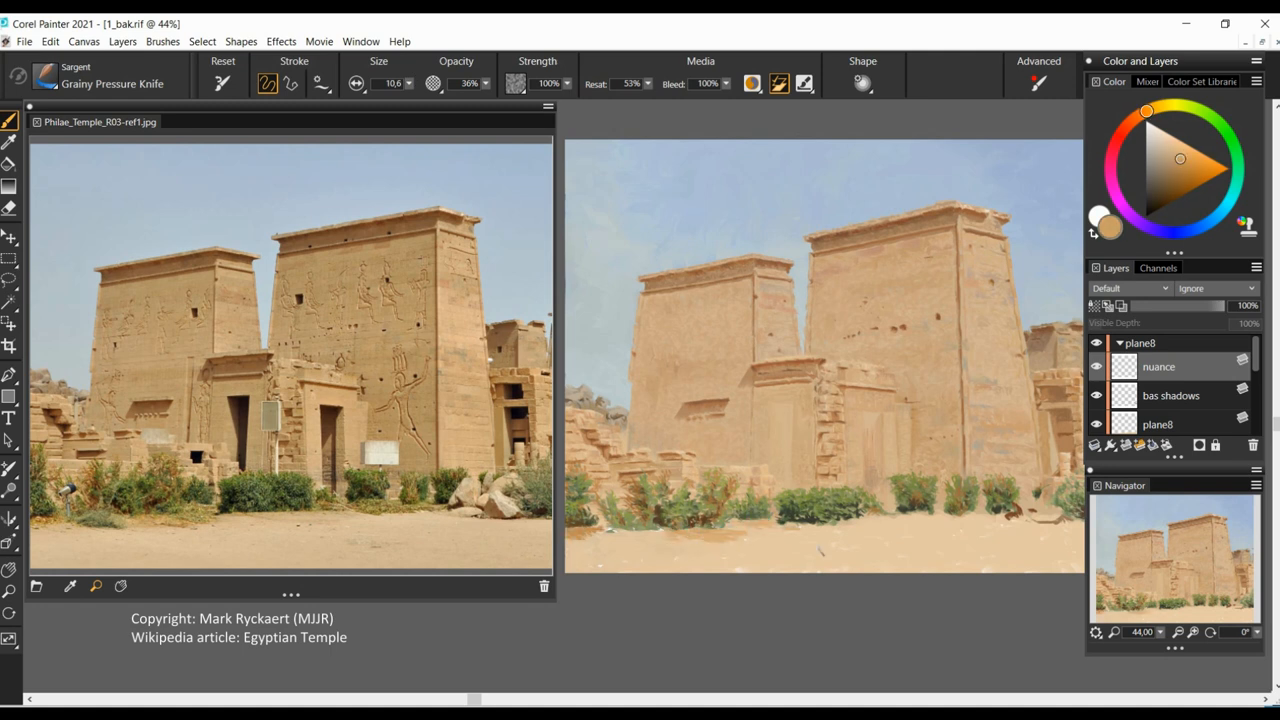
Shade the lower-right bushes and ground on the bas shadows and nuance layers.
left_click(970, 547)
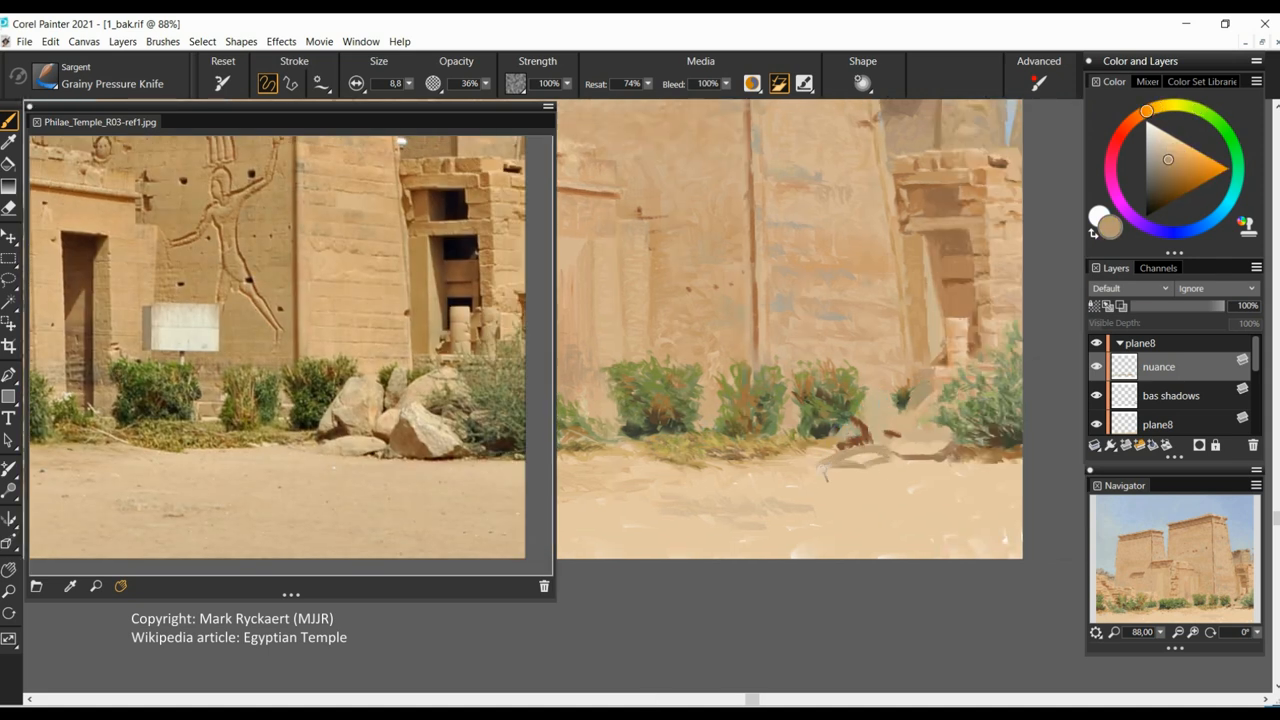
left_click(870, 410)
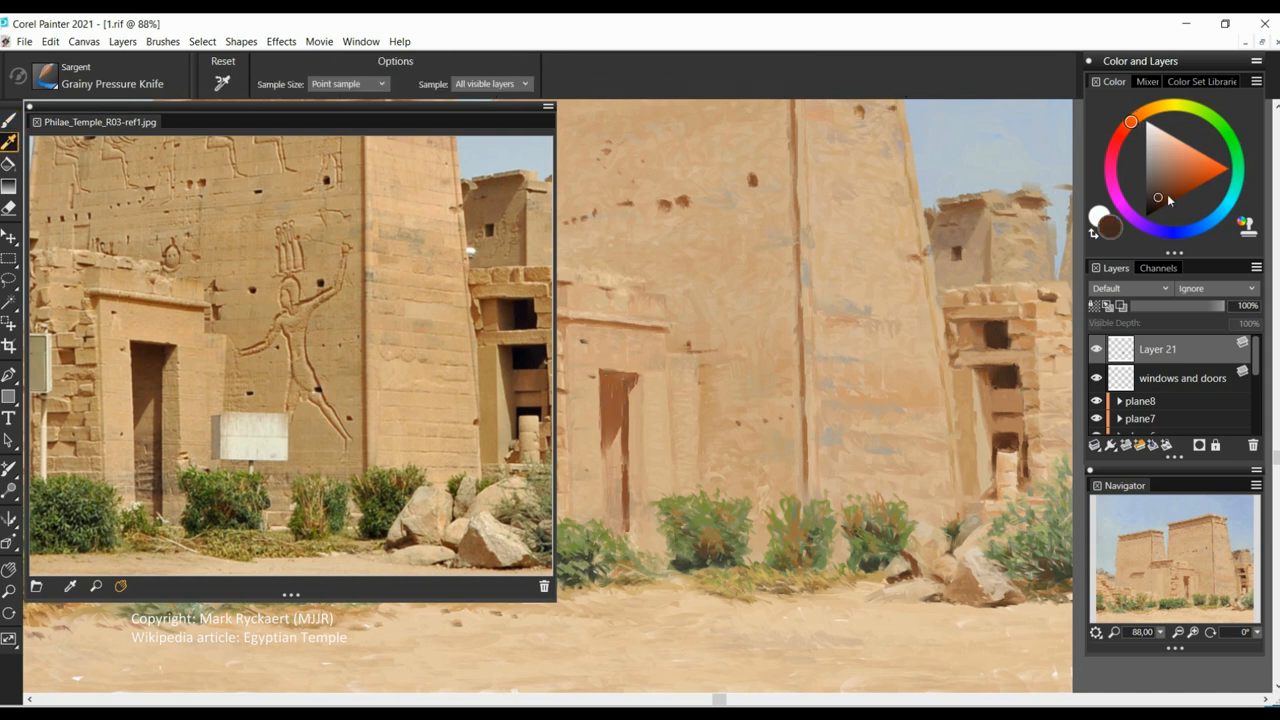
Add Layer 21 above the windows and doors layer.
left_click(9, 120)
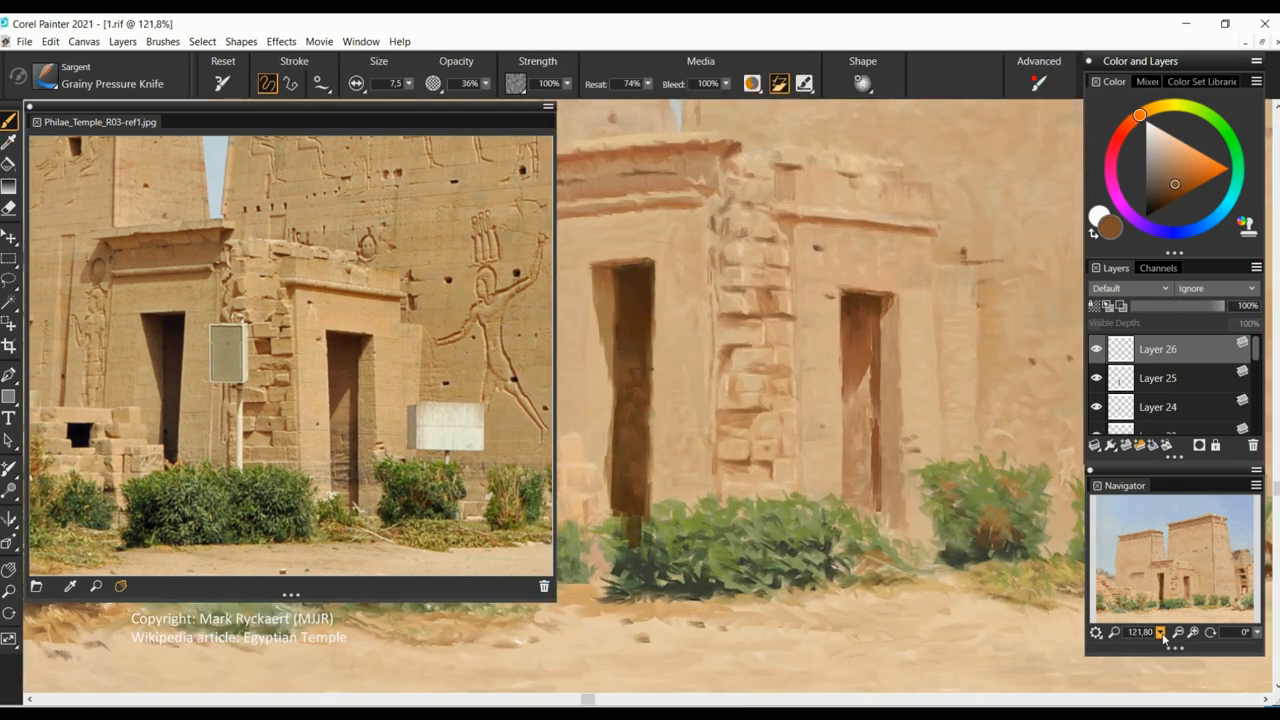
Start choosing a colour adjustment for Layer 25 from the menu bar.
left_click(281, 41)
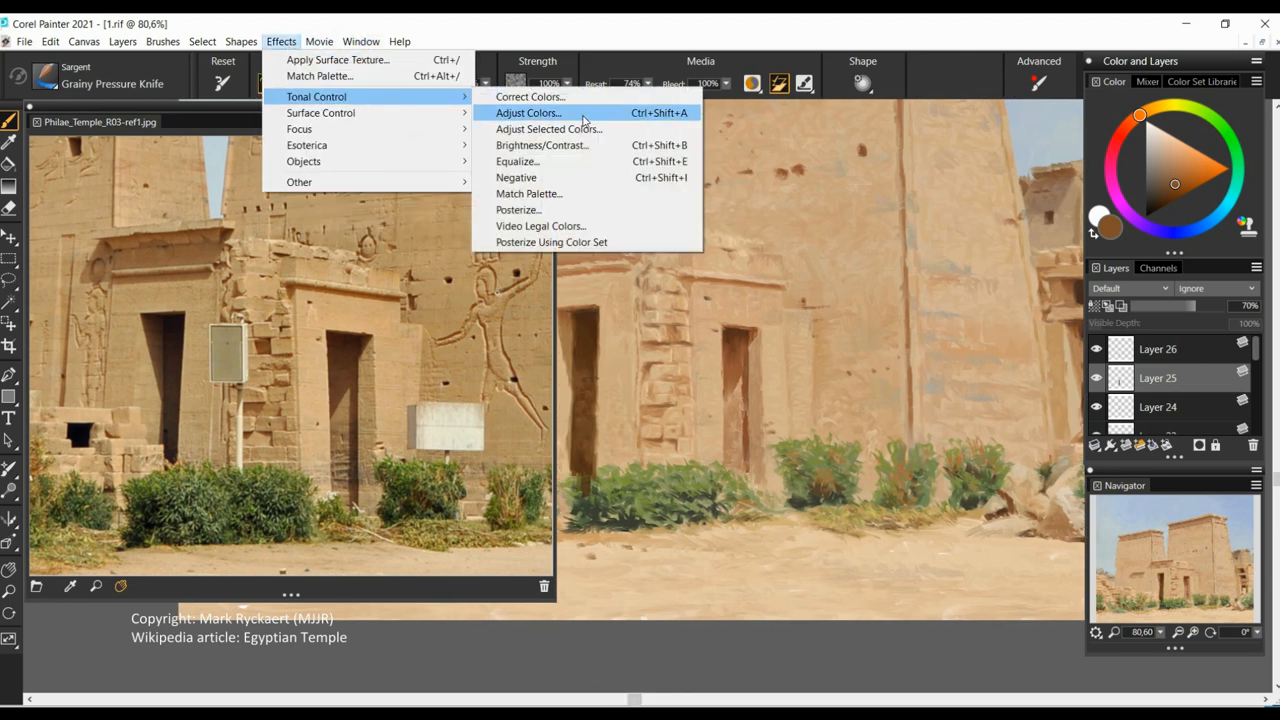
Apply Adjust Color with Hue Shift -4% and Saturation -43%.
left_click(528, 112)
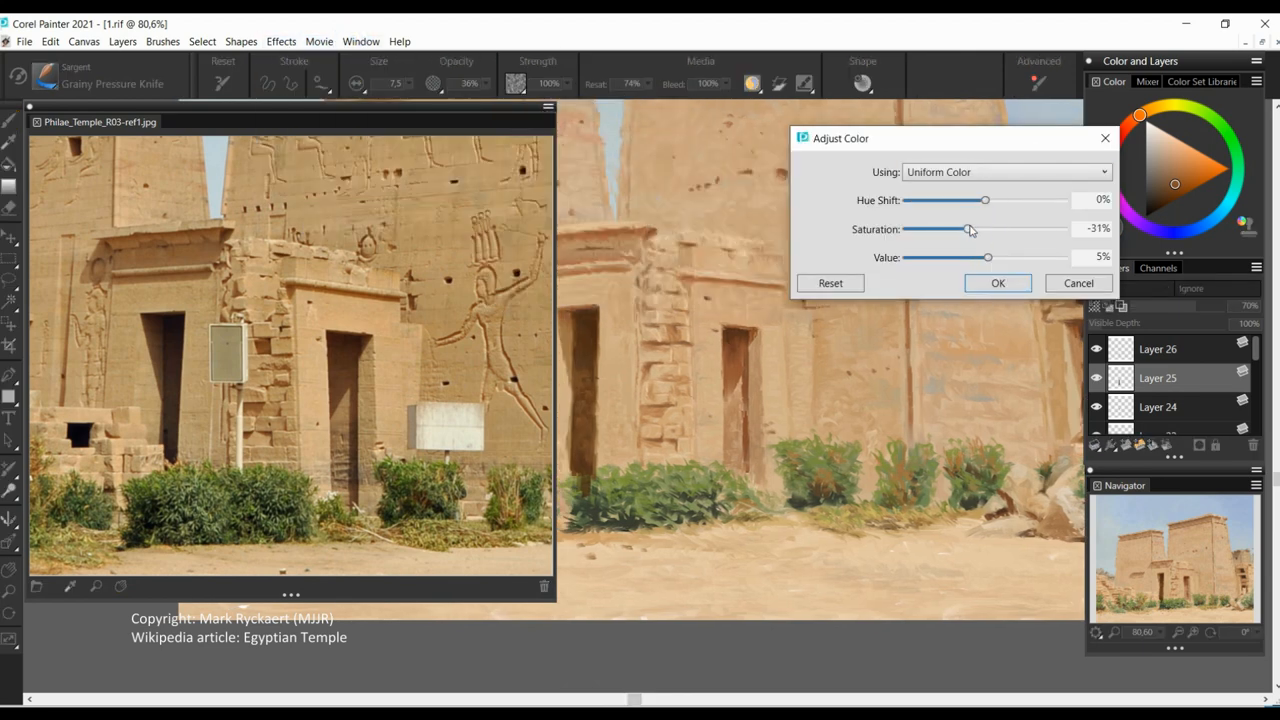
left_click_drag(985, 200, 975, 200)
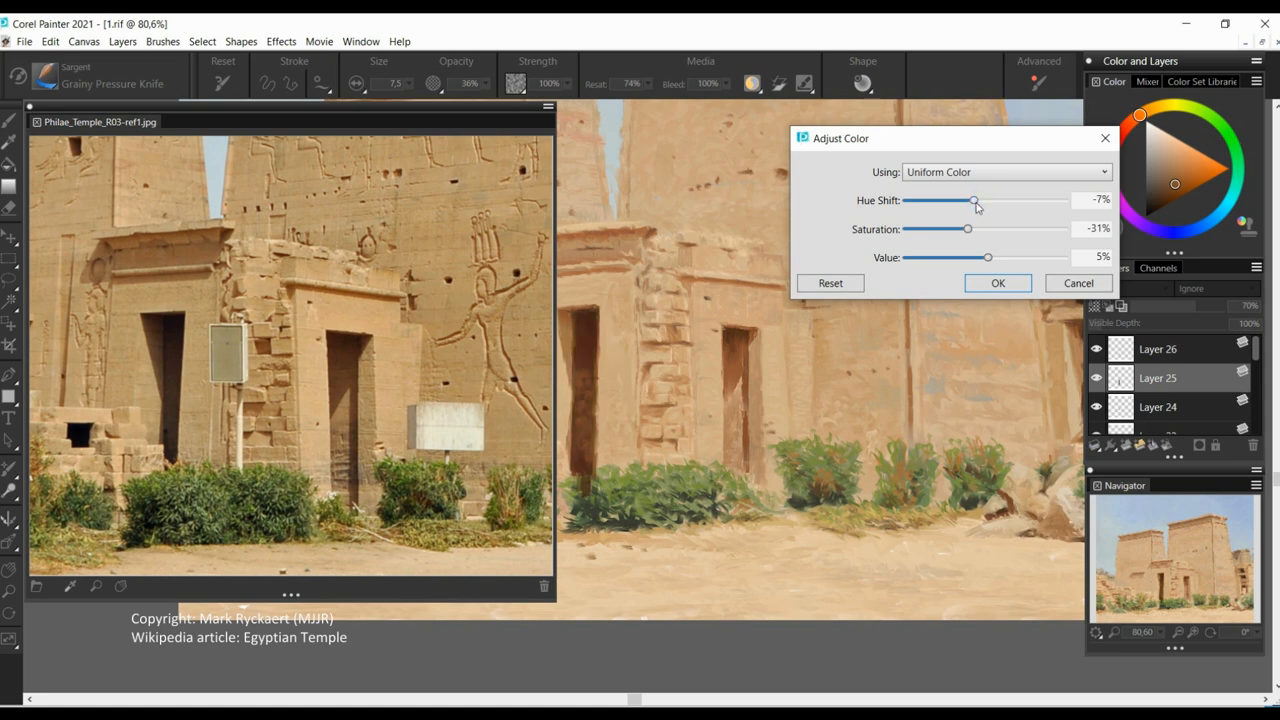
left_click_drag(974, 200, 979, 200)
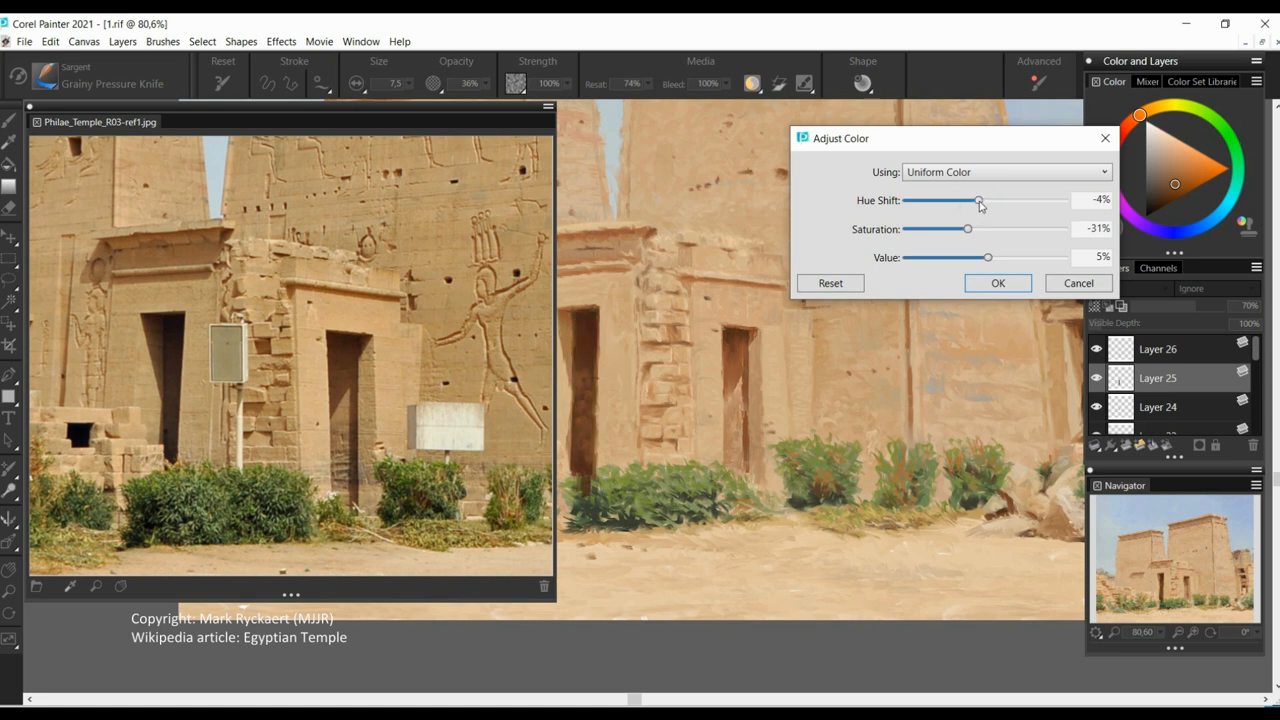
left_click_drag(967, 229, 961, 229)
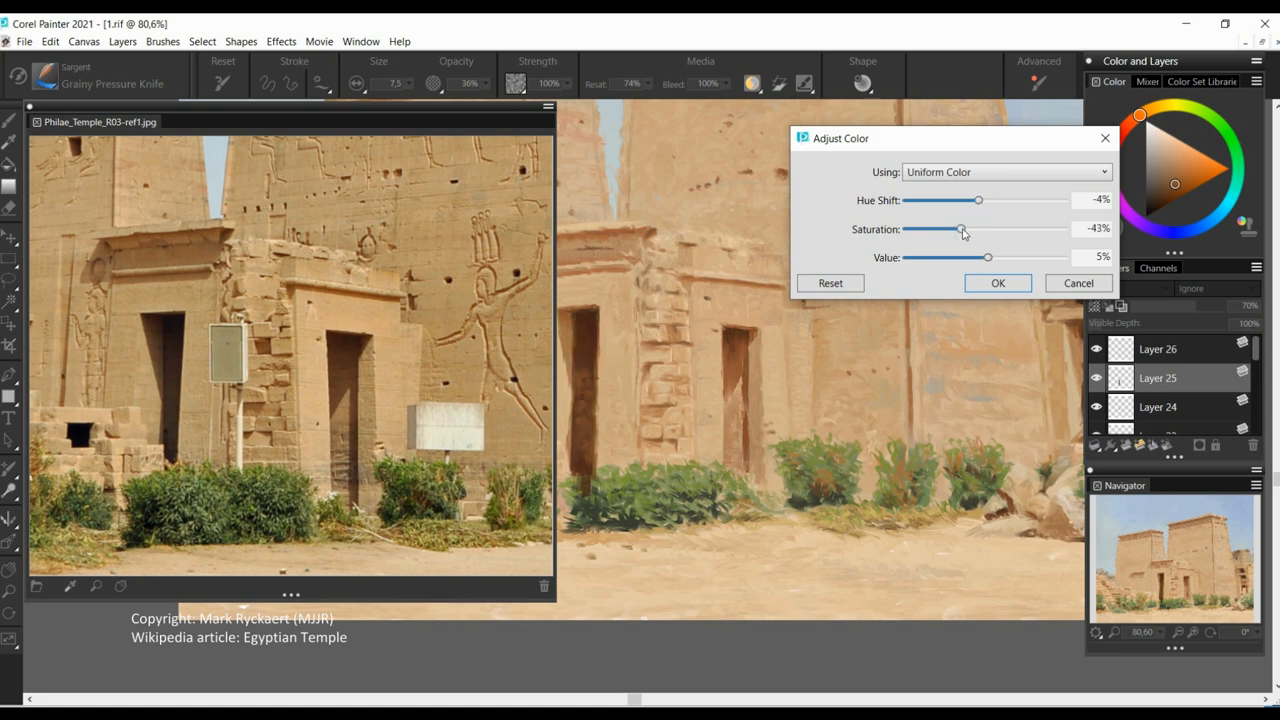
left_click(997, 283)
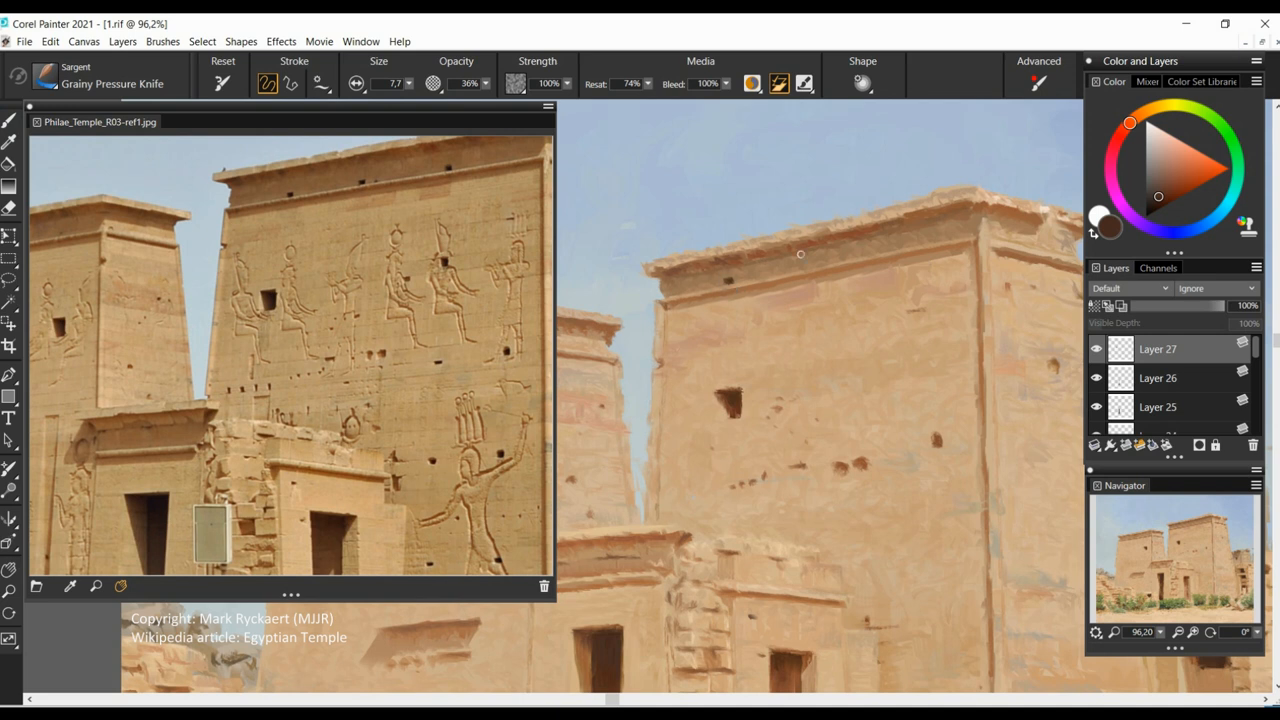
Sketch relief carving lines on the pylons, including the left pylon.
left_click(1184, 184)
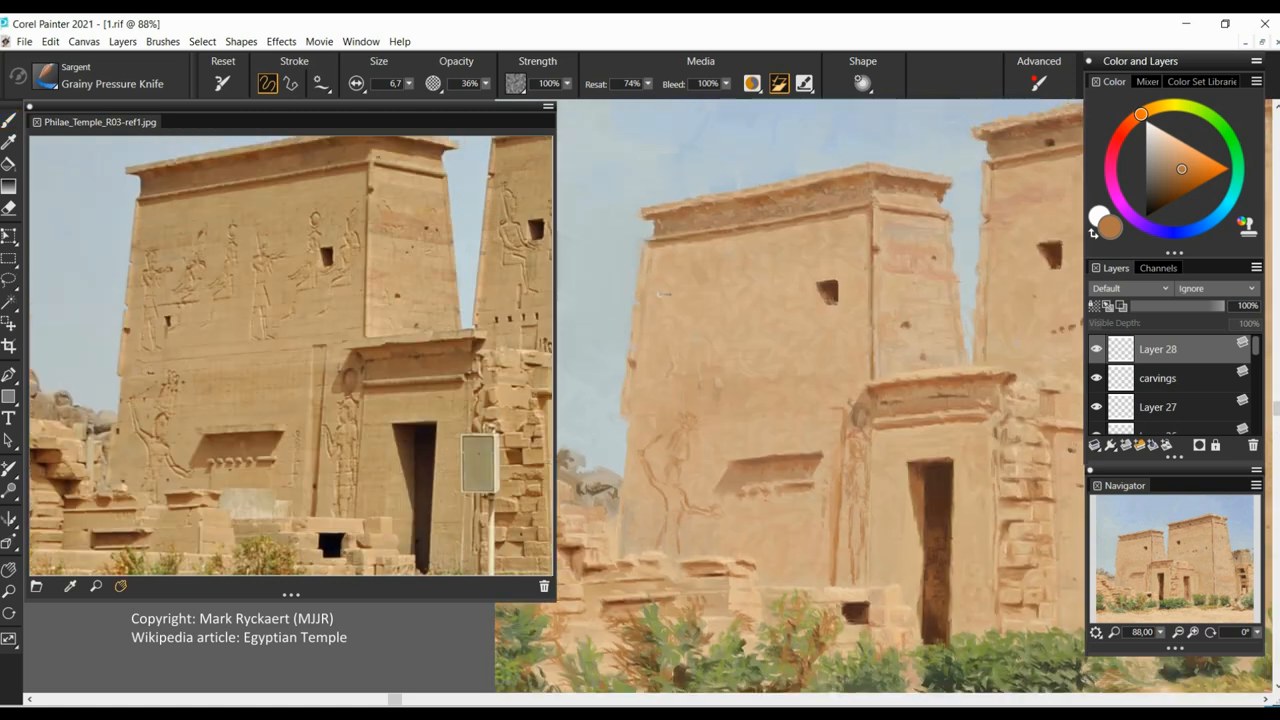
left_click(735, 263)
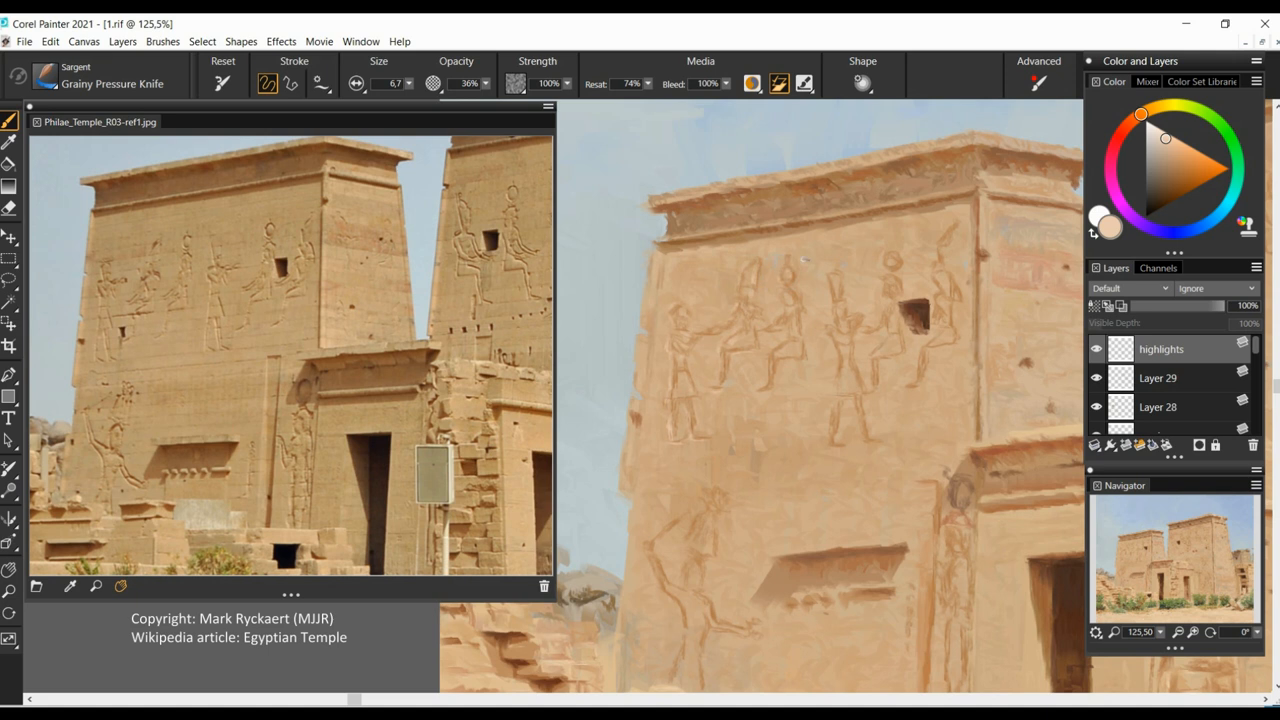
mouse_move(828, 410)
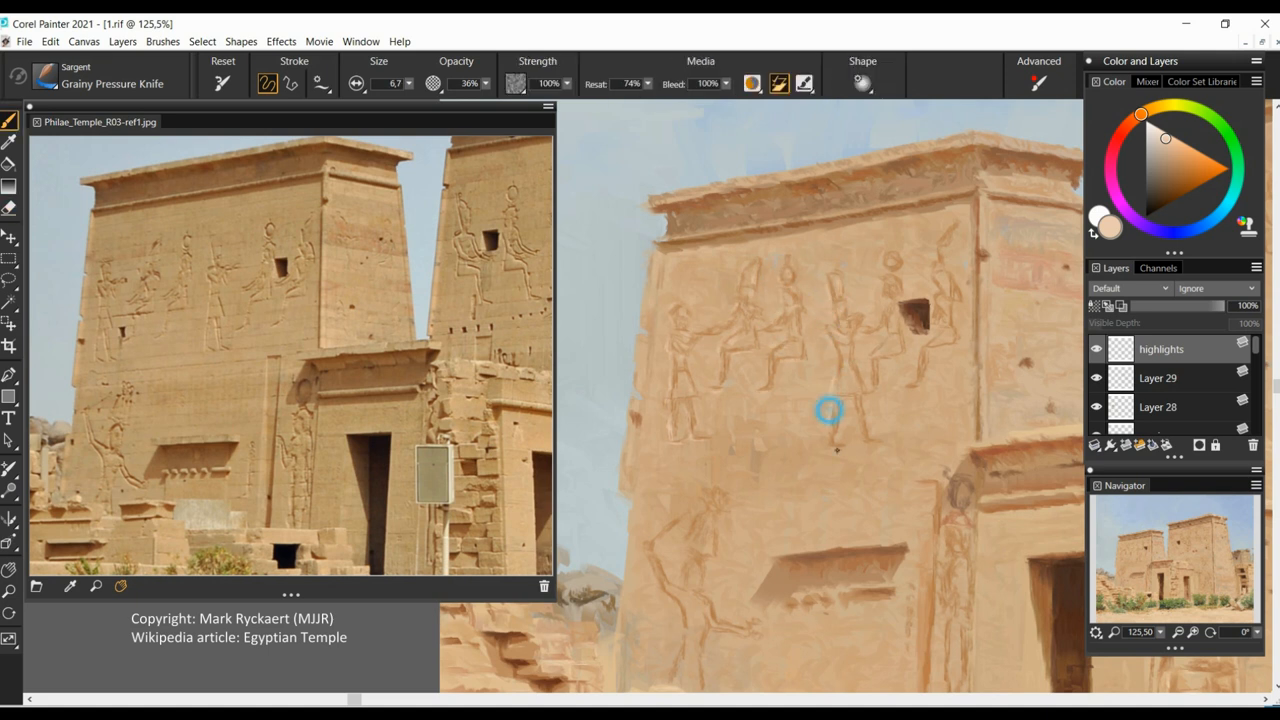
Paint light highlights on the tower wall and lower wall carvings.
left_click_drag(830, 410, 870, 440)
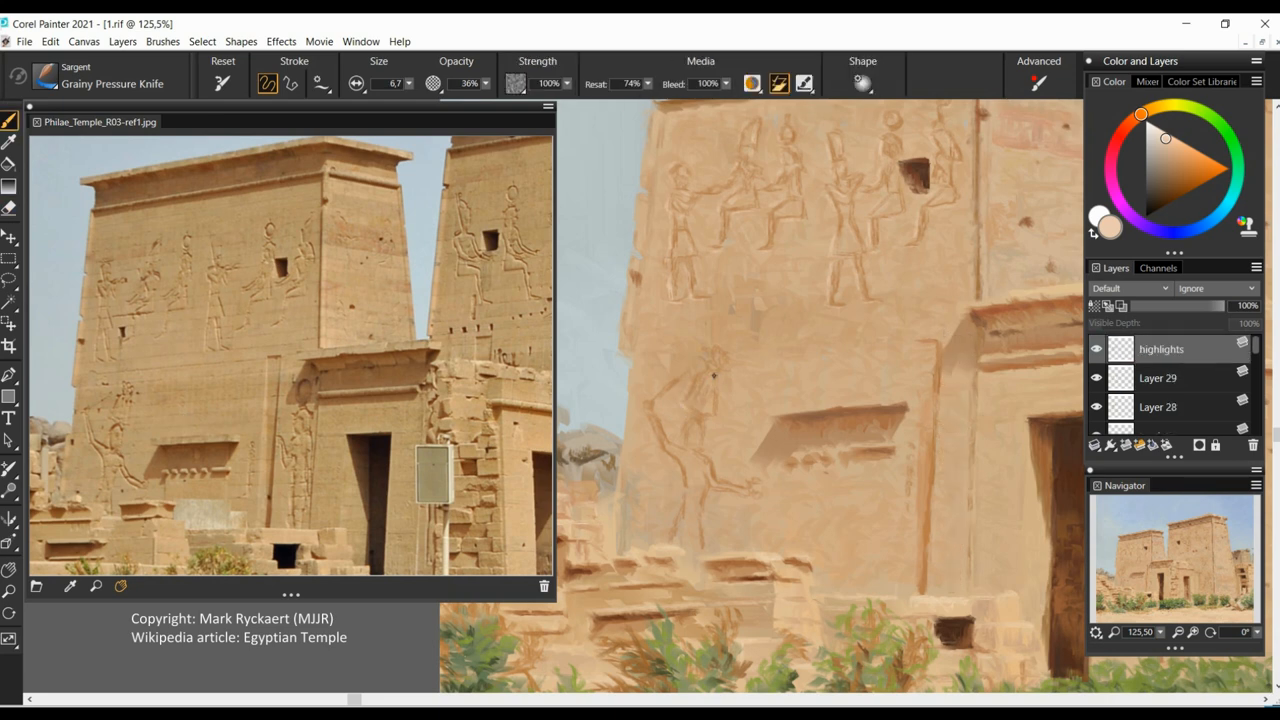
left_click(680, 448)
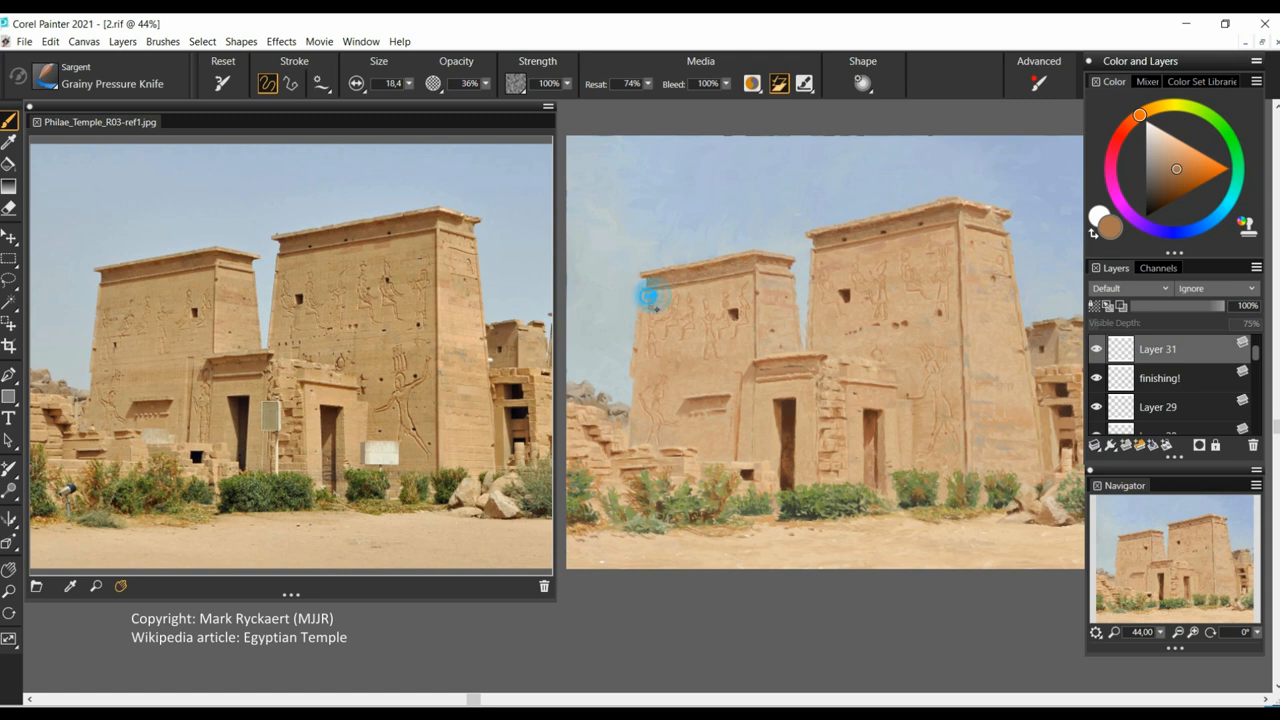
mouse_move(643, 295)
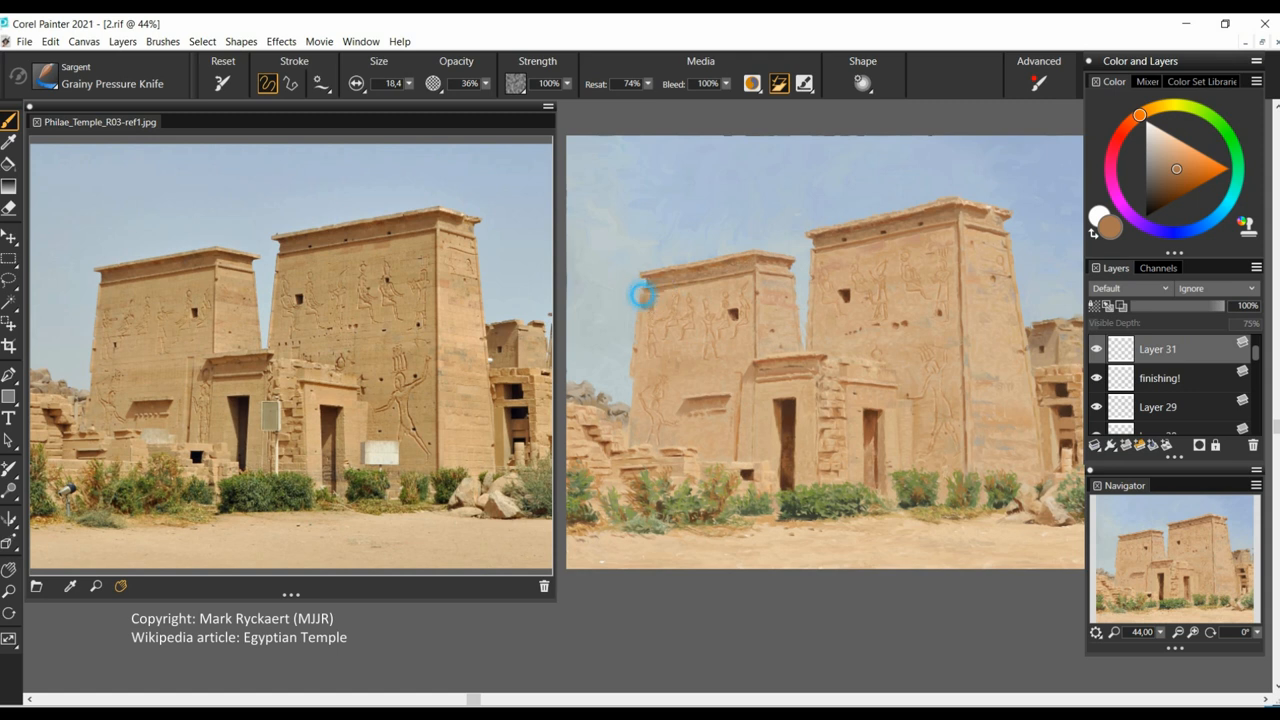
mouse_move(1150, 168)
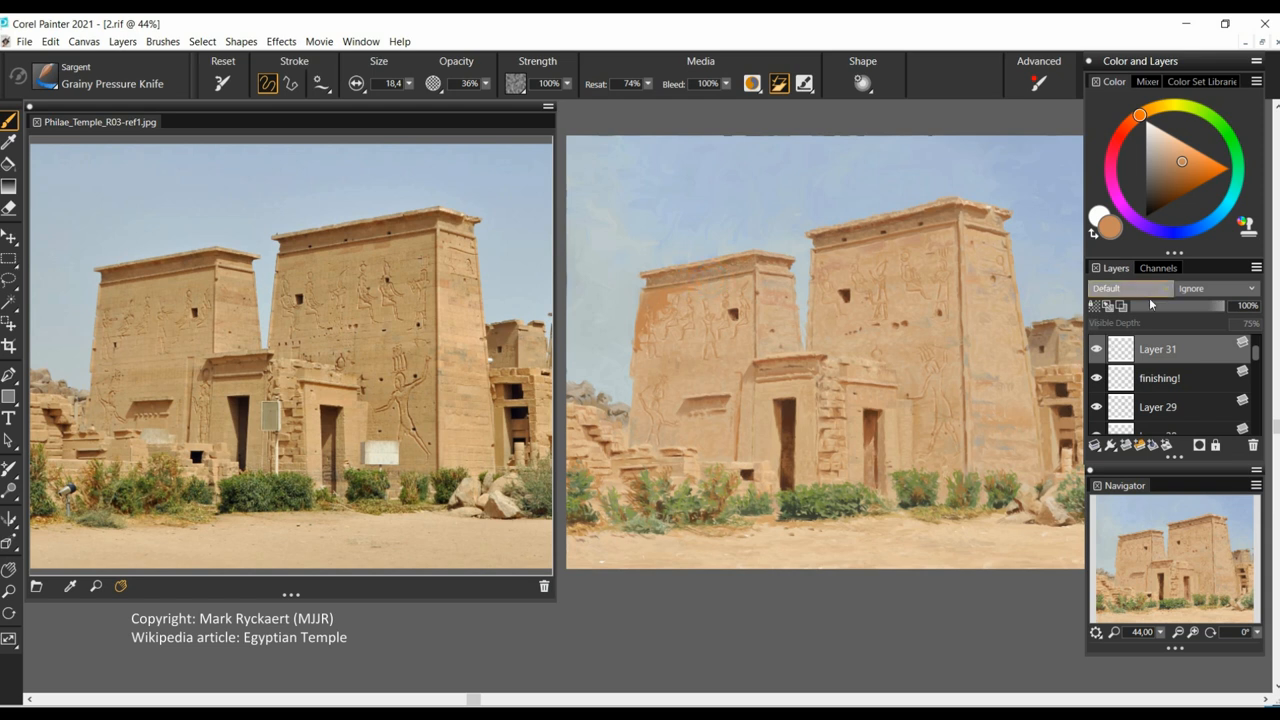
Set the shadow layer's composite method to Gel and paint a soft shadow on the pylon.
left_click(1128, 288)
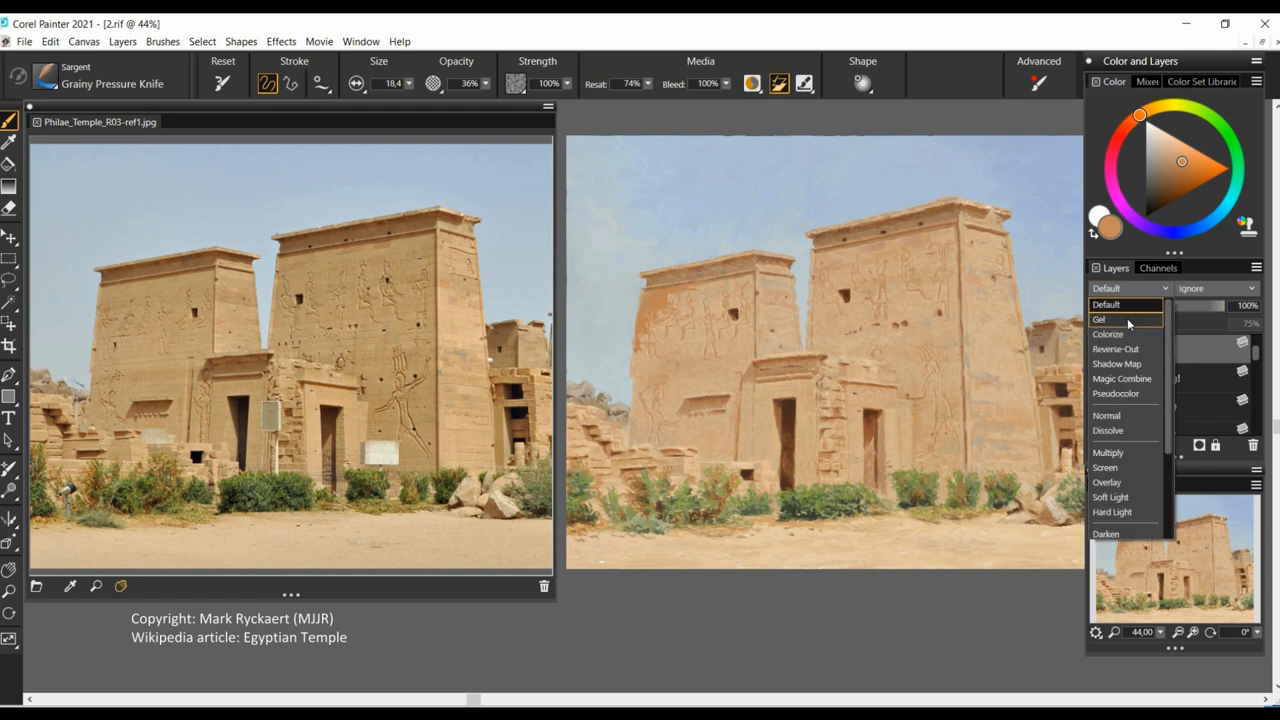
left_click(1099, 319)
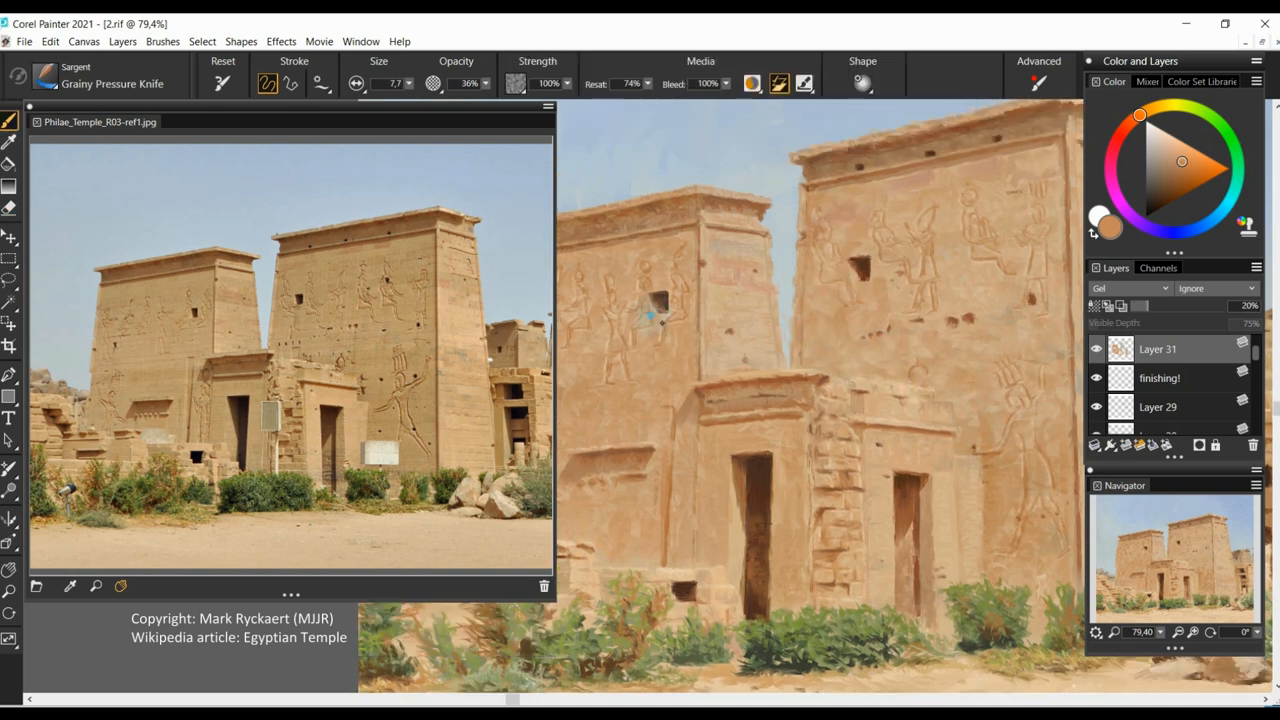
left_click(955, 335)
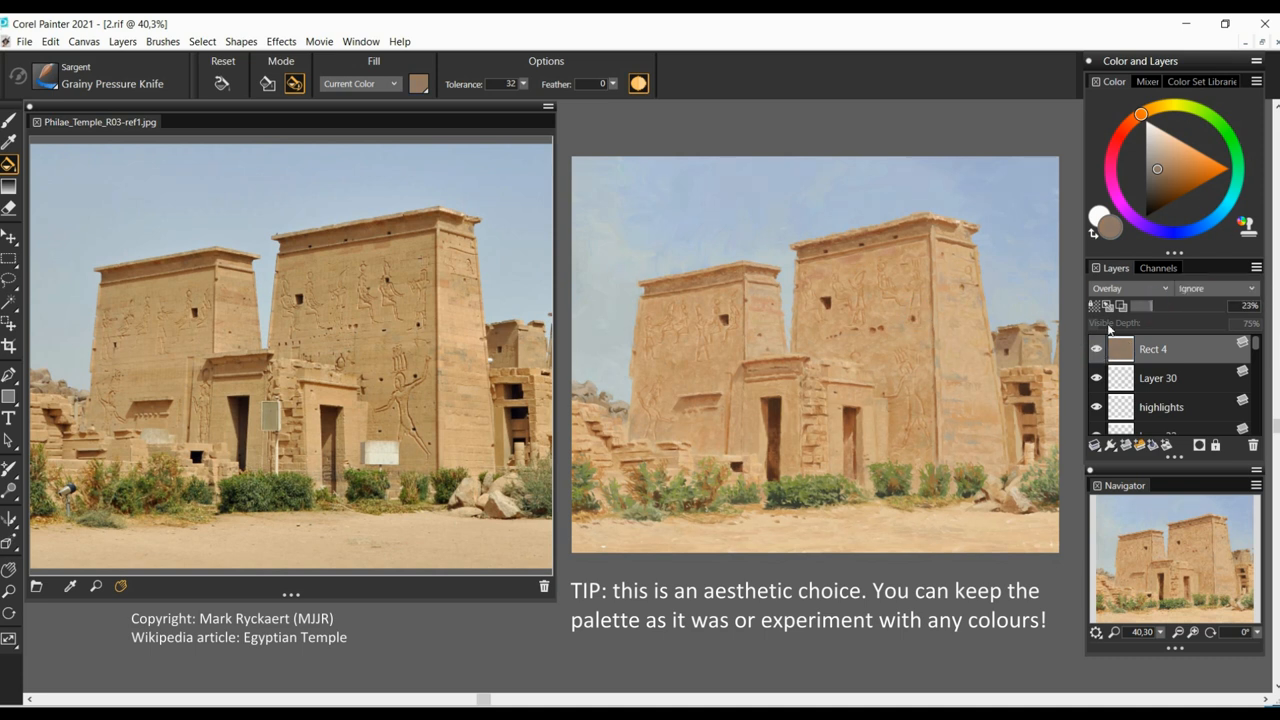
Toggle the Overlay tint layer to compare and pick a new tint hue.
left_click(1113, 152)
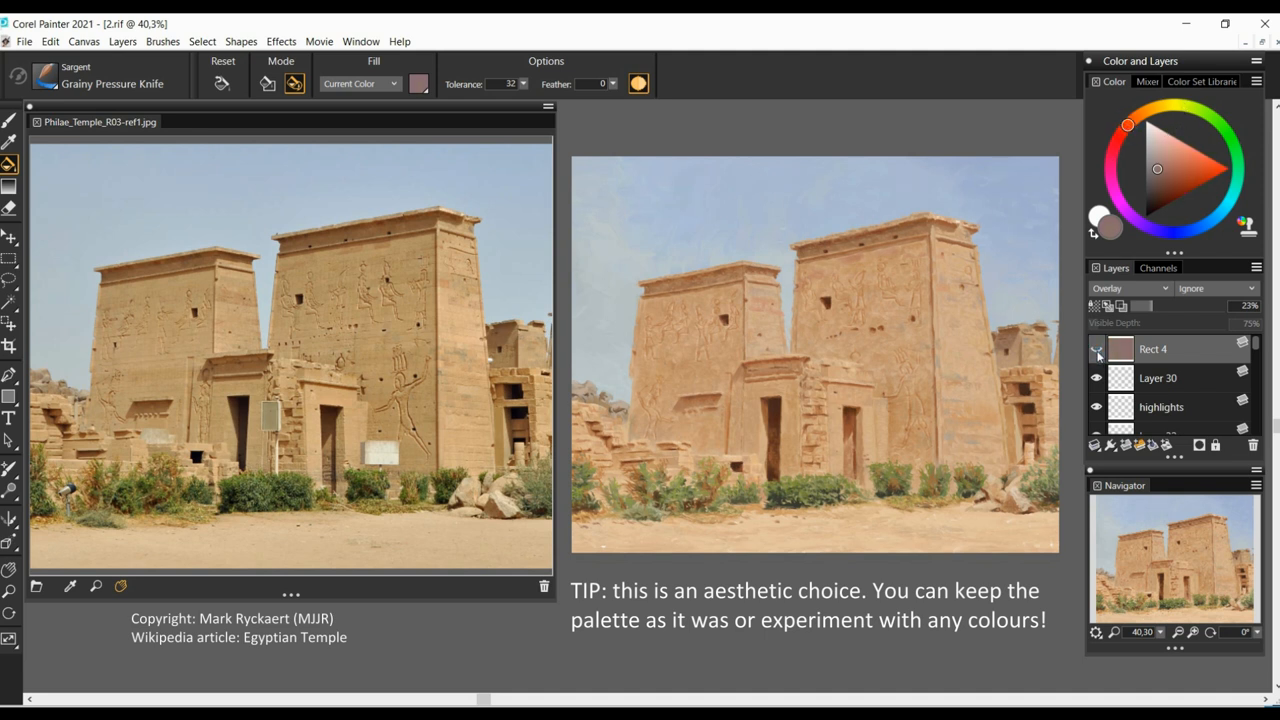
left_click(1128, 125)
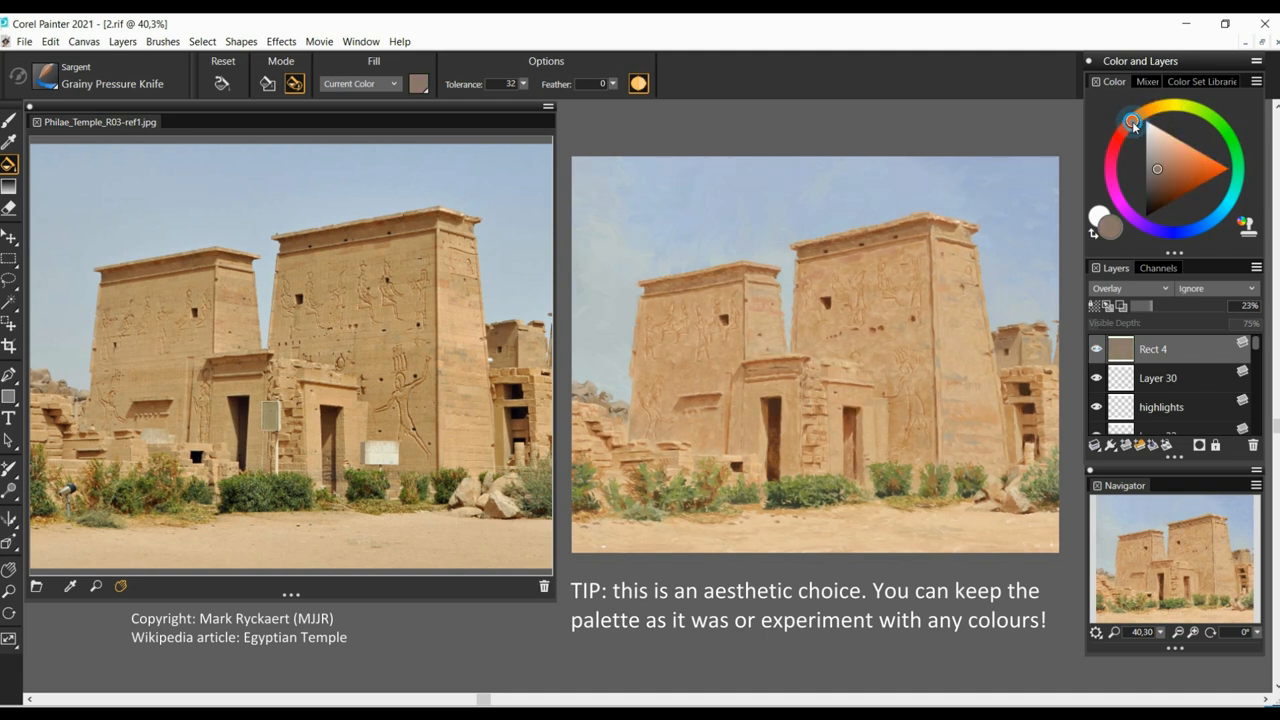
left_click(1131, 122)
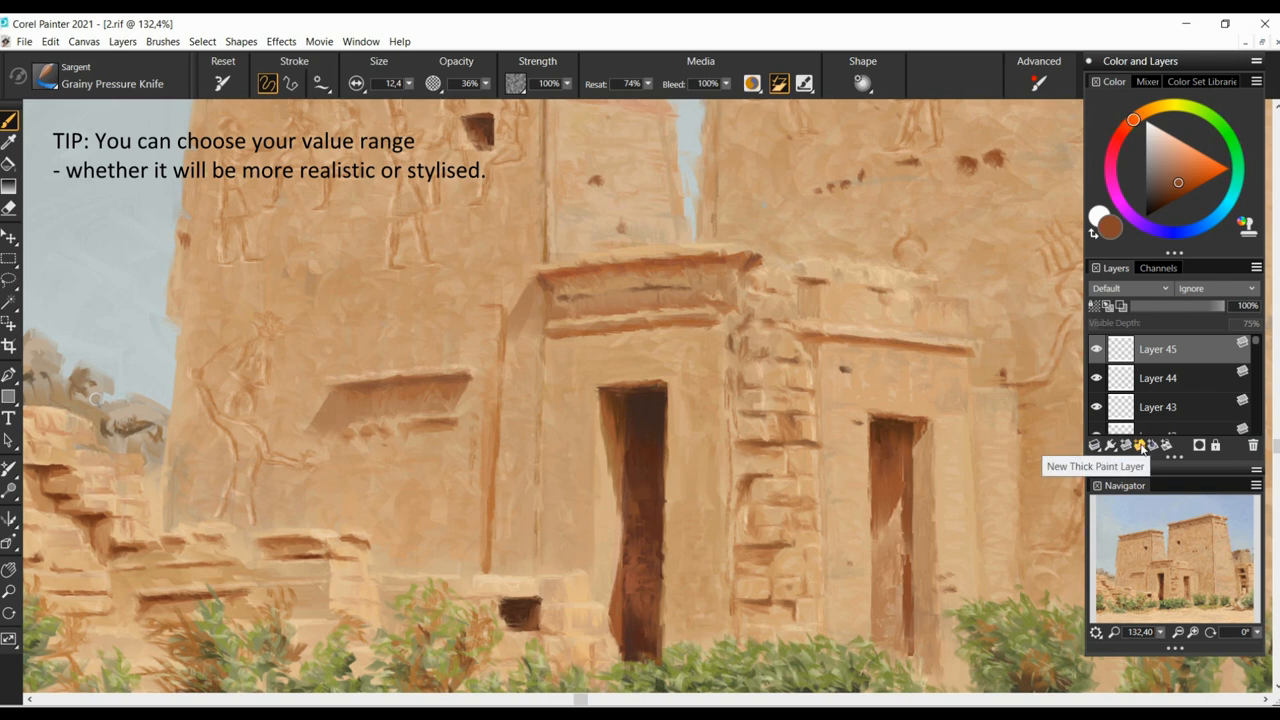
Add a new layer for deeper door shadows and fade it to 30% opacity.
left_click(1139, 445)
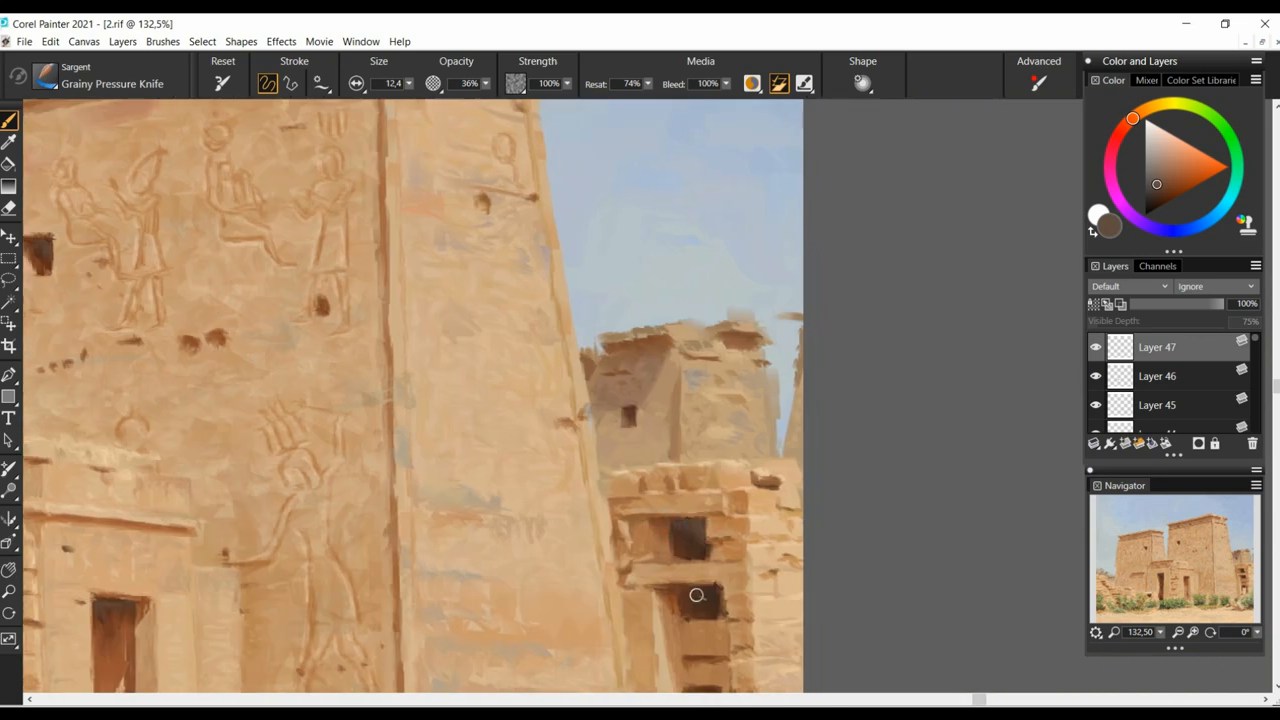
left_click_drag(1240, 303, 1155, 303)
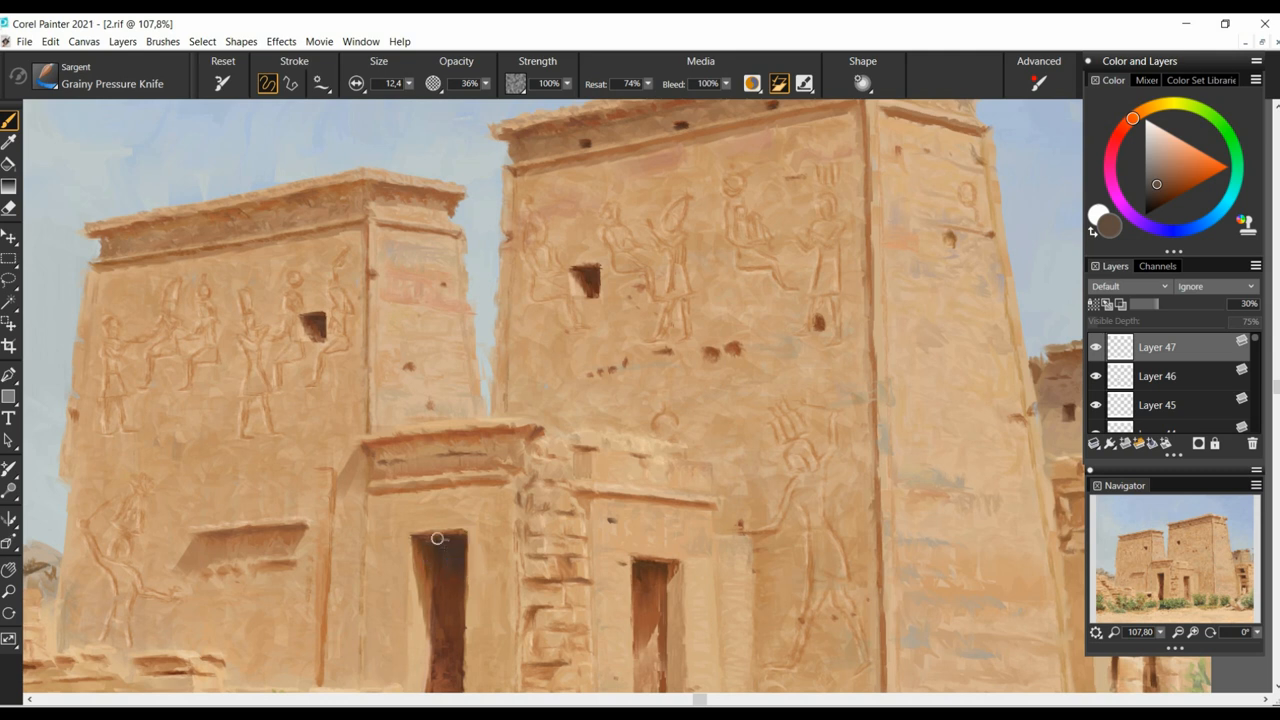
Switch to the Eraser tool to remove parts of the shadow.
left_click(9, 208)
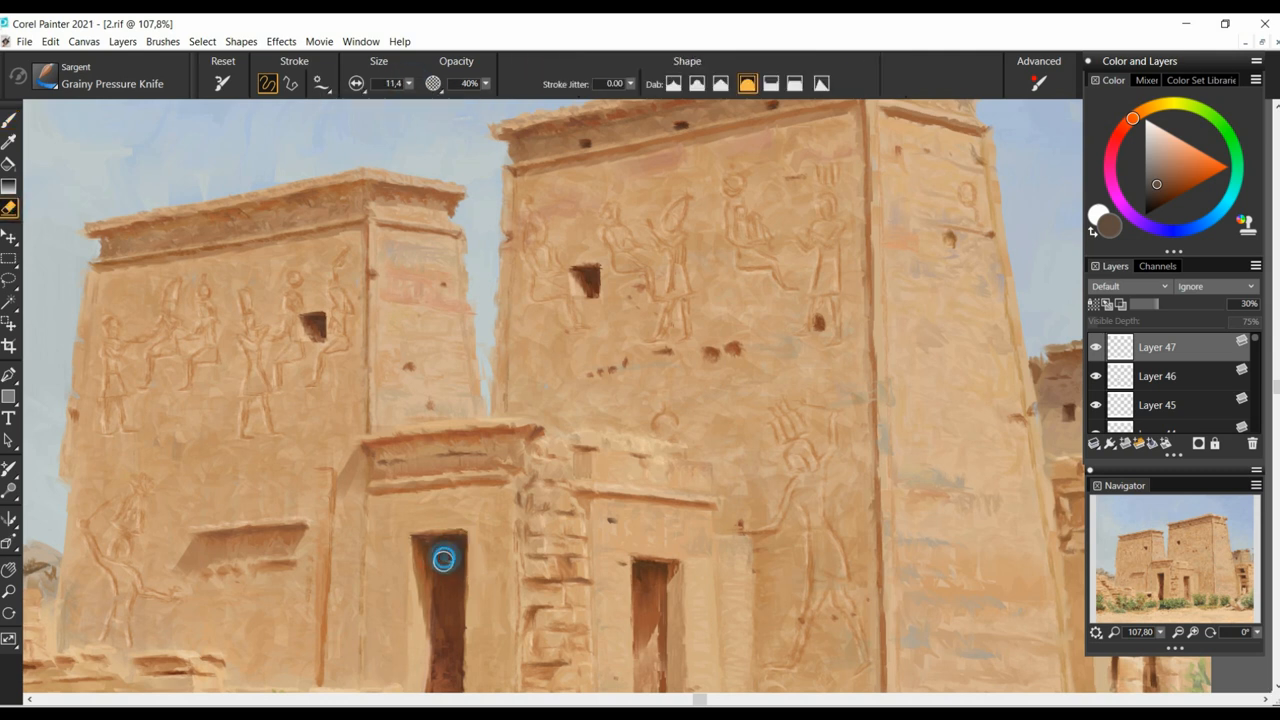